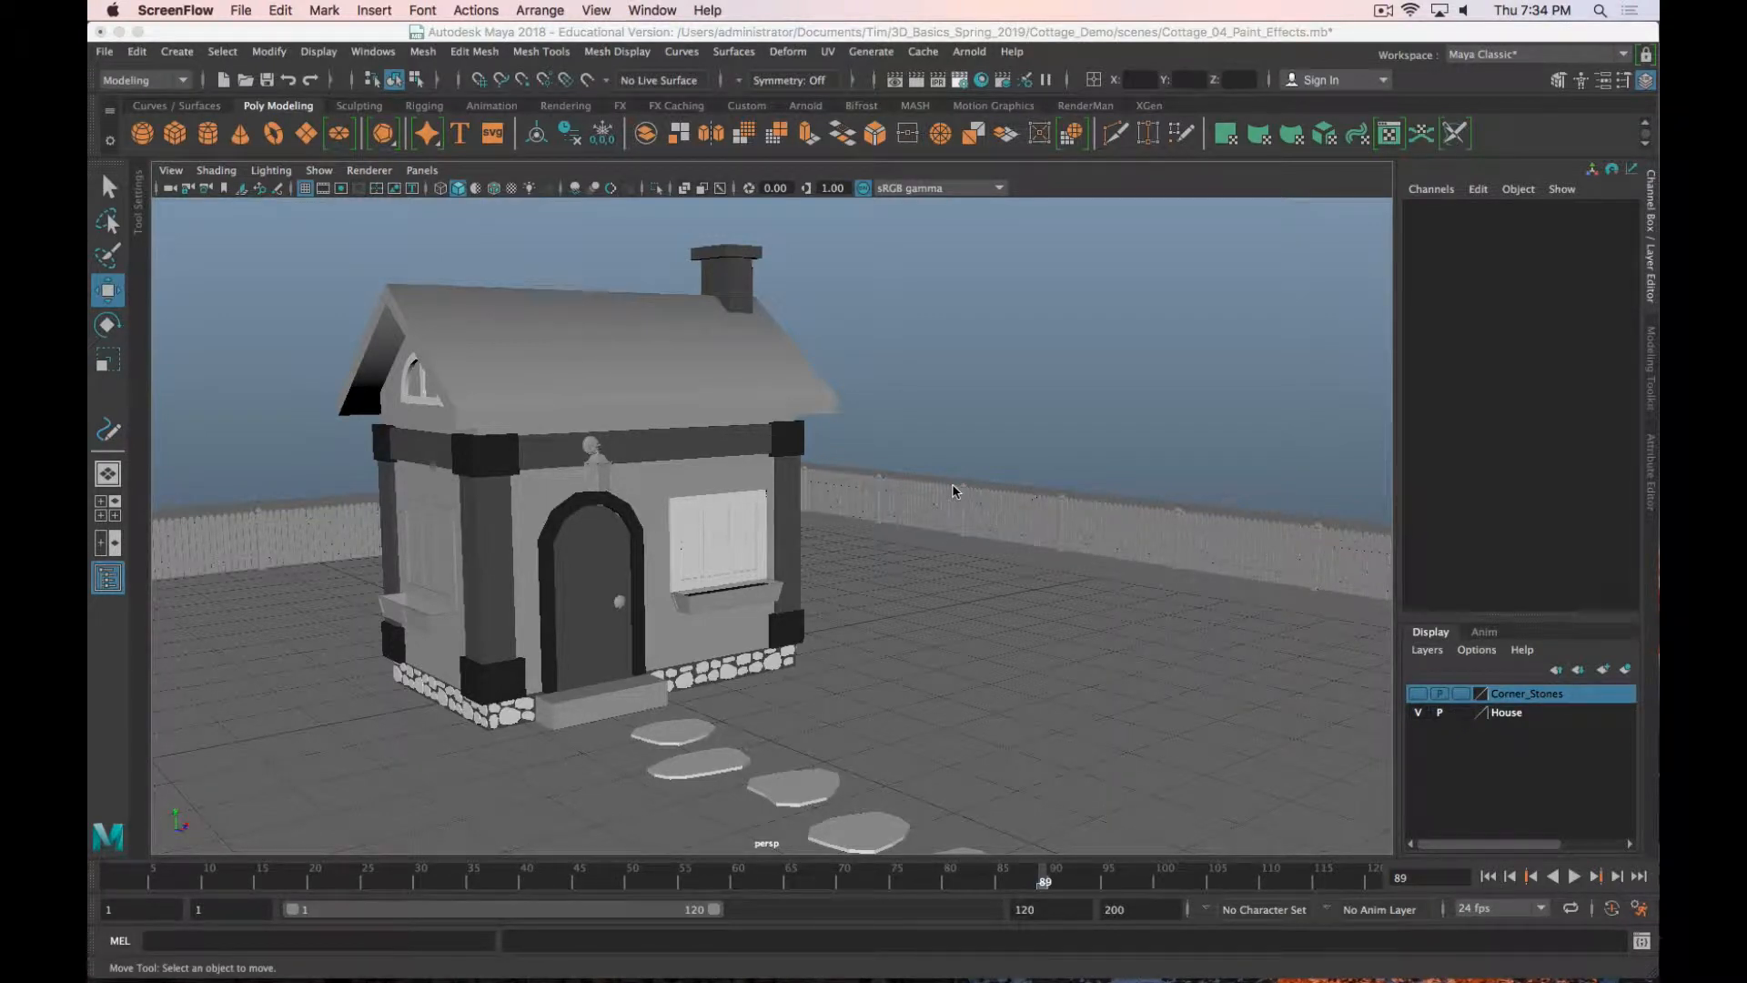
mouse_move(1111, 59)
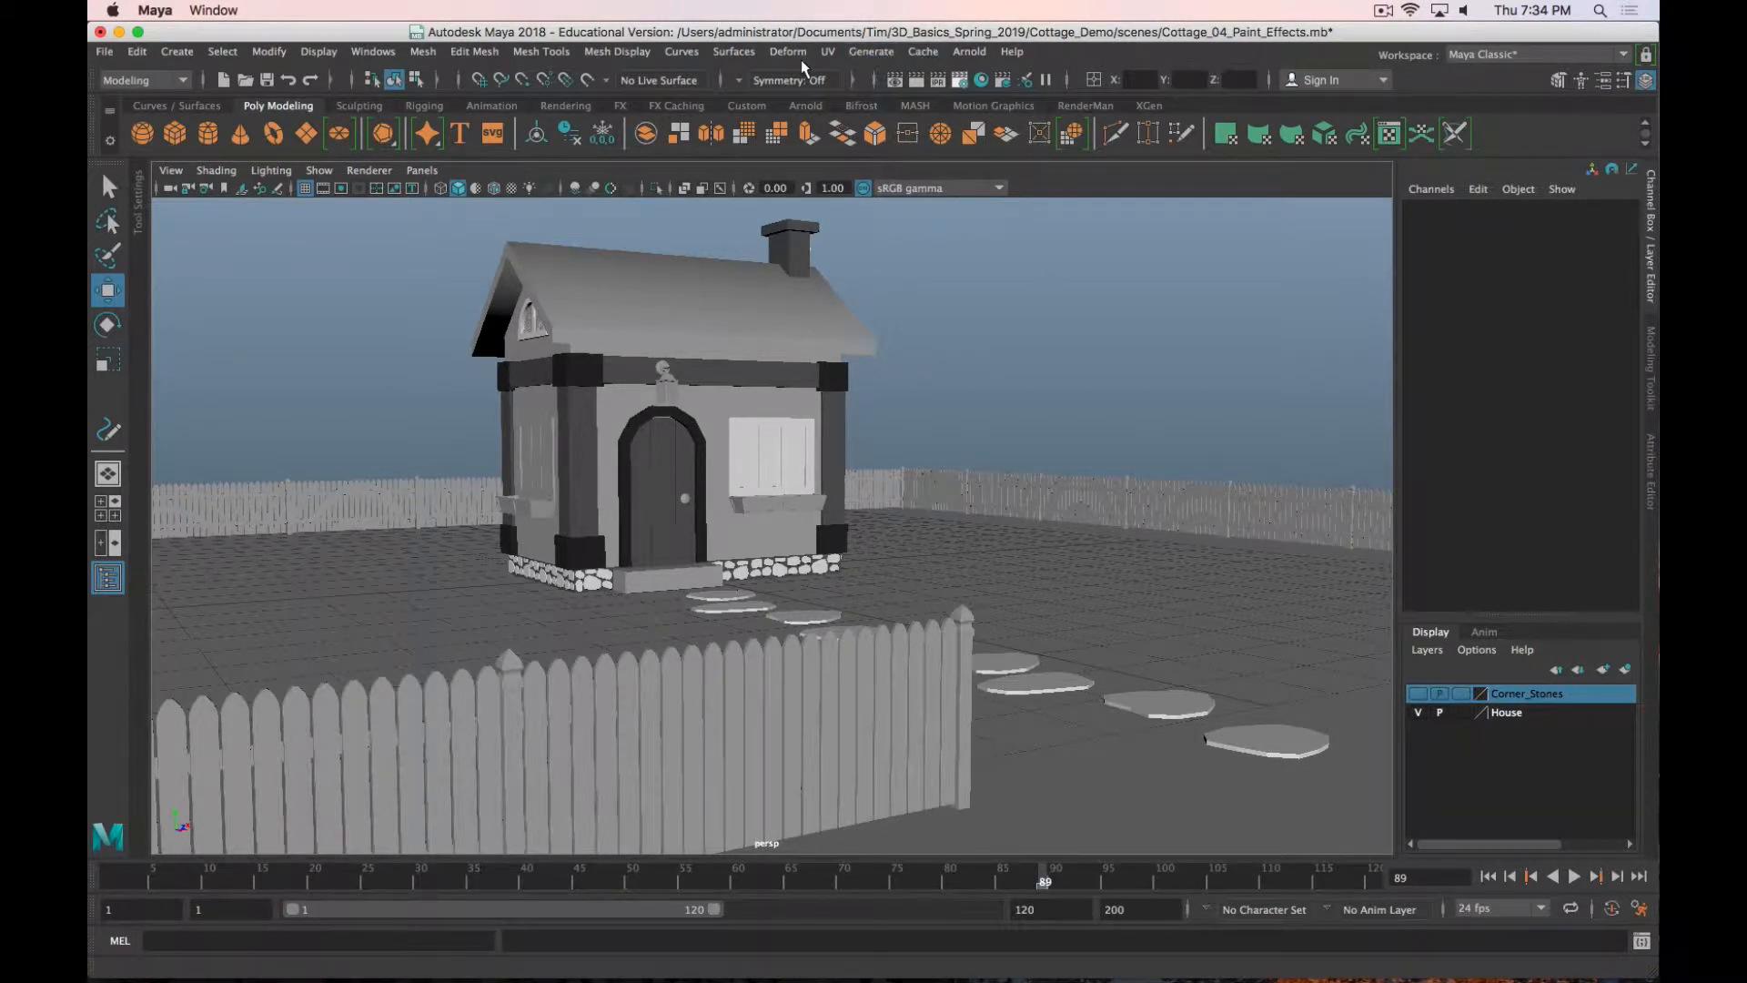
Step: Browse the Paint Effects example brush folders and load grassClump.mel from Grasses
left_click(870, 51)
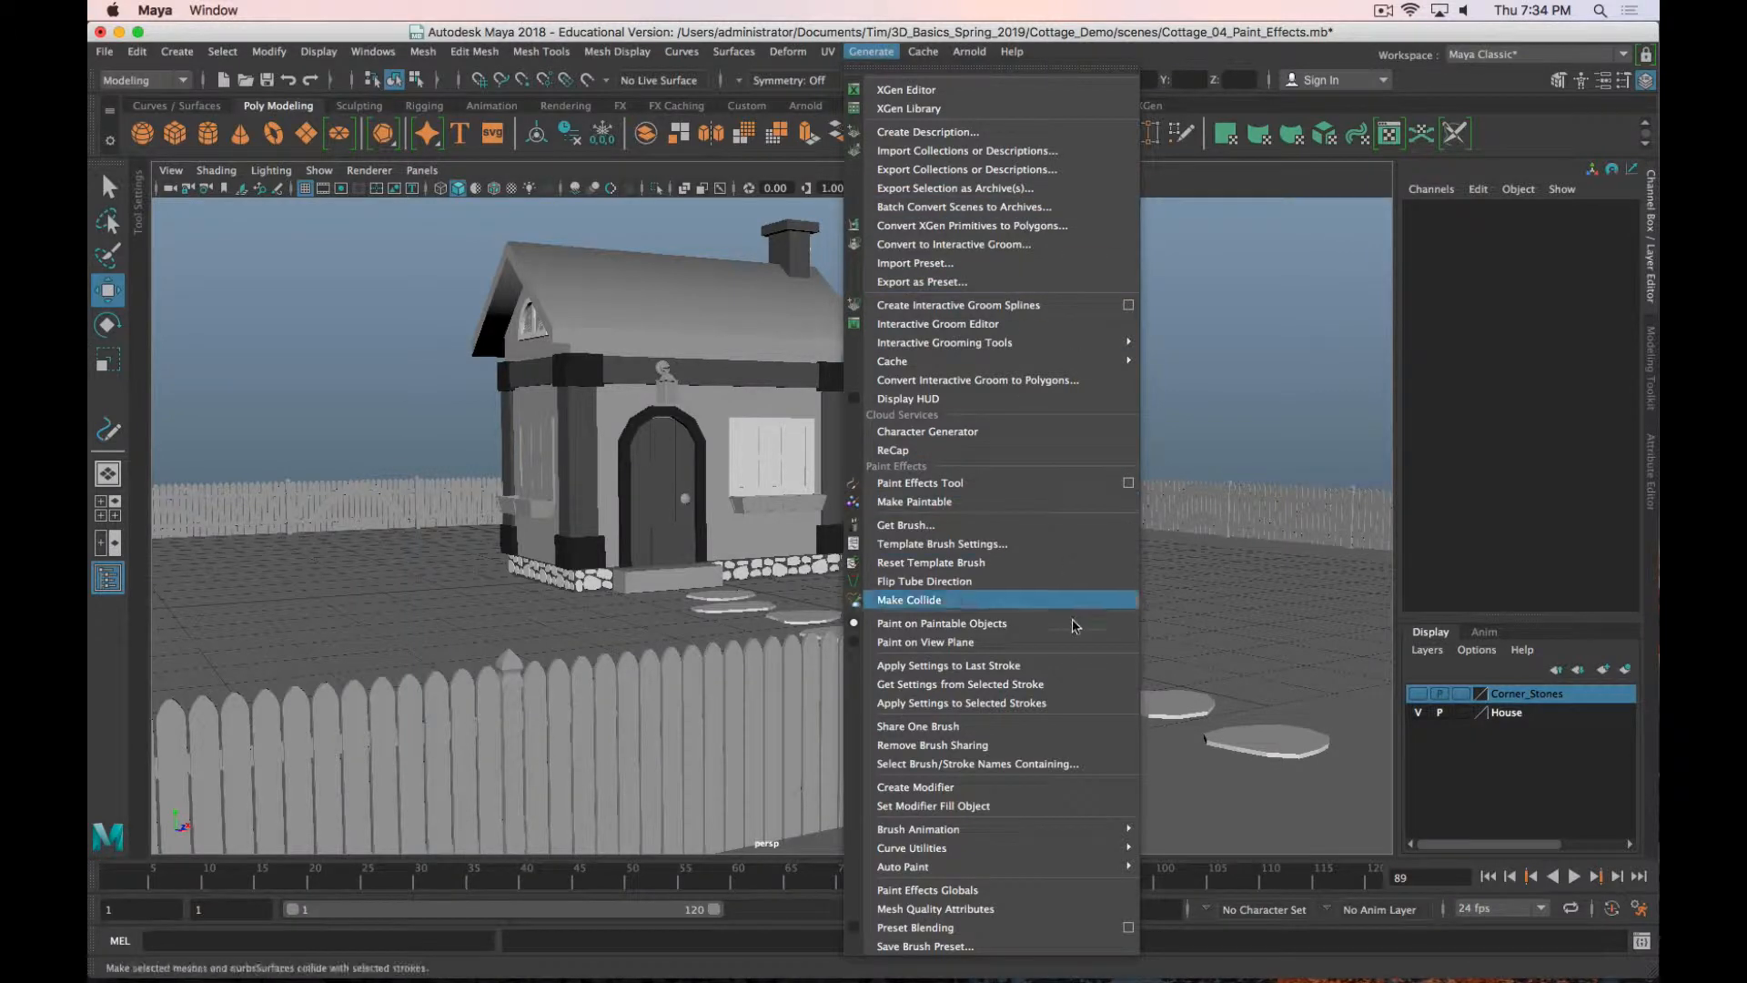
mouse_move(1029, 544)
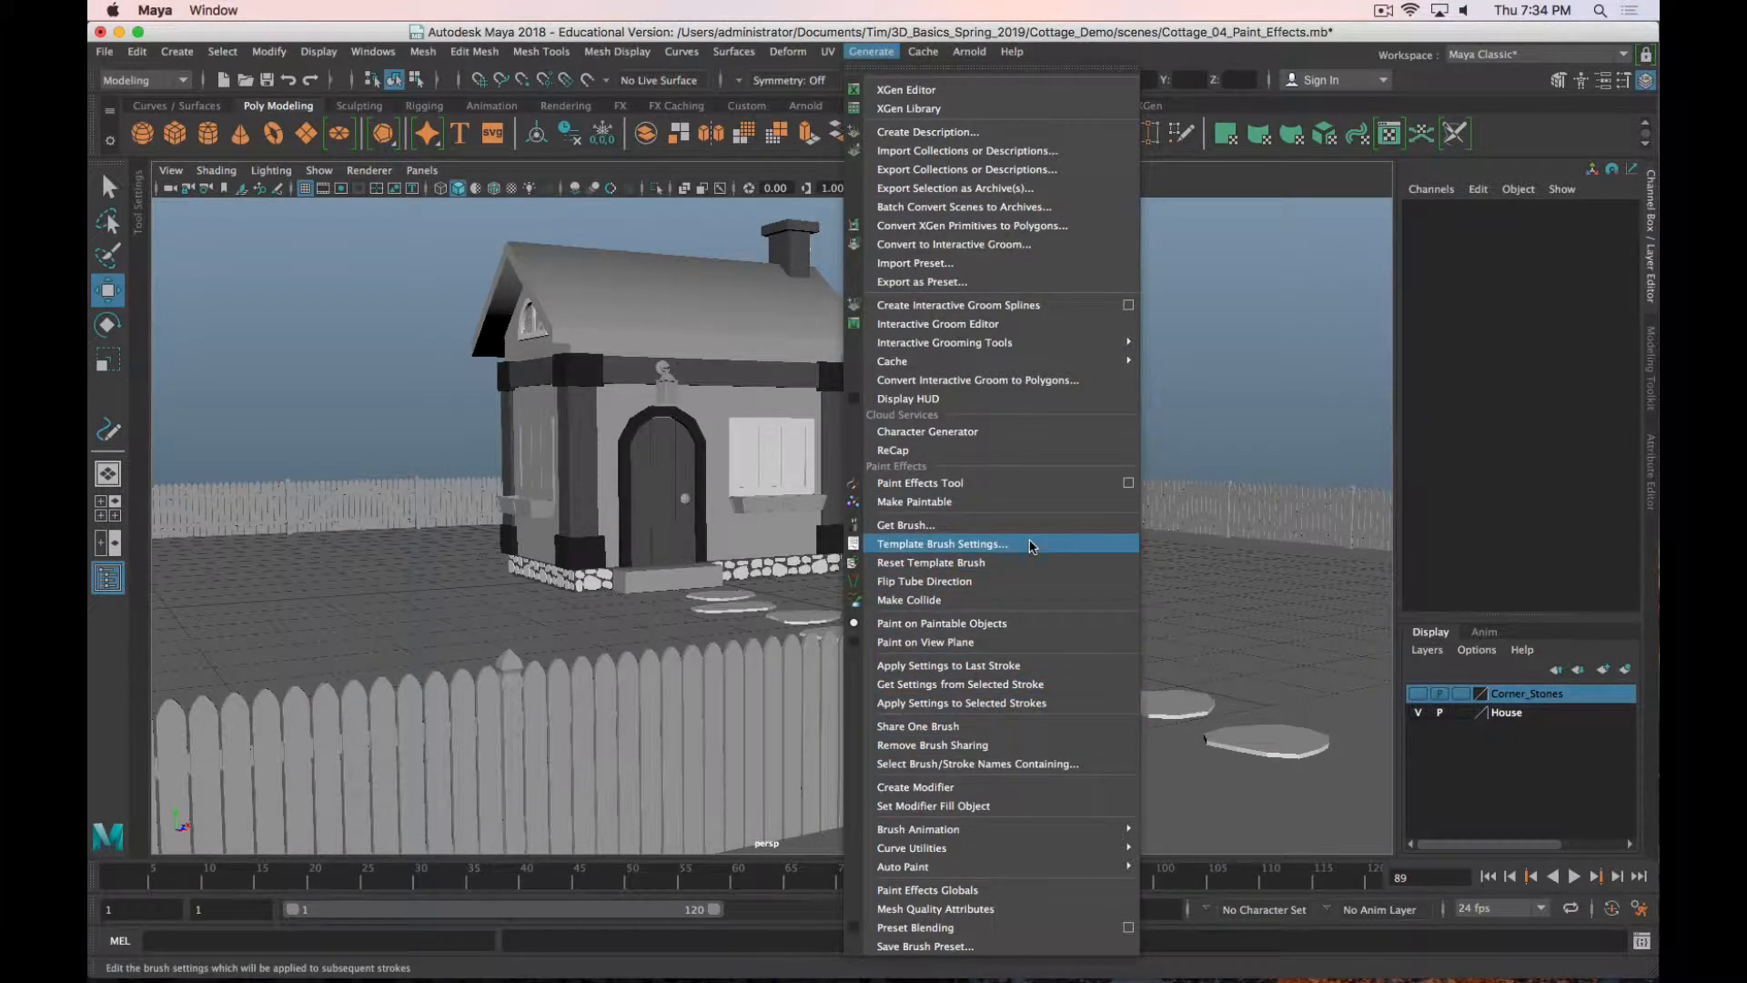
left_click(904, 525)
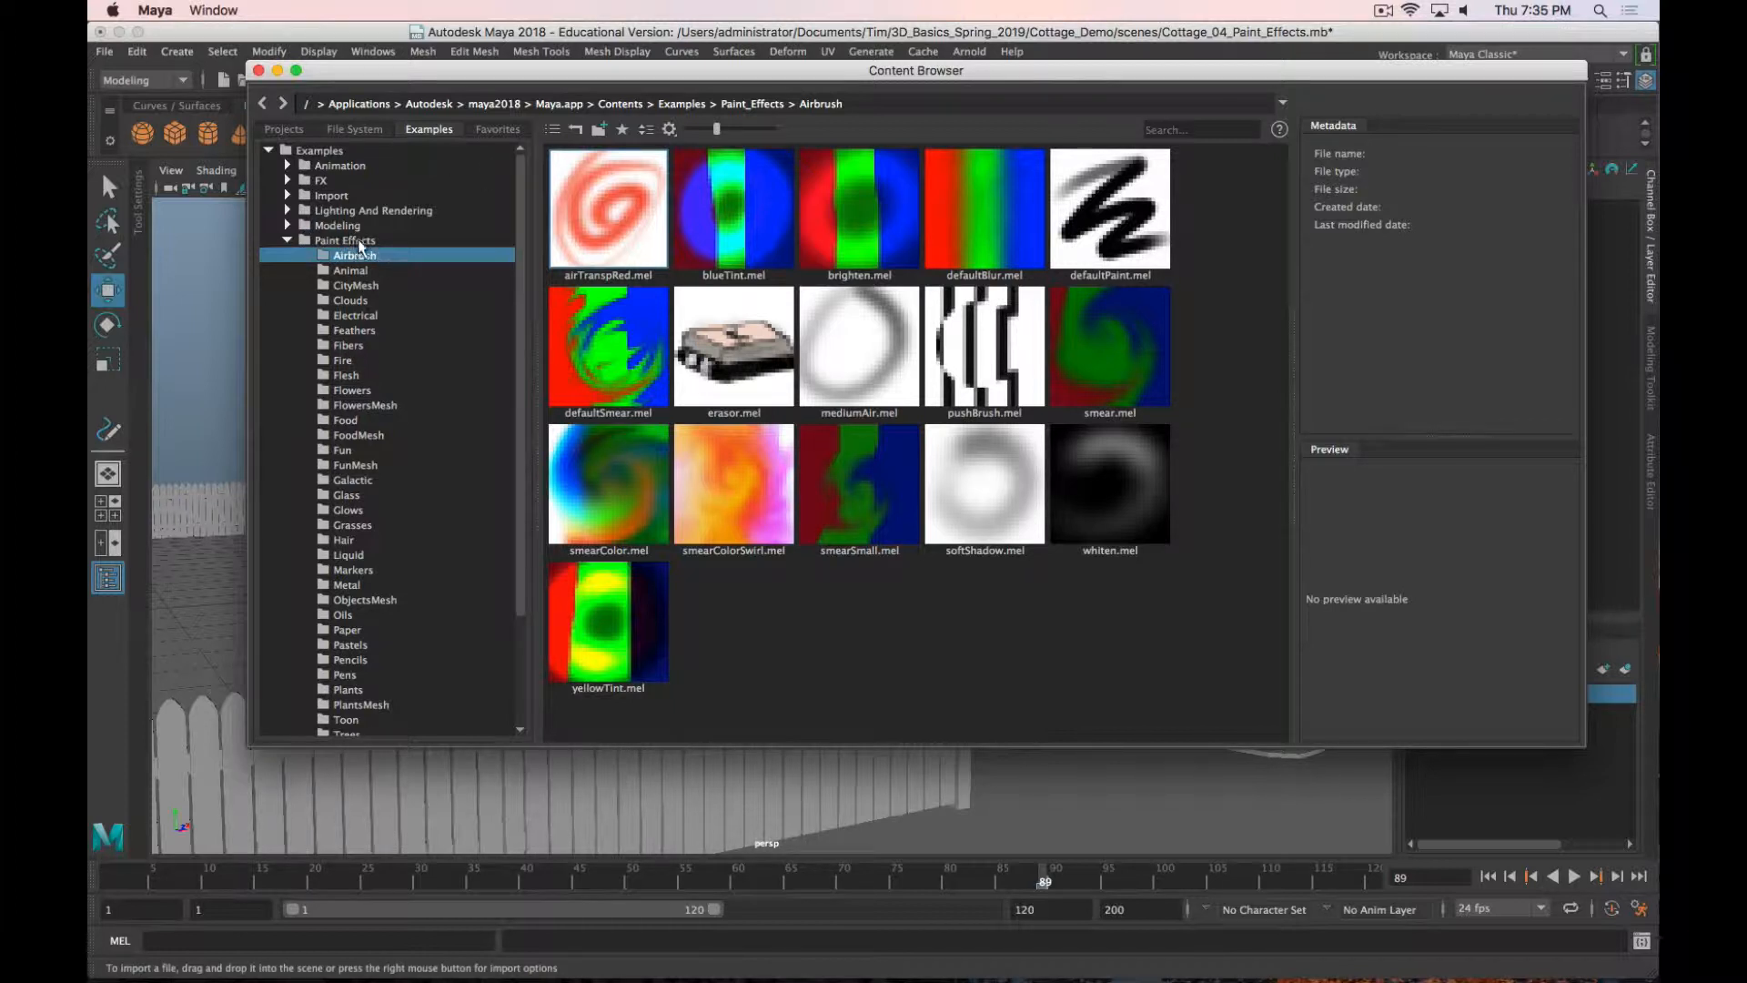
mouse_move(390, 396)
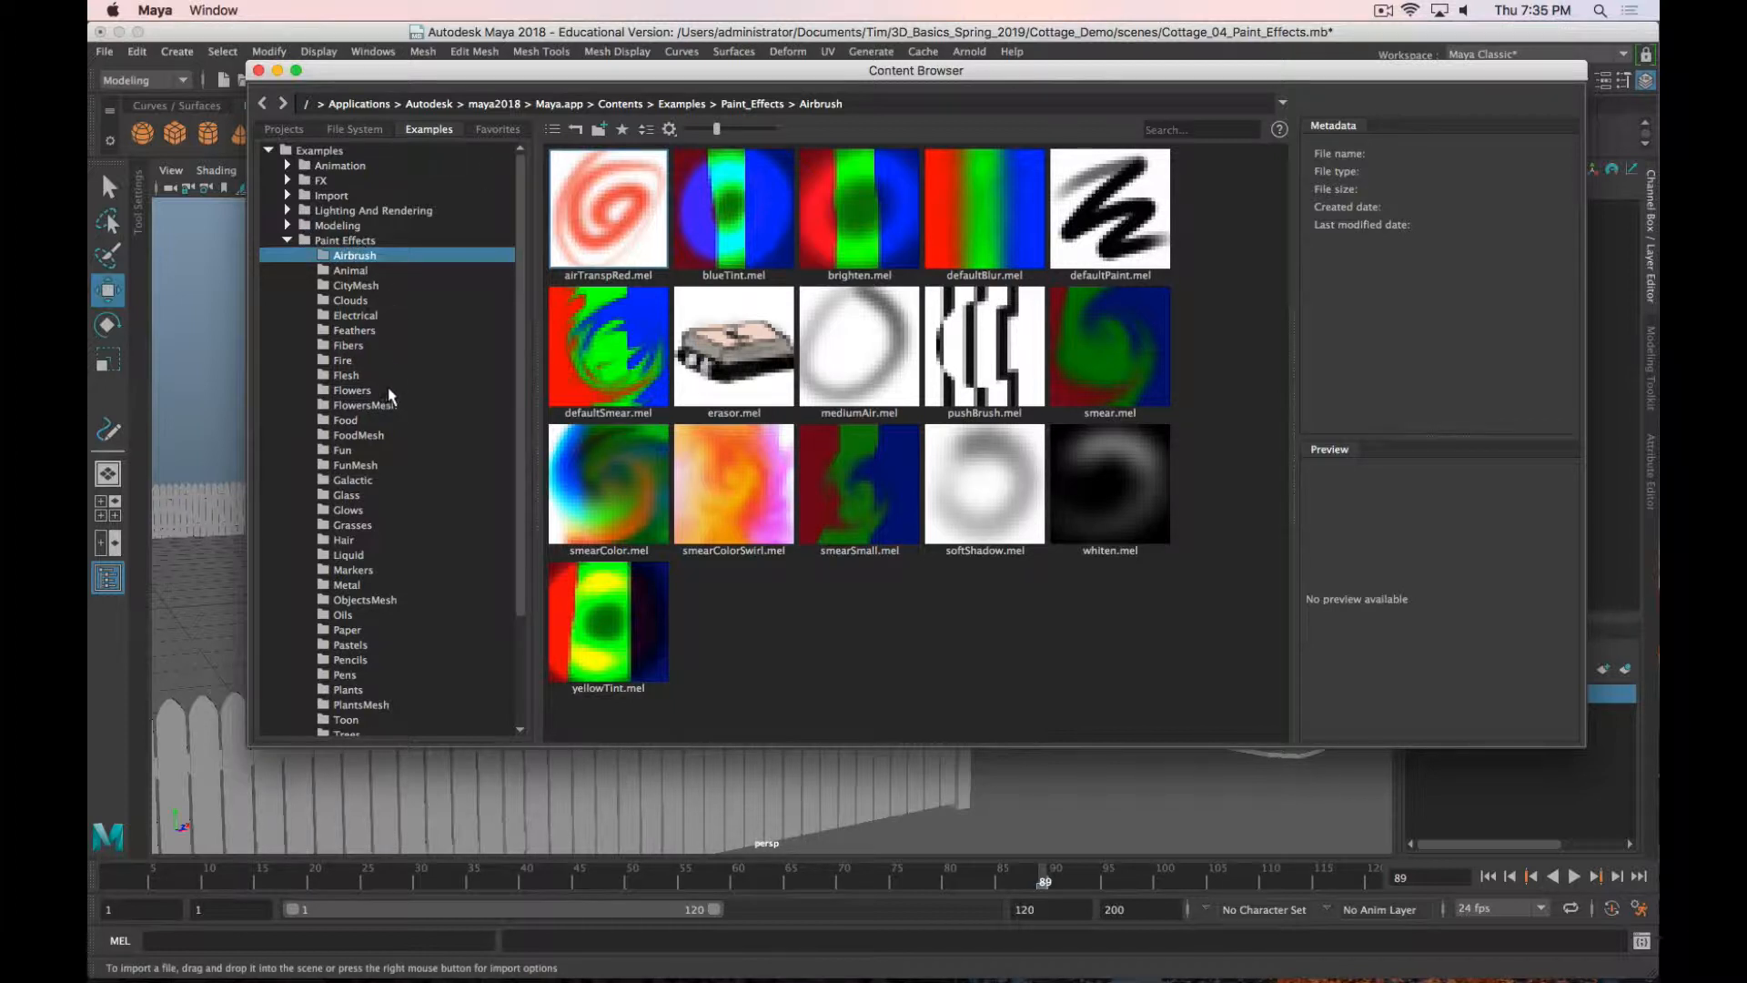
left_click(354, 270)
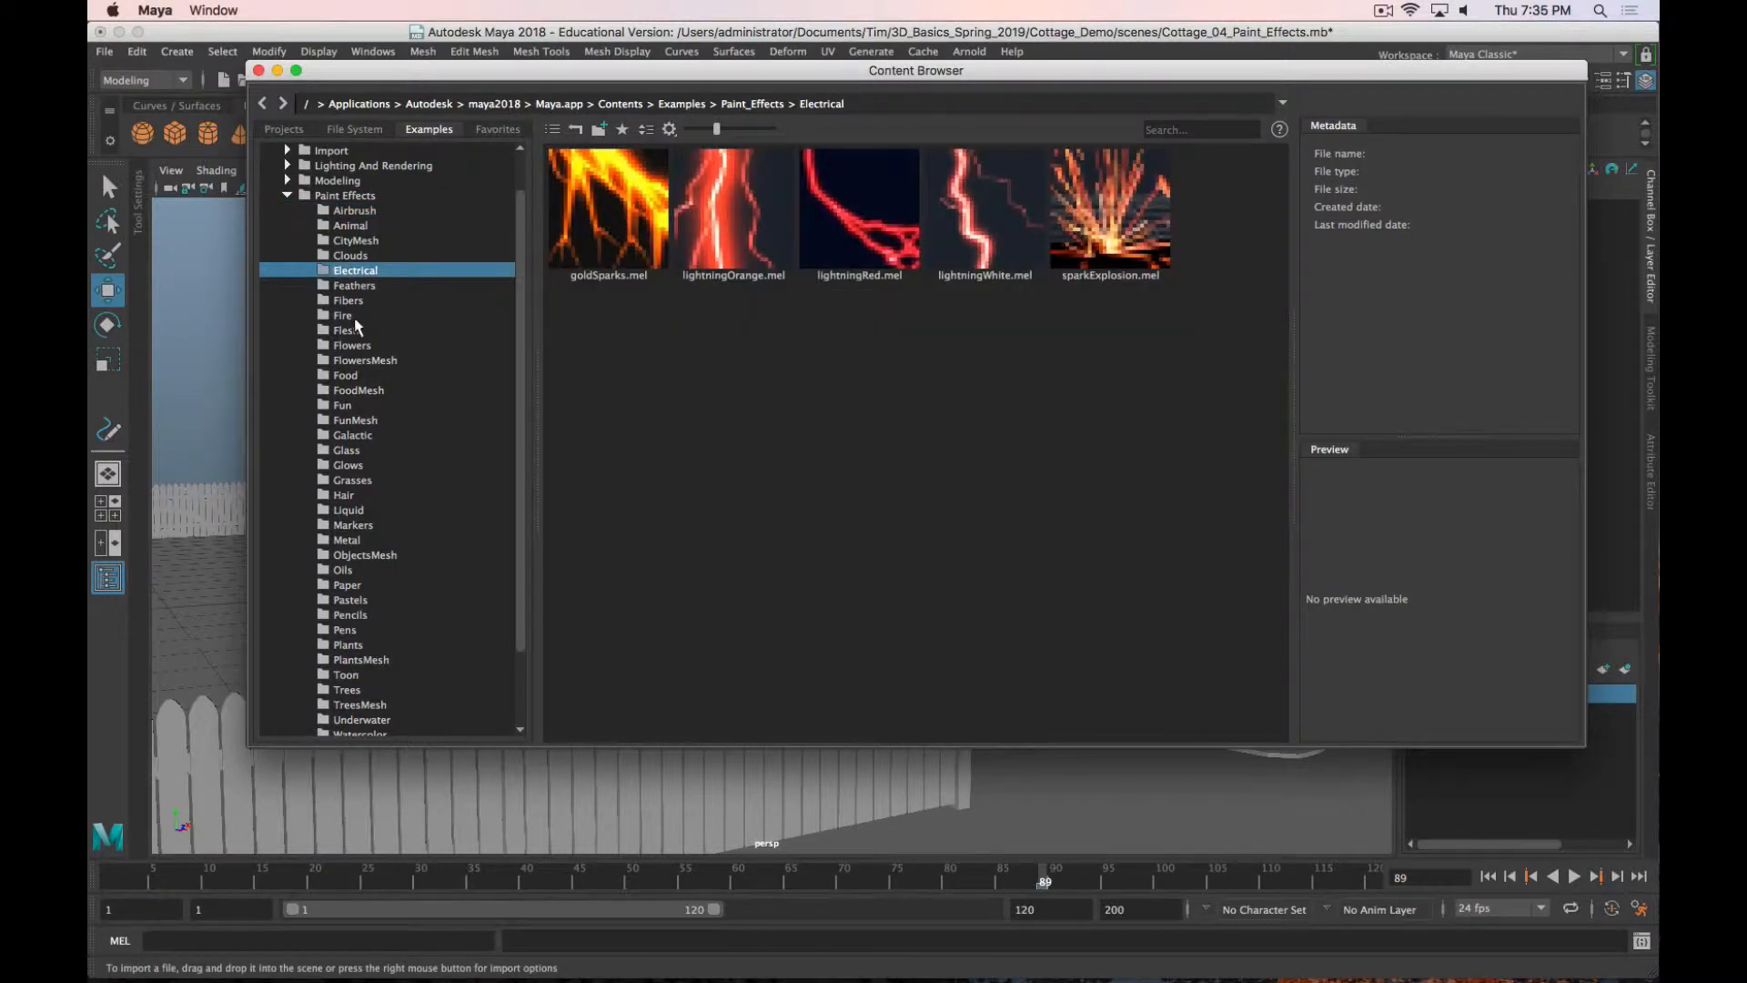
left_click(347, 450)
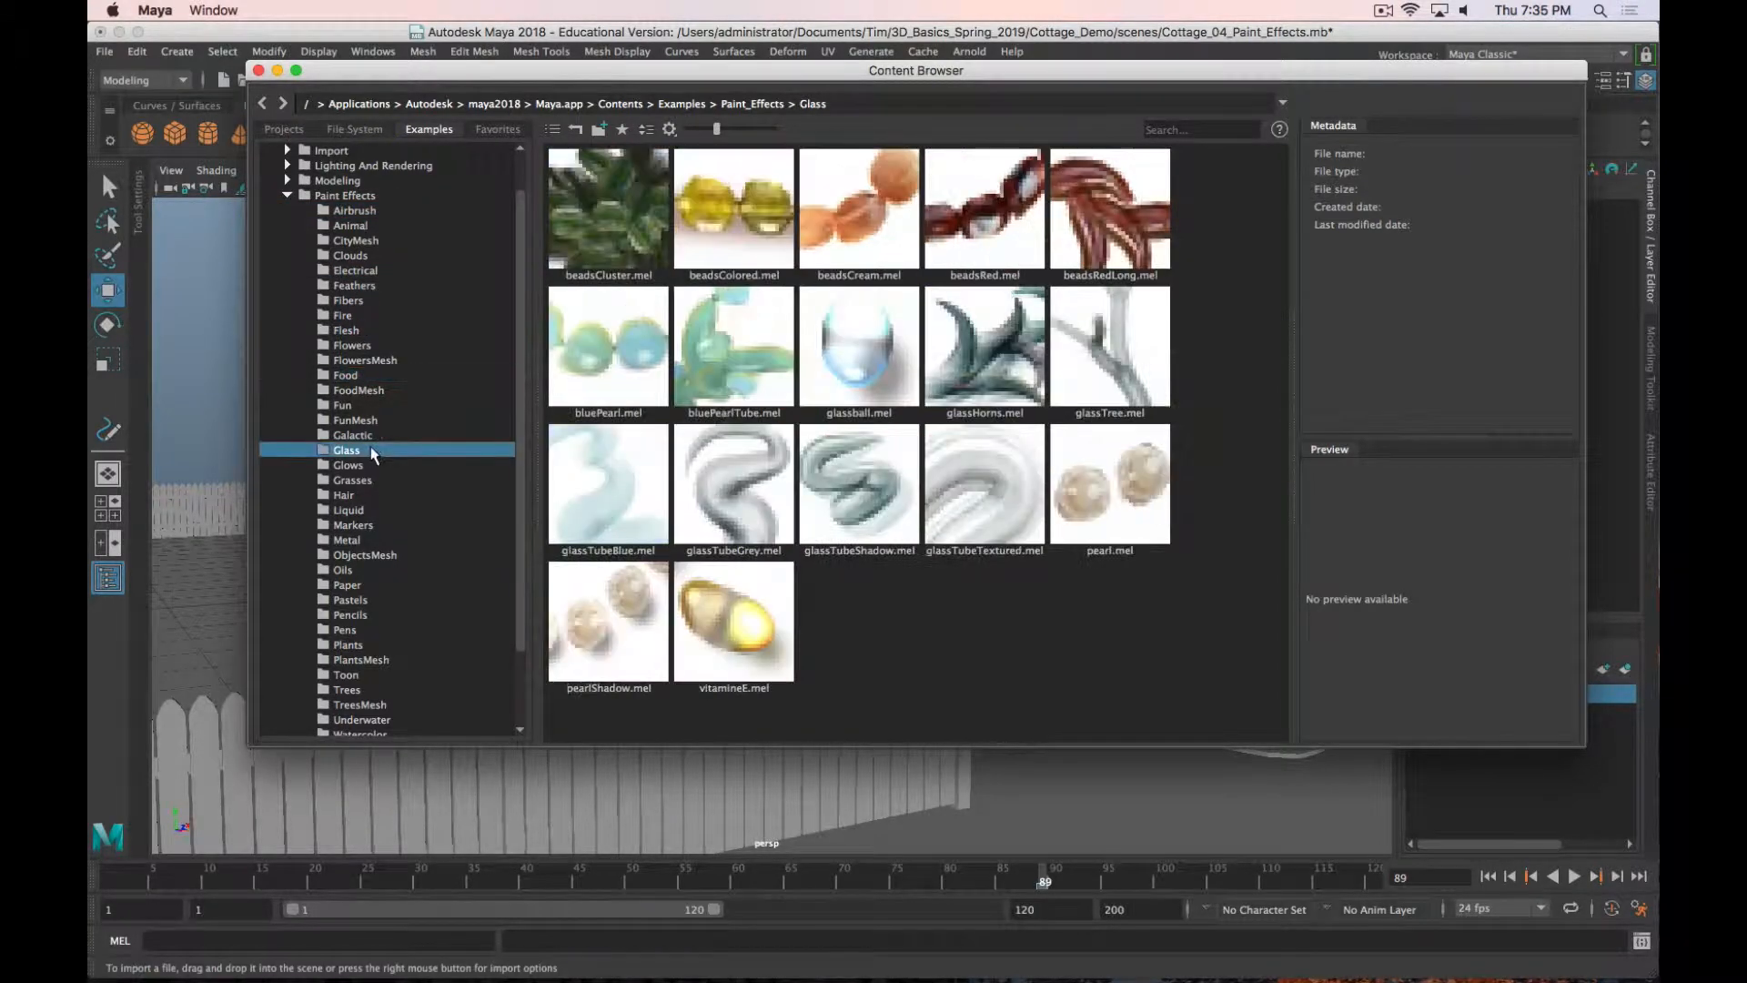
left_click(364, 554)
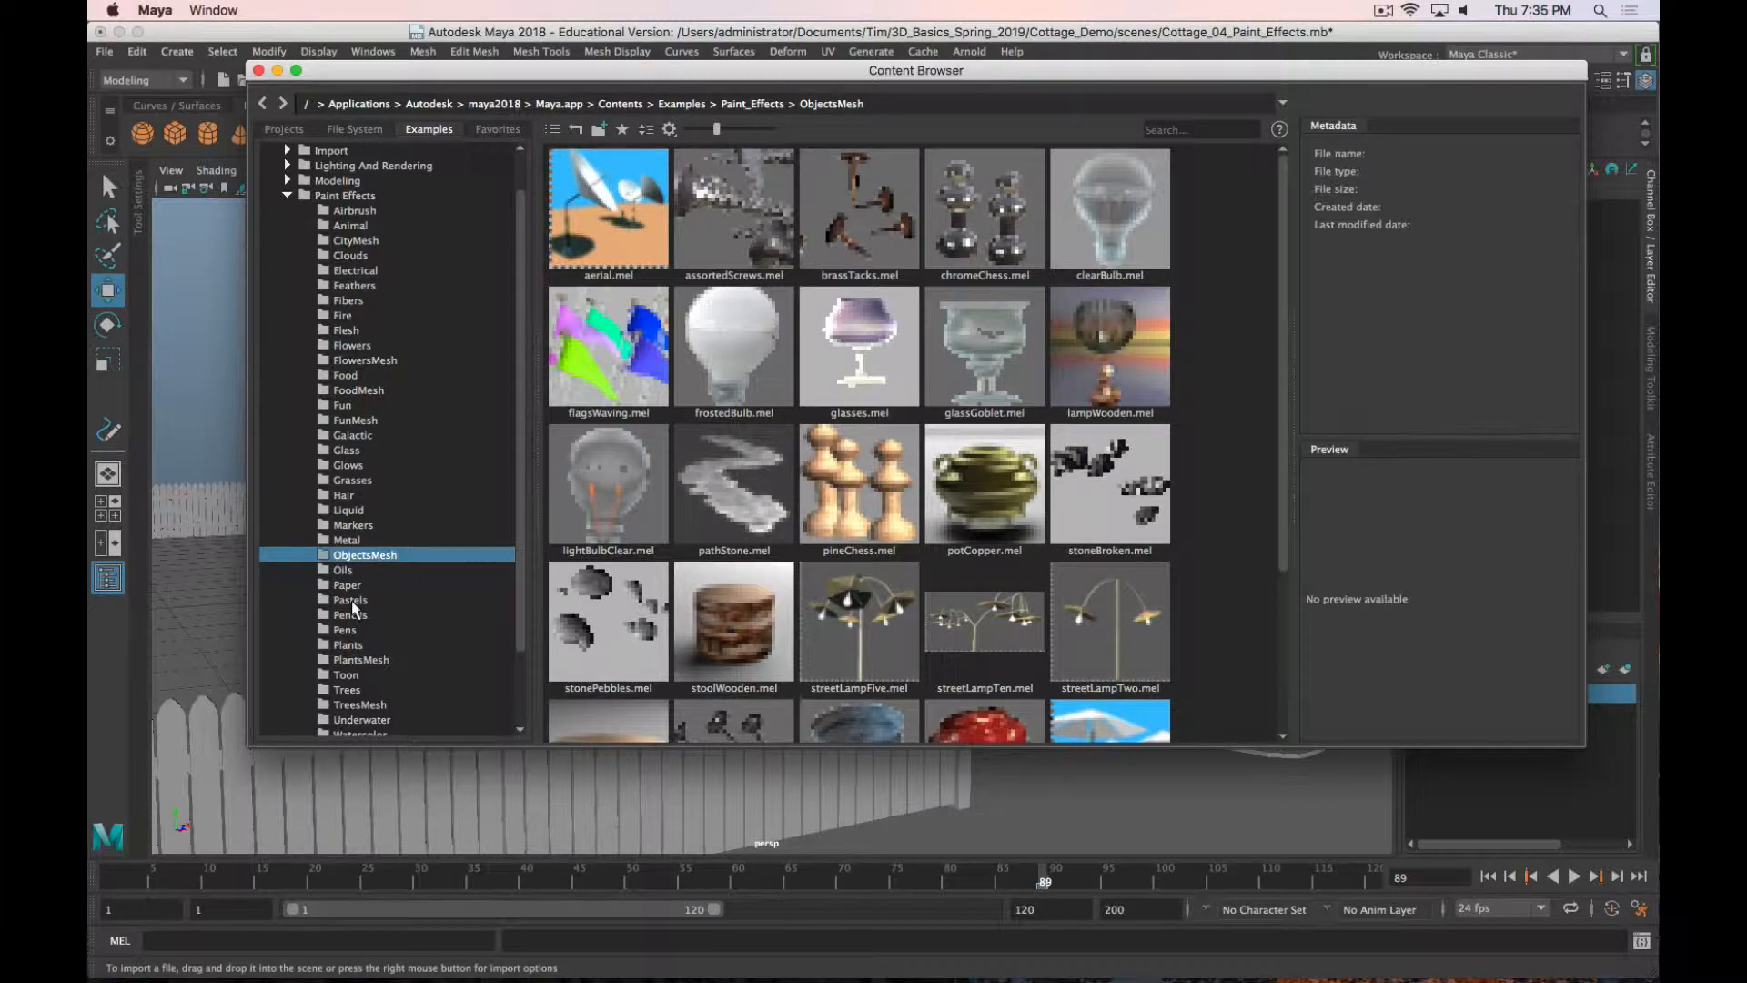
left_click(344, 629)
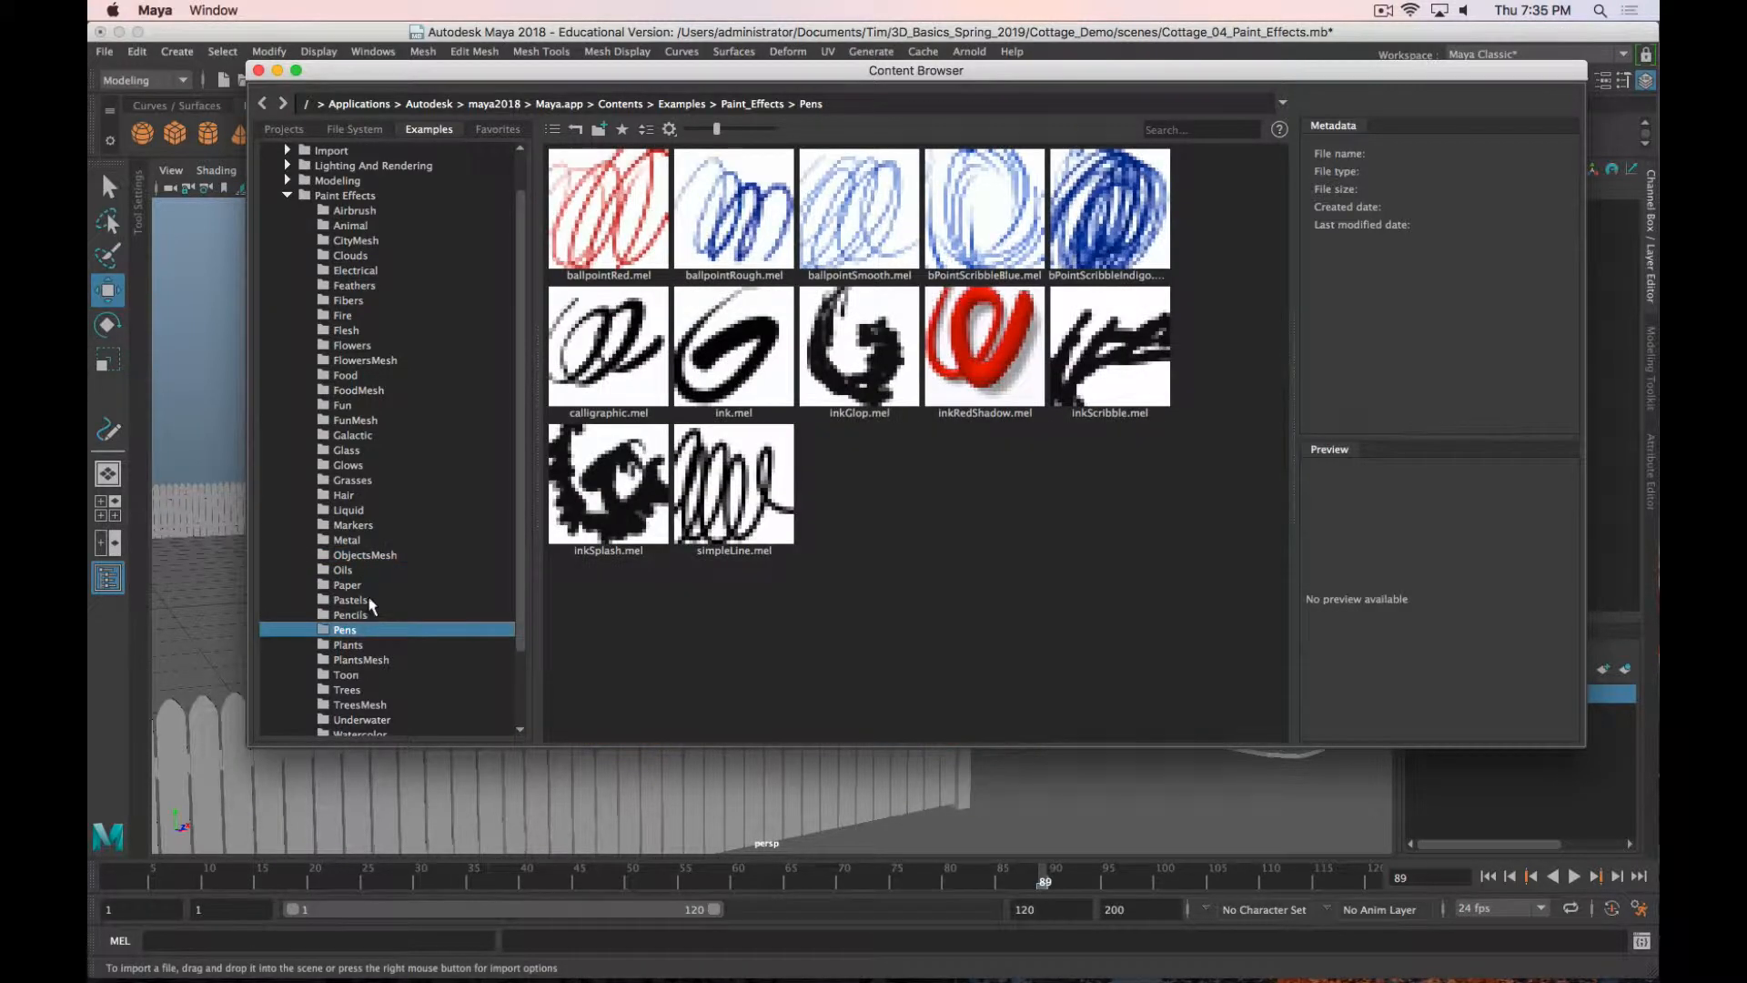
left_click(346, 674)
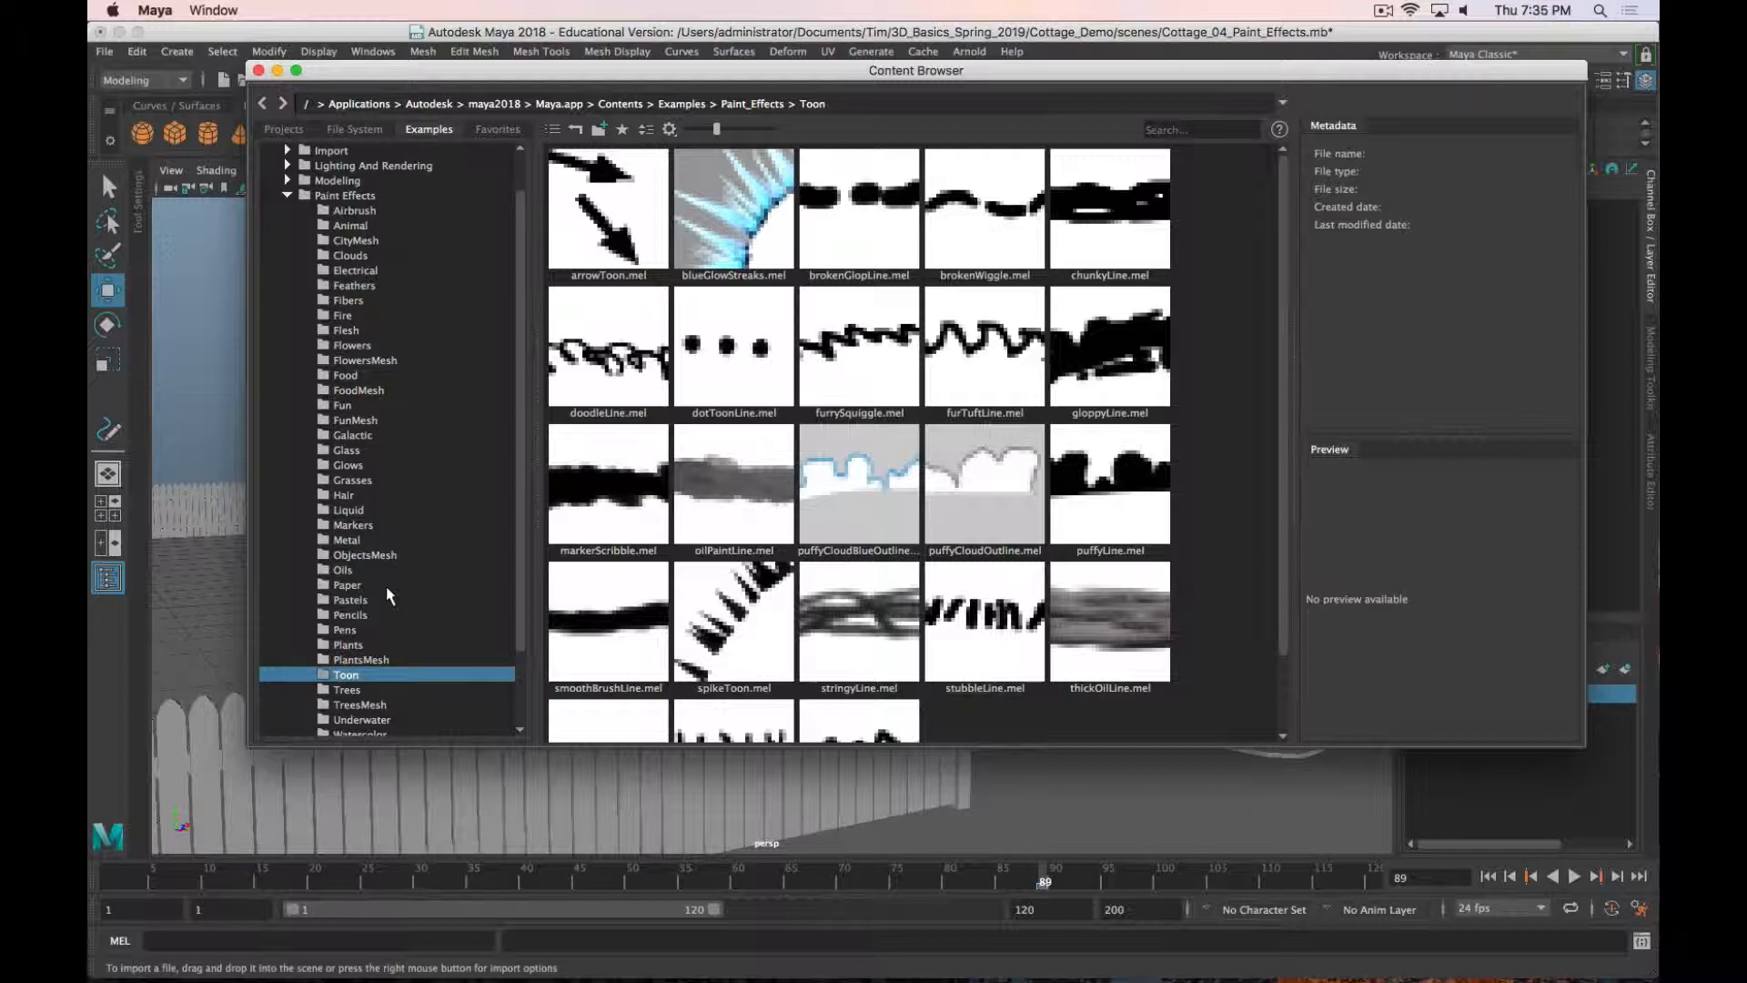
left_click(363, 554)
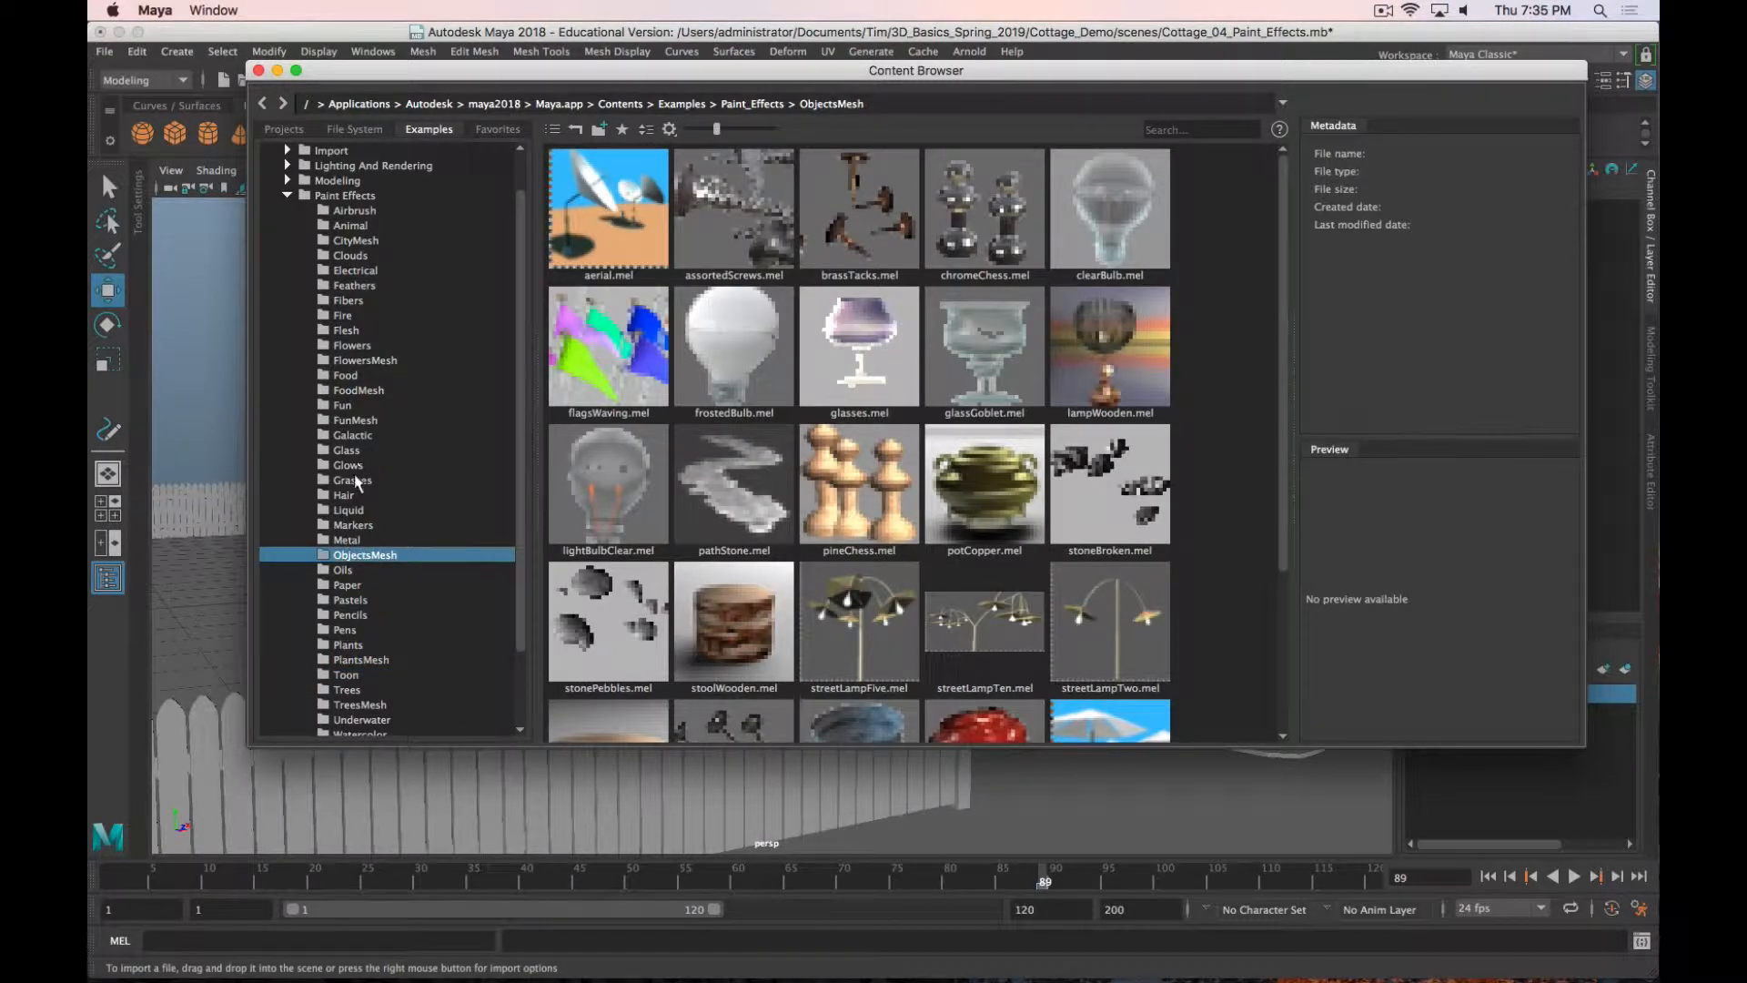
left_click(352, 479)
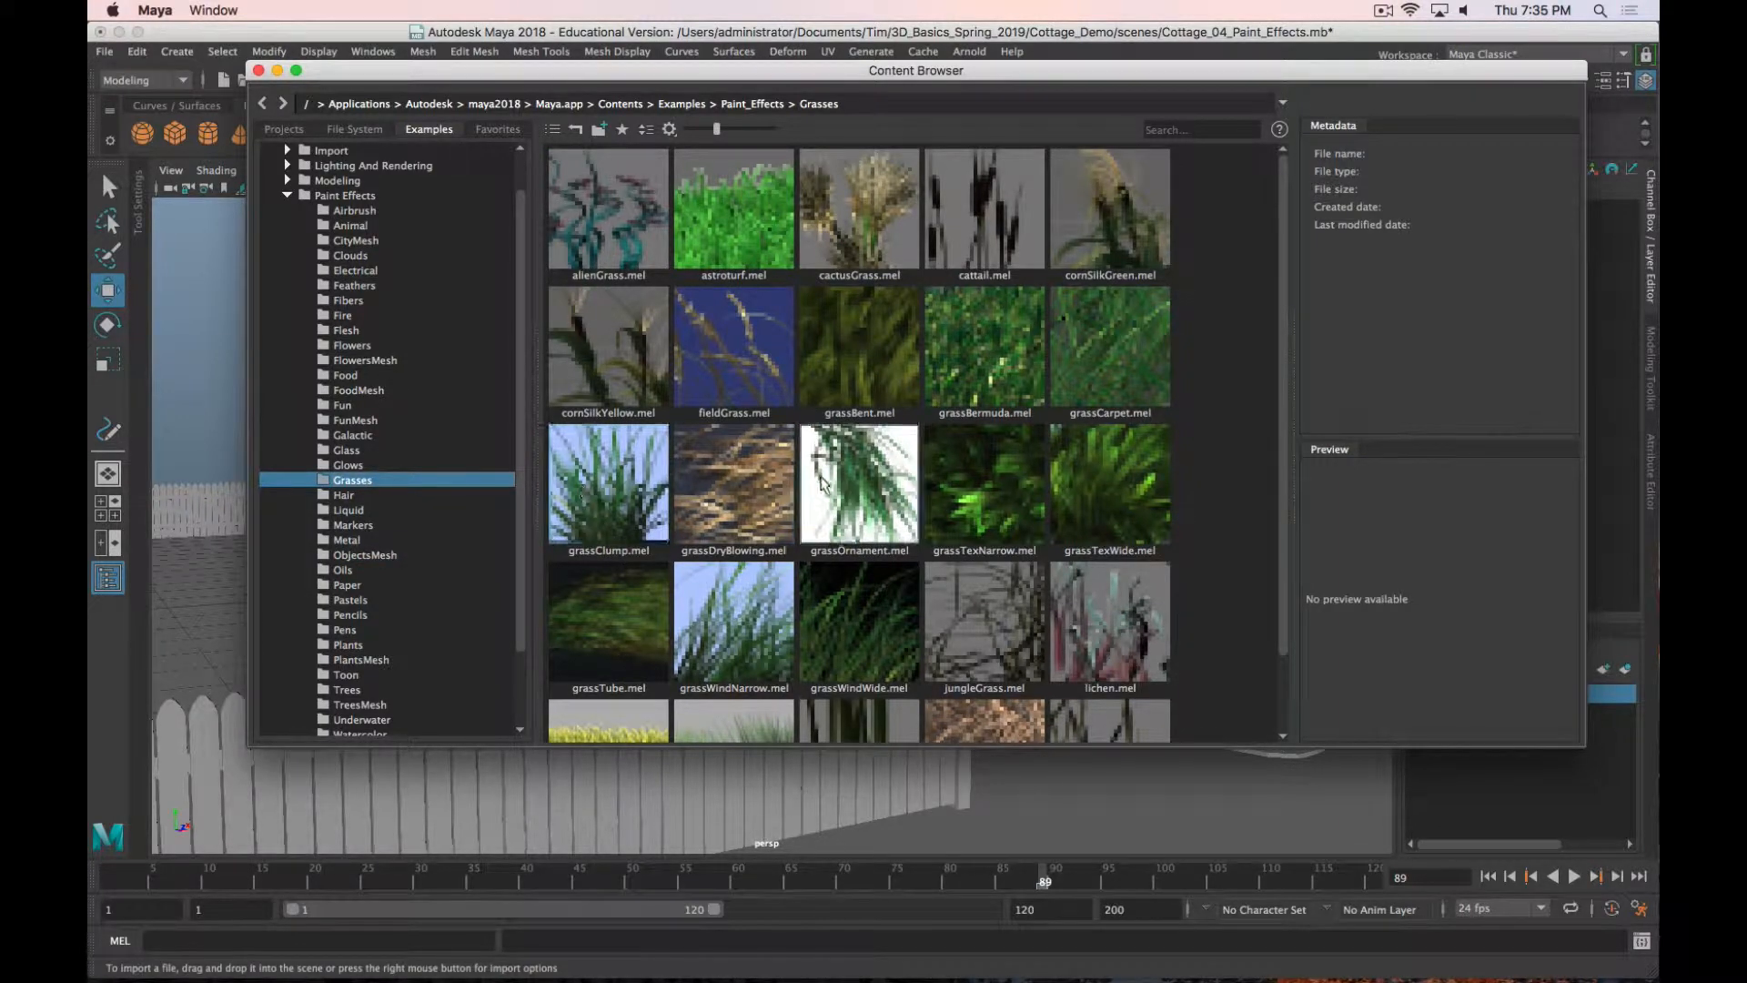
scroll("down", 3)
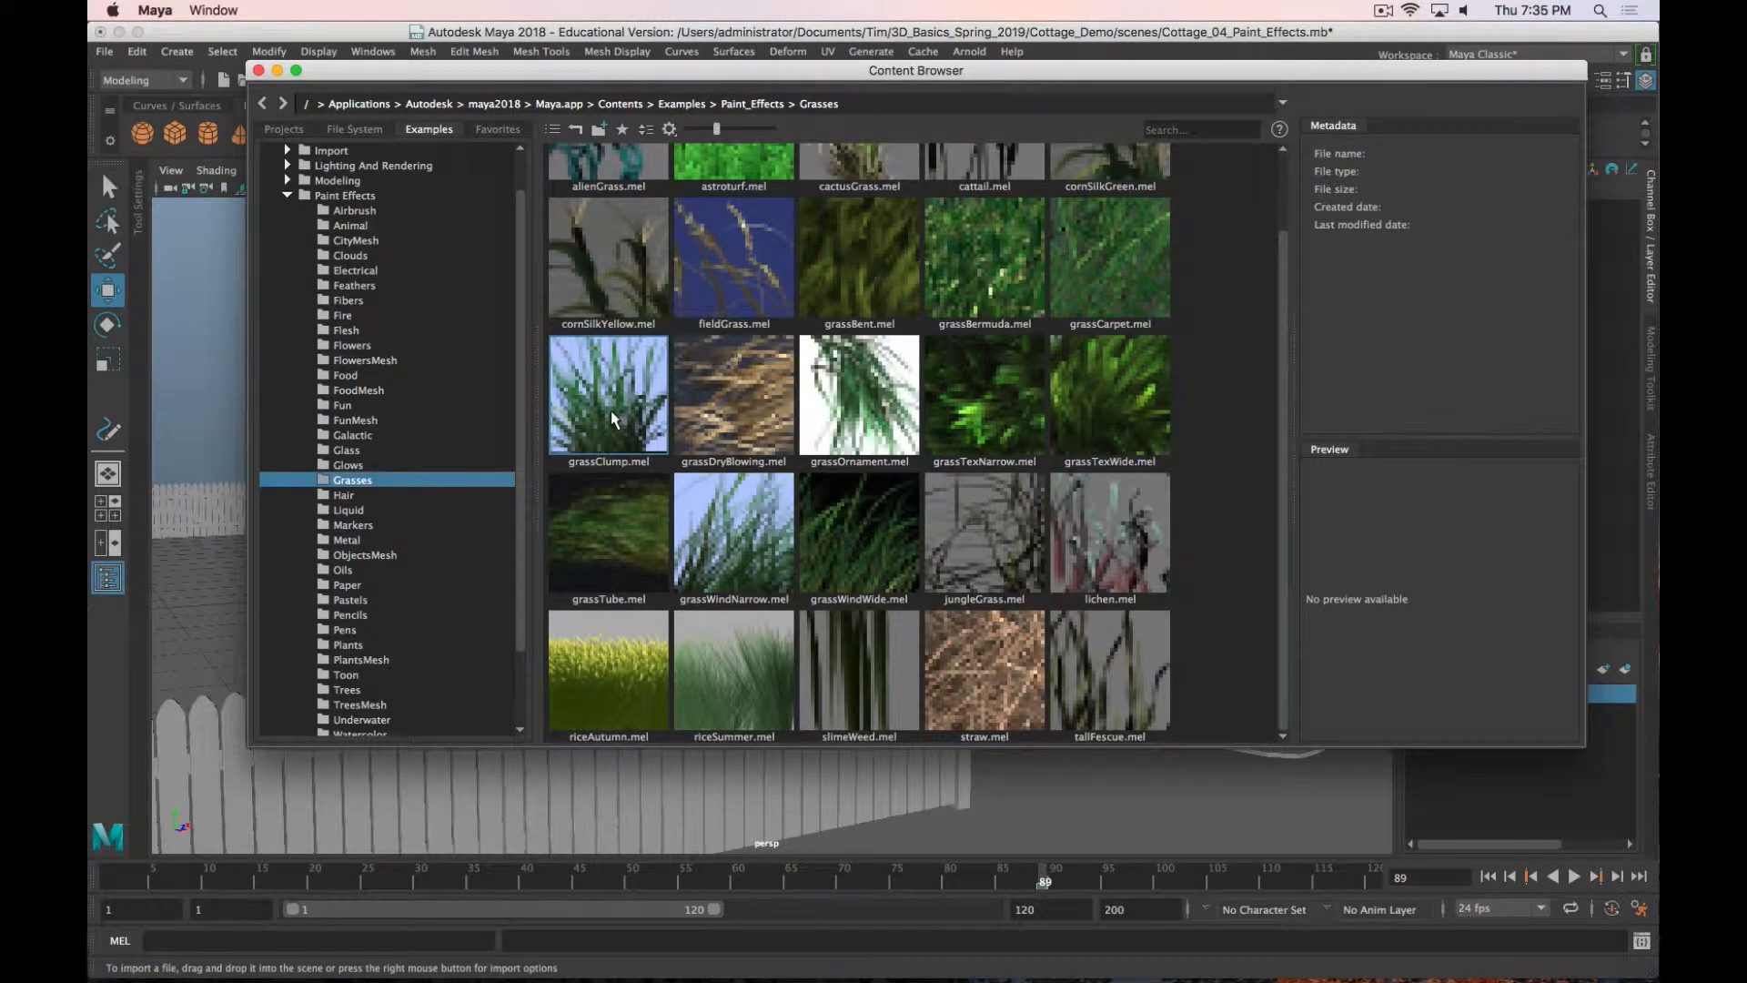
left_click(607, 396)
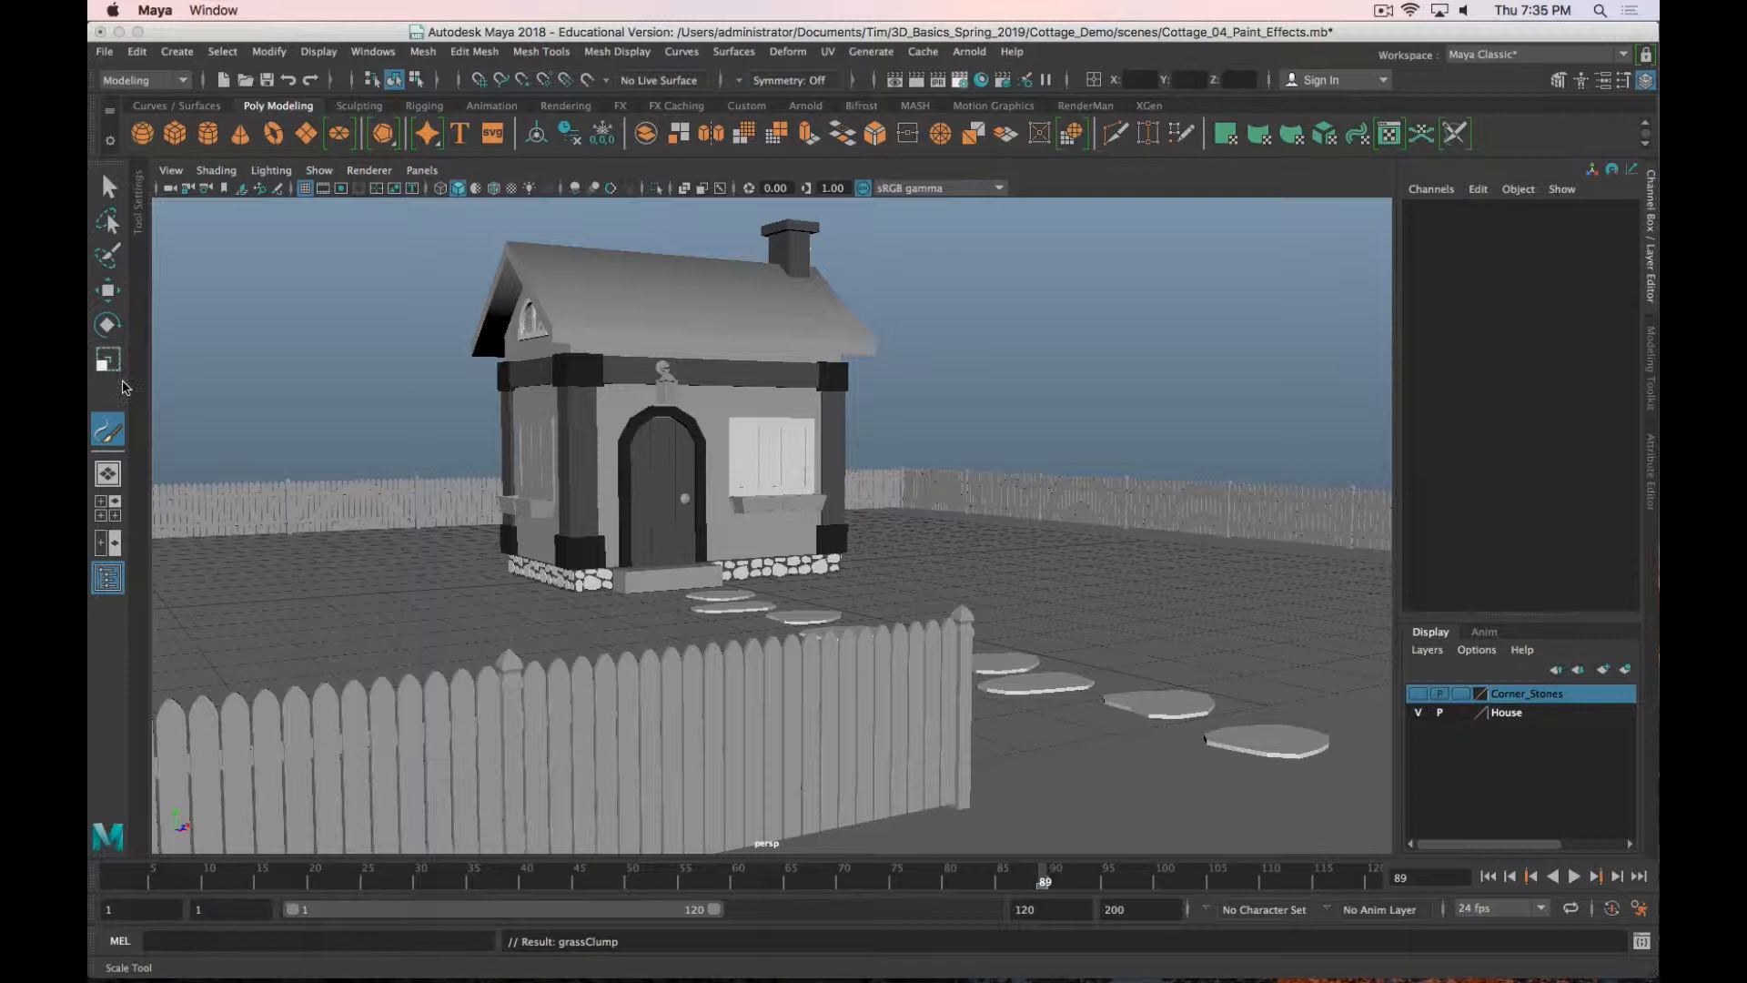
Step: Paint a grassClump stroke (strokeGrassClump1) on the ground beside the picket fence
left_click(108, 431)
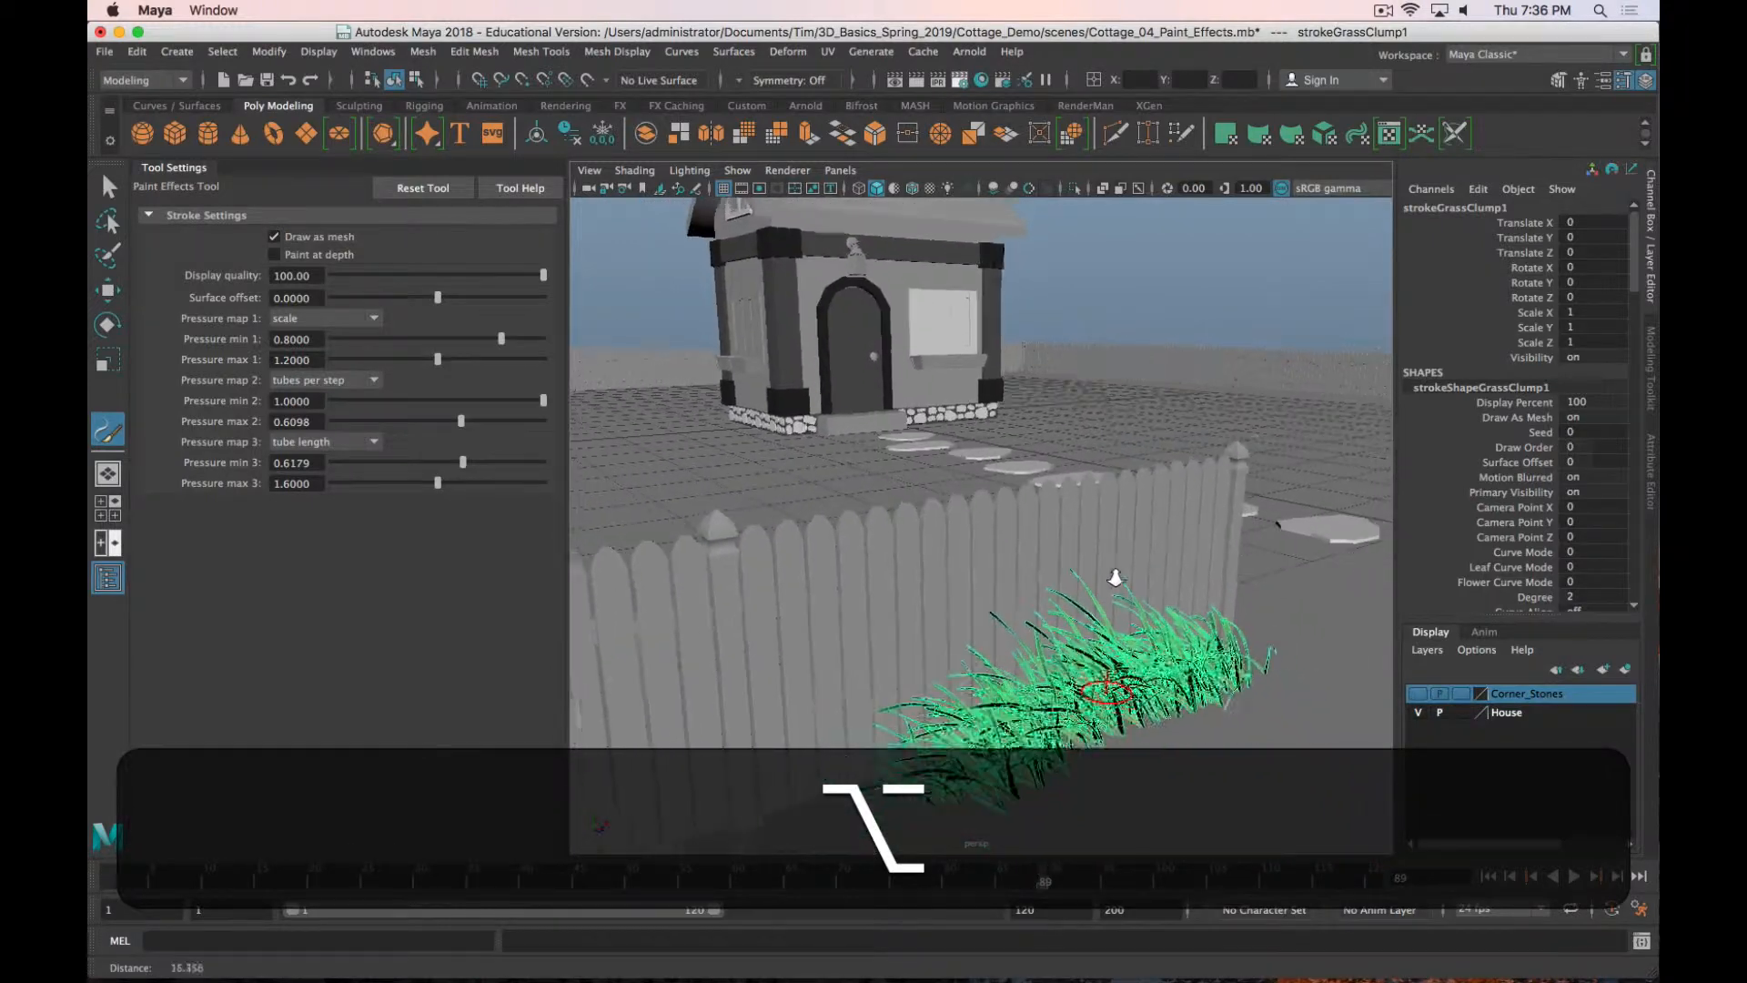
key("w")
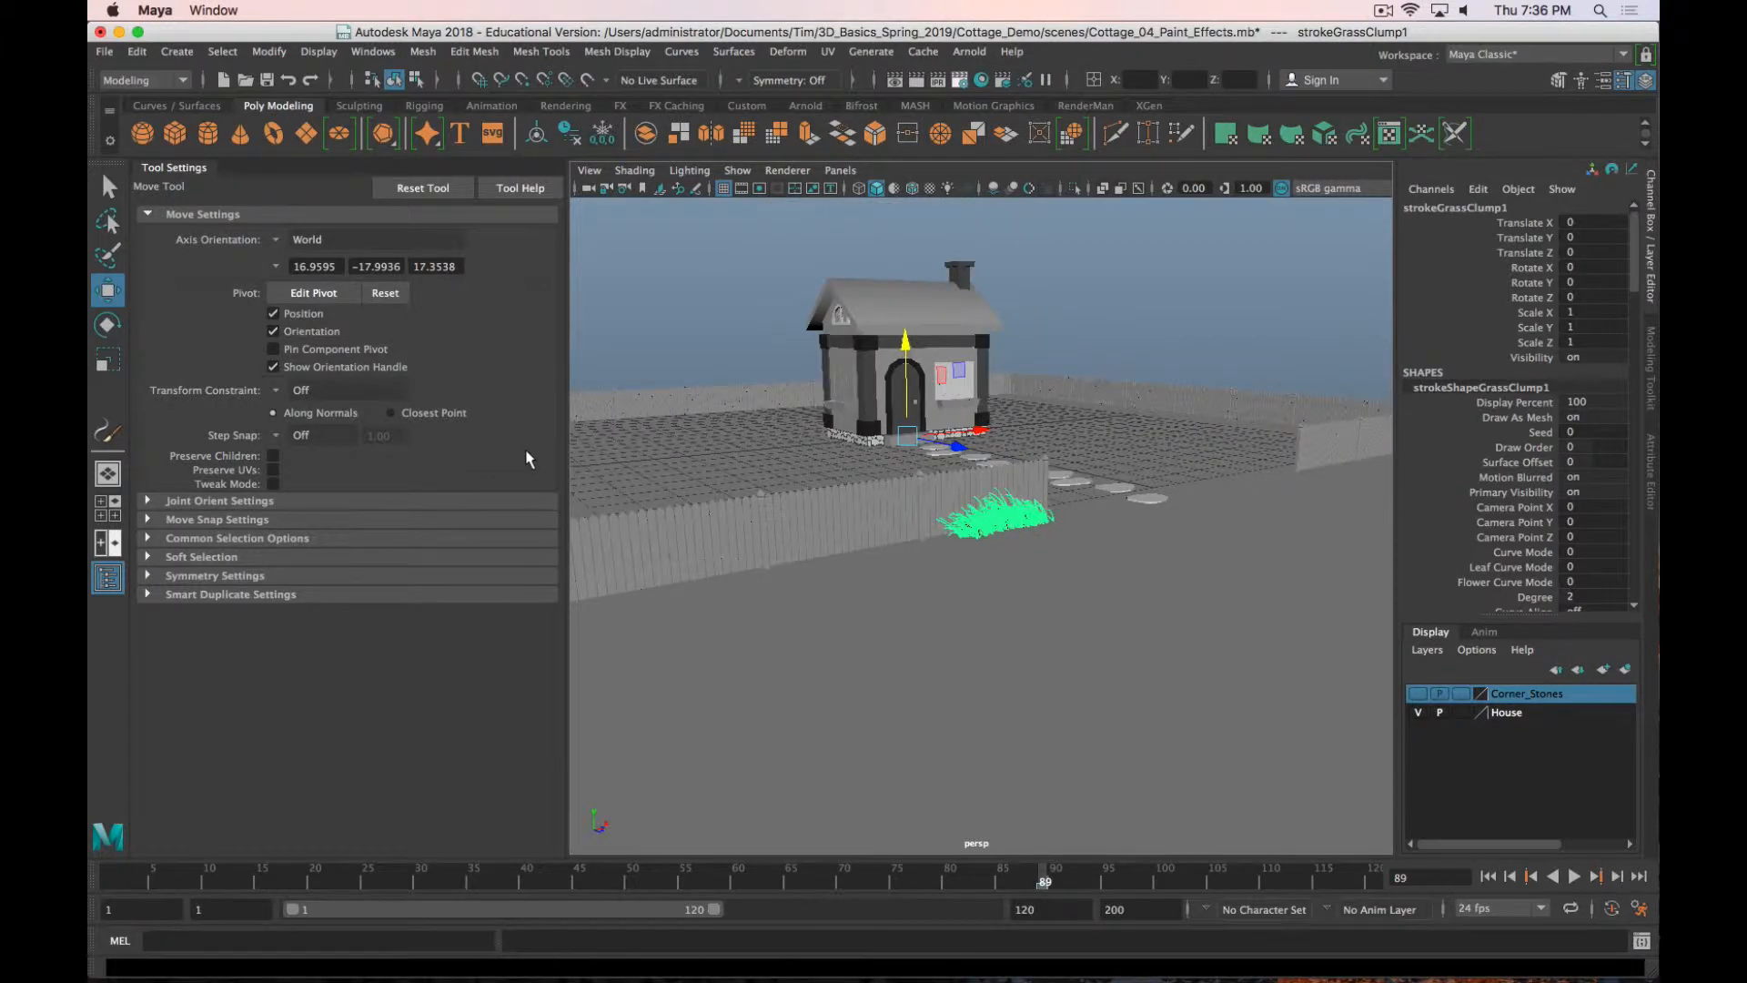
left_click(108, 429)
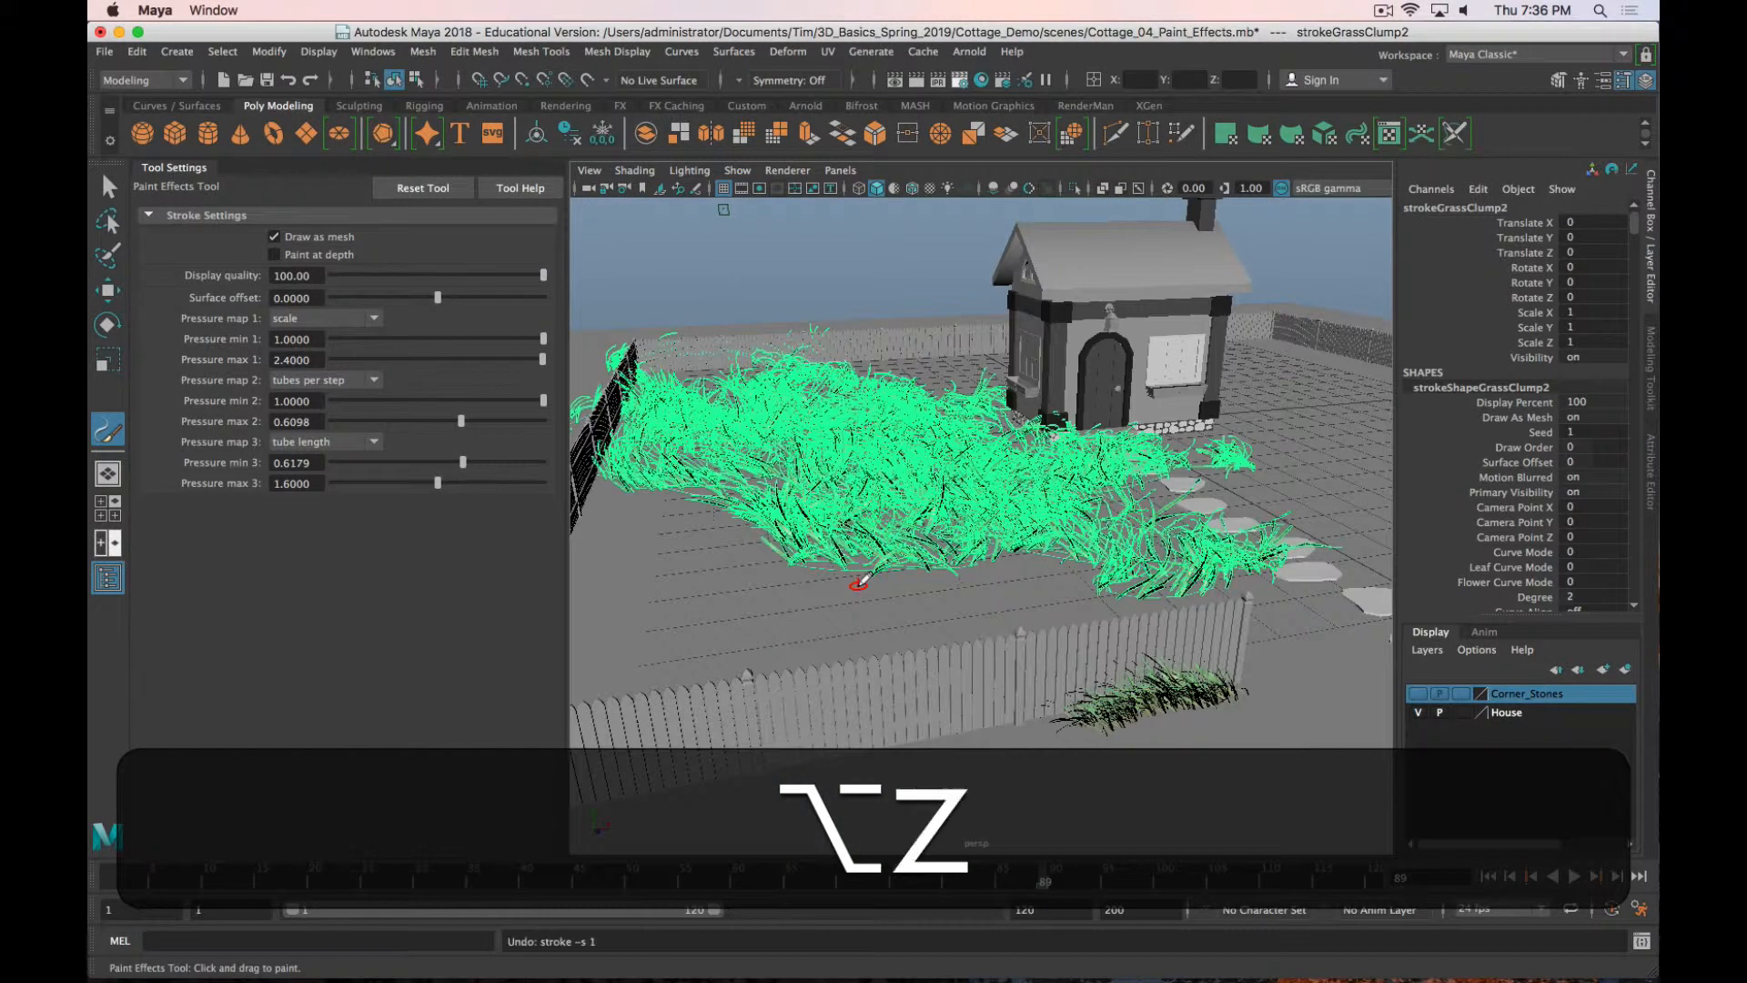
key("cmd+z")
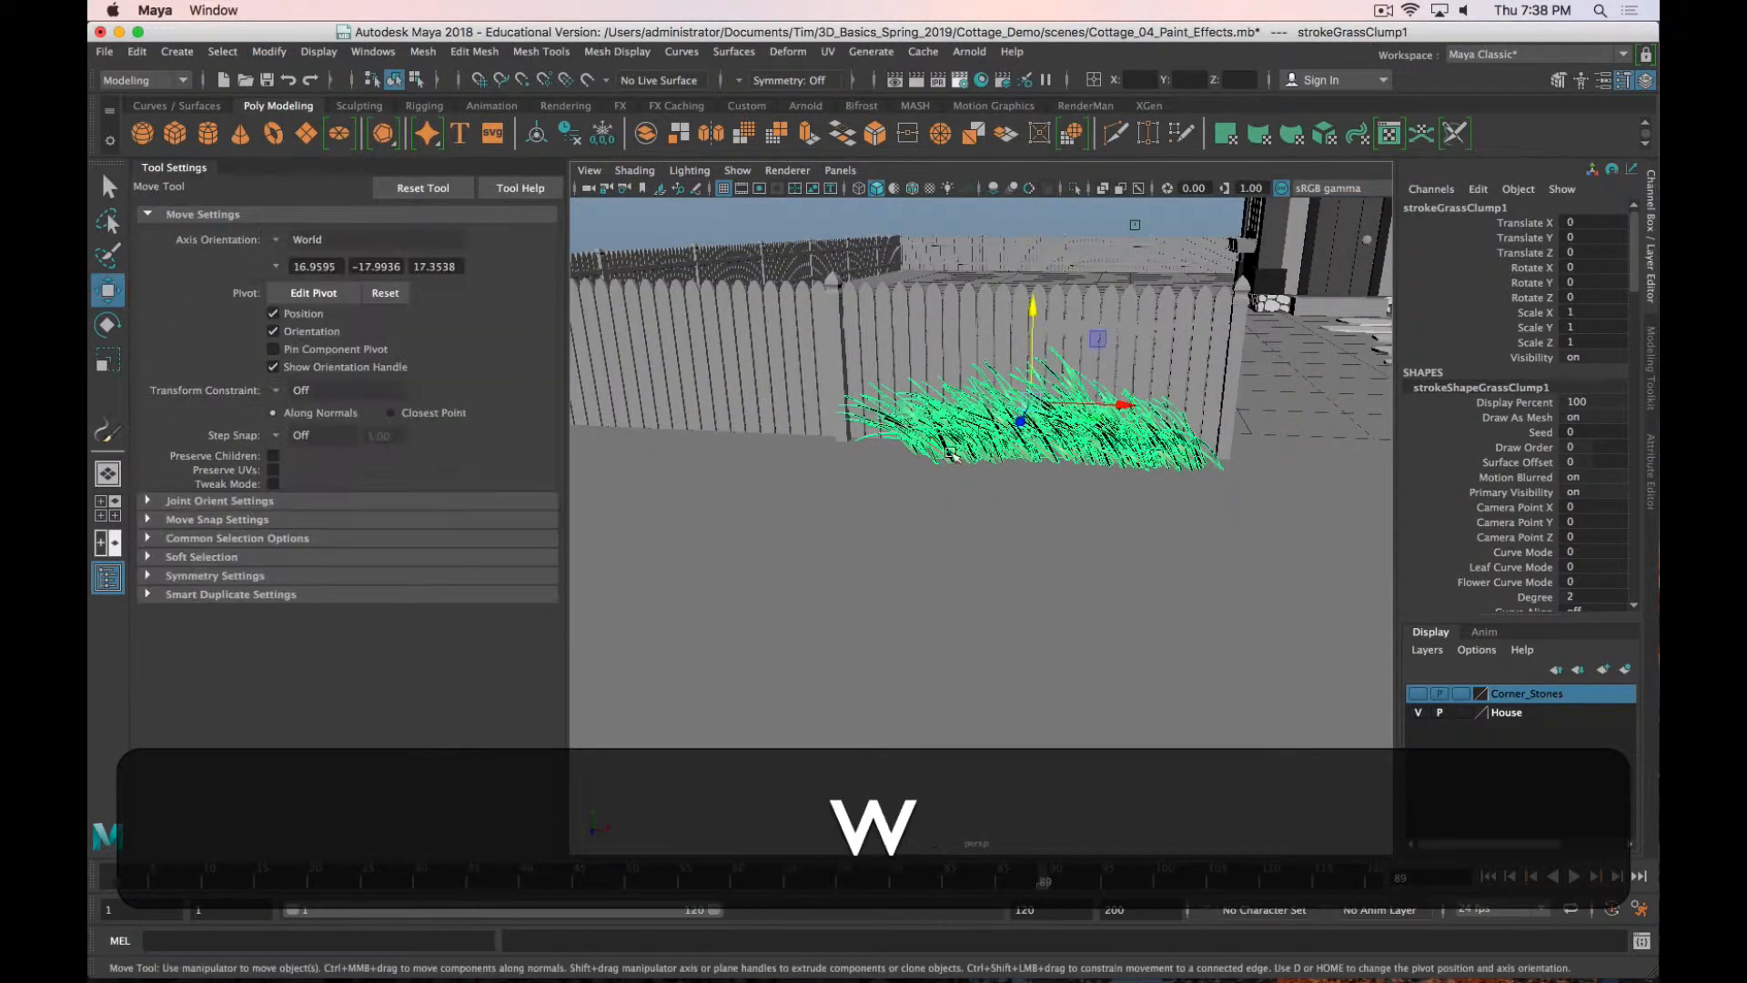
Step: Scale strokeGrassClump1 down to about 0.48 and shift it slightly
key("r")
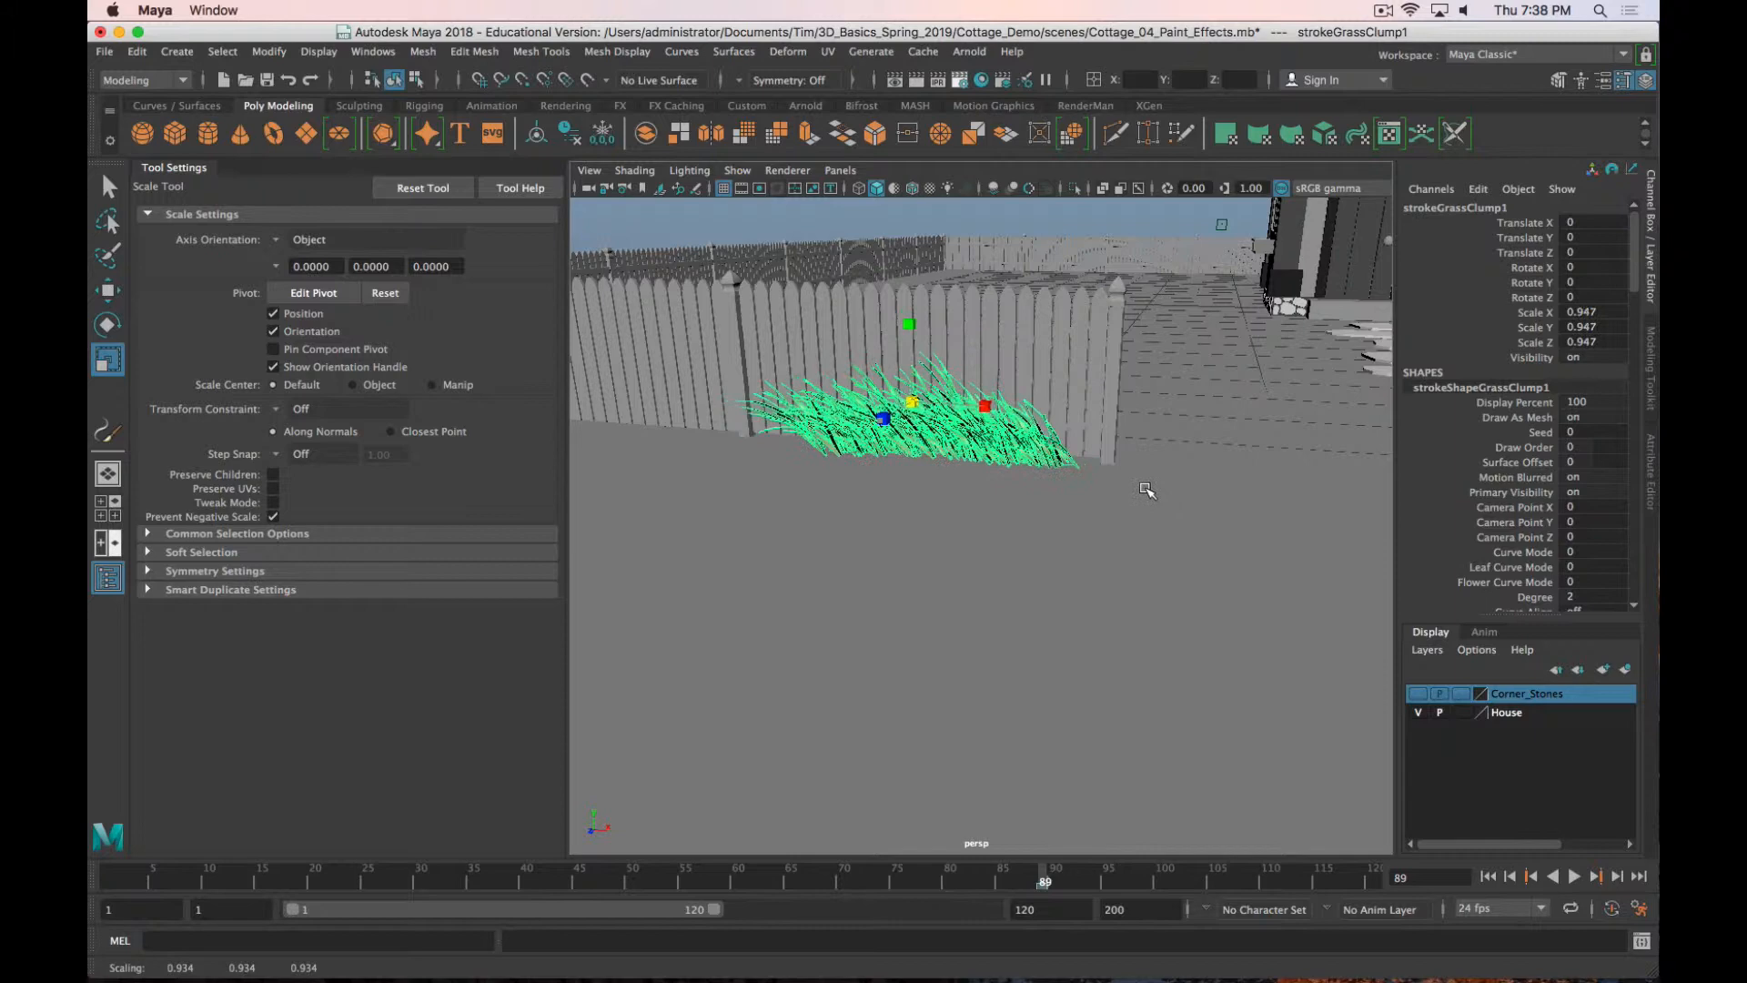
key("w")
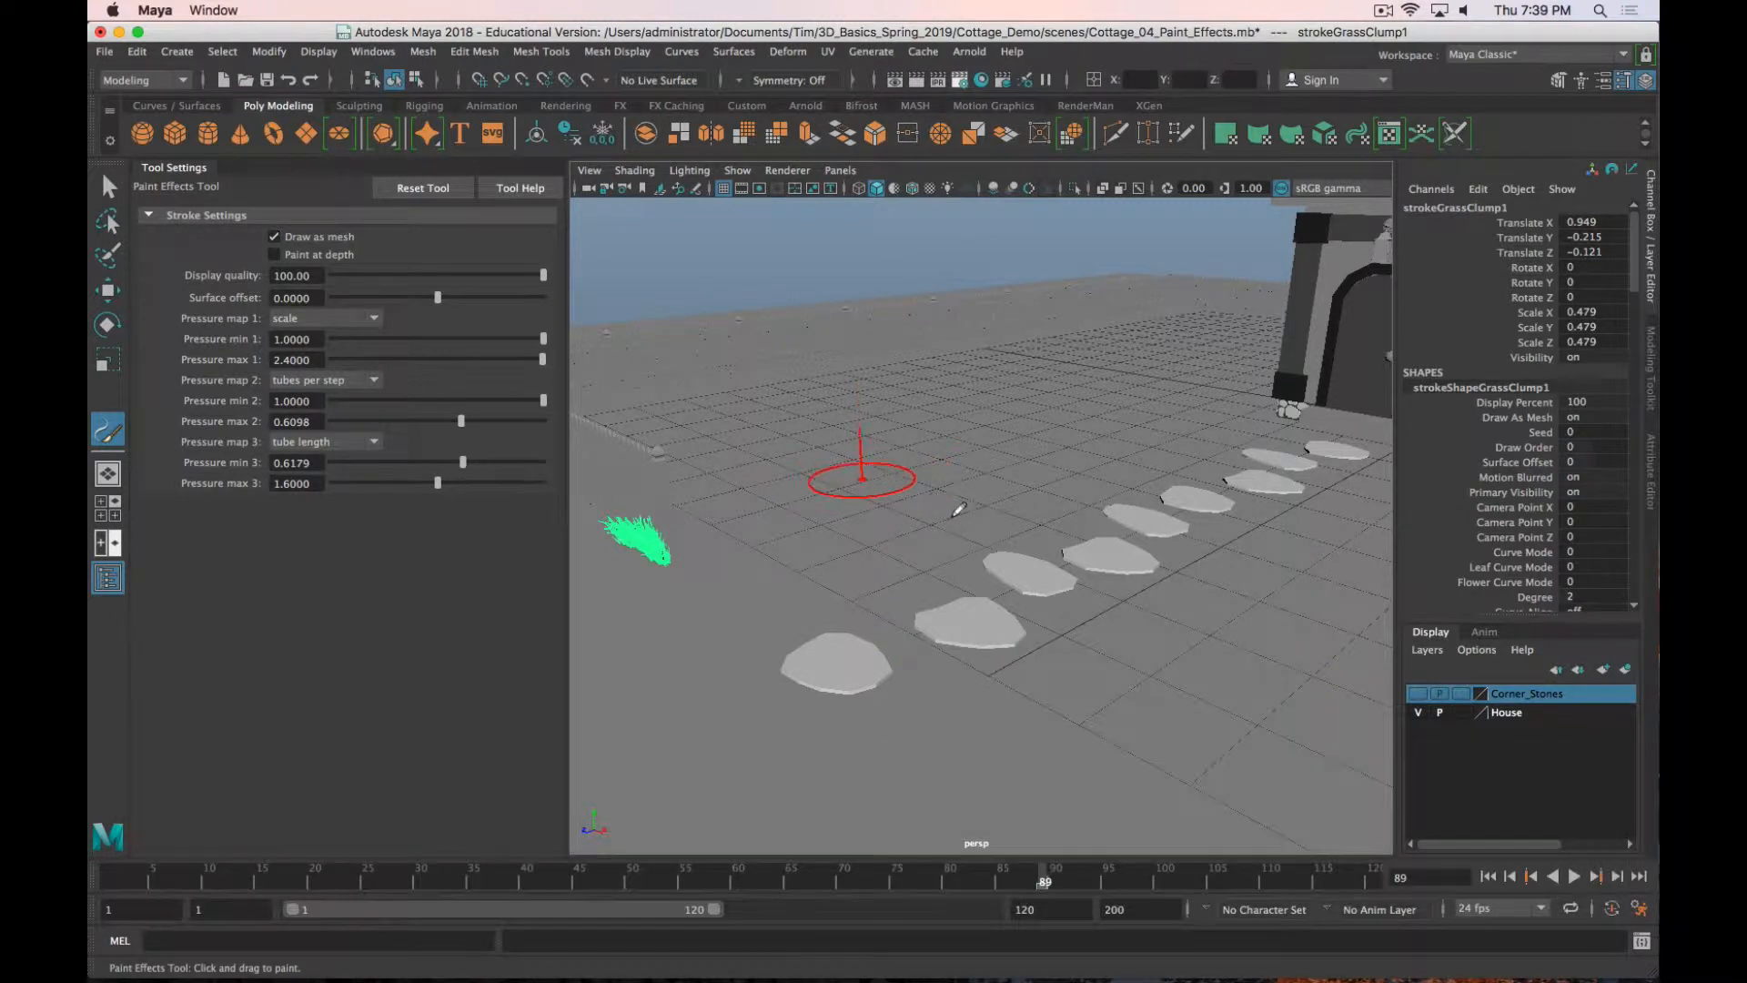
Step: Paint a grassBermuda stroke (strokeGrassBermuda1) in front of the cottage door
key("cmd+z")
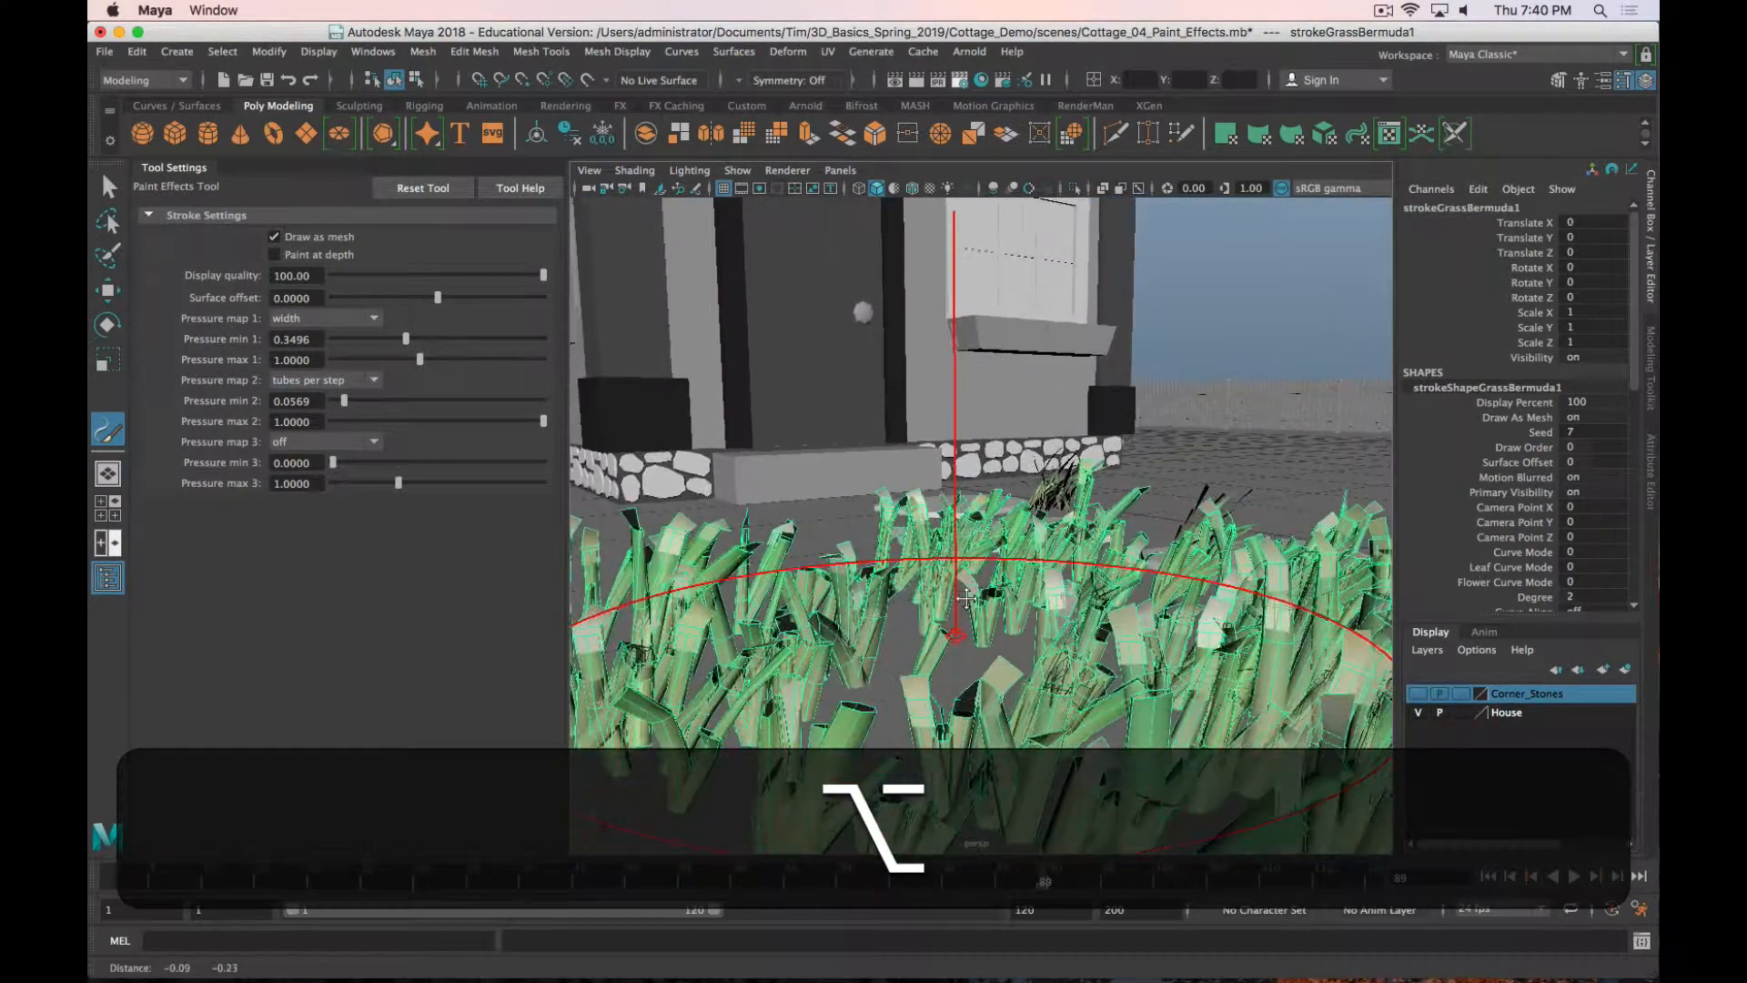
Step: Undo the Bermuda stroke and paint small grassClump tufts among the door's stepping stones
key("z")
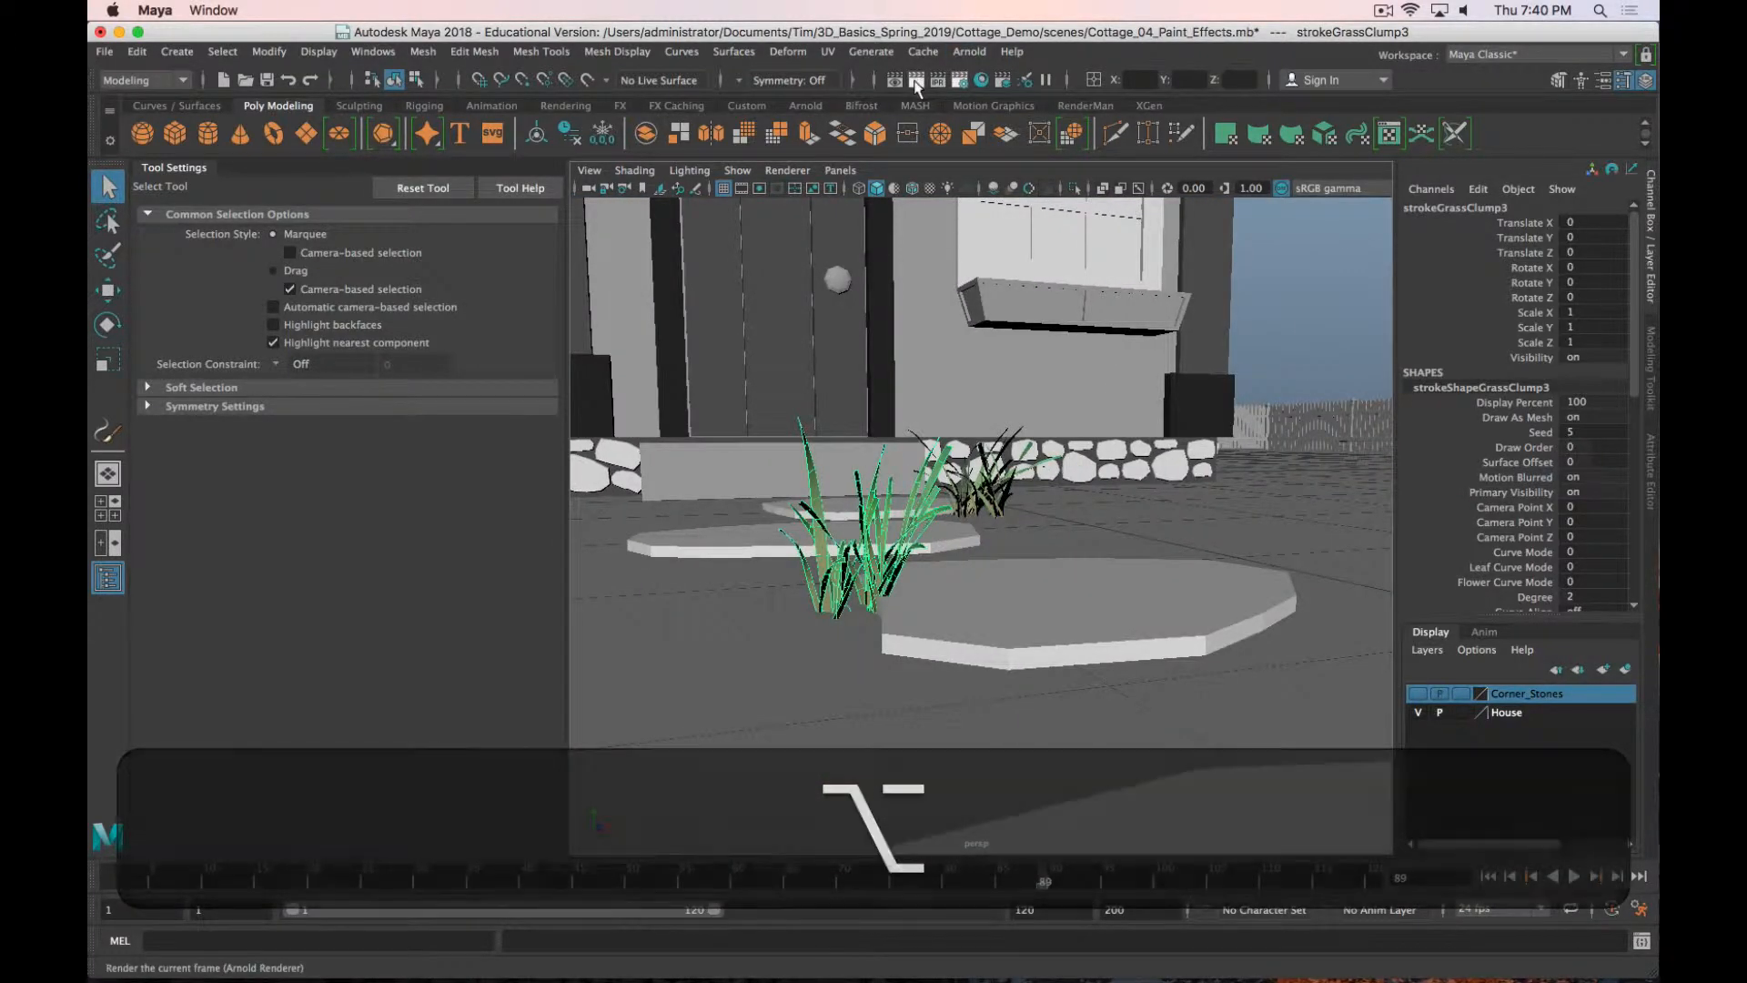
Step: Render the doorway view with the Arnold Render the Current Frame button
left_click(892, 79)
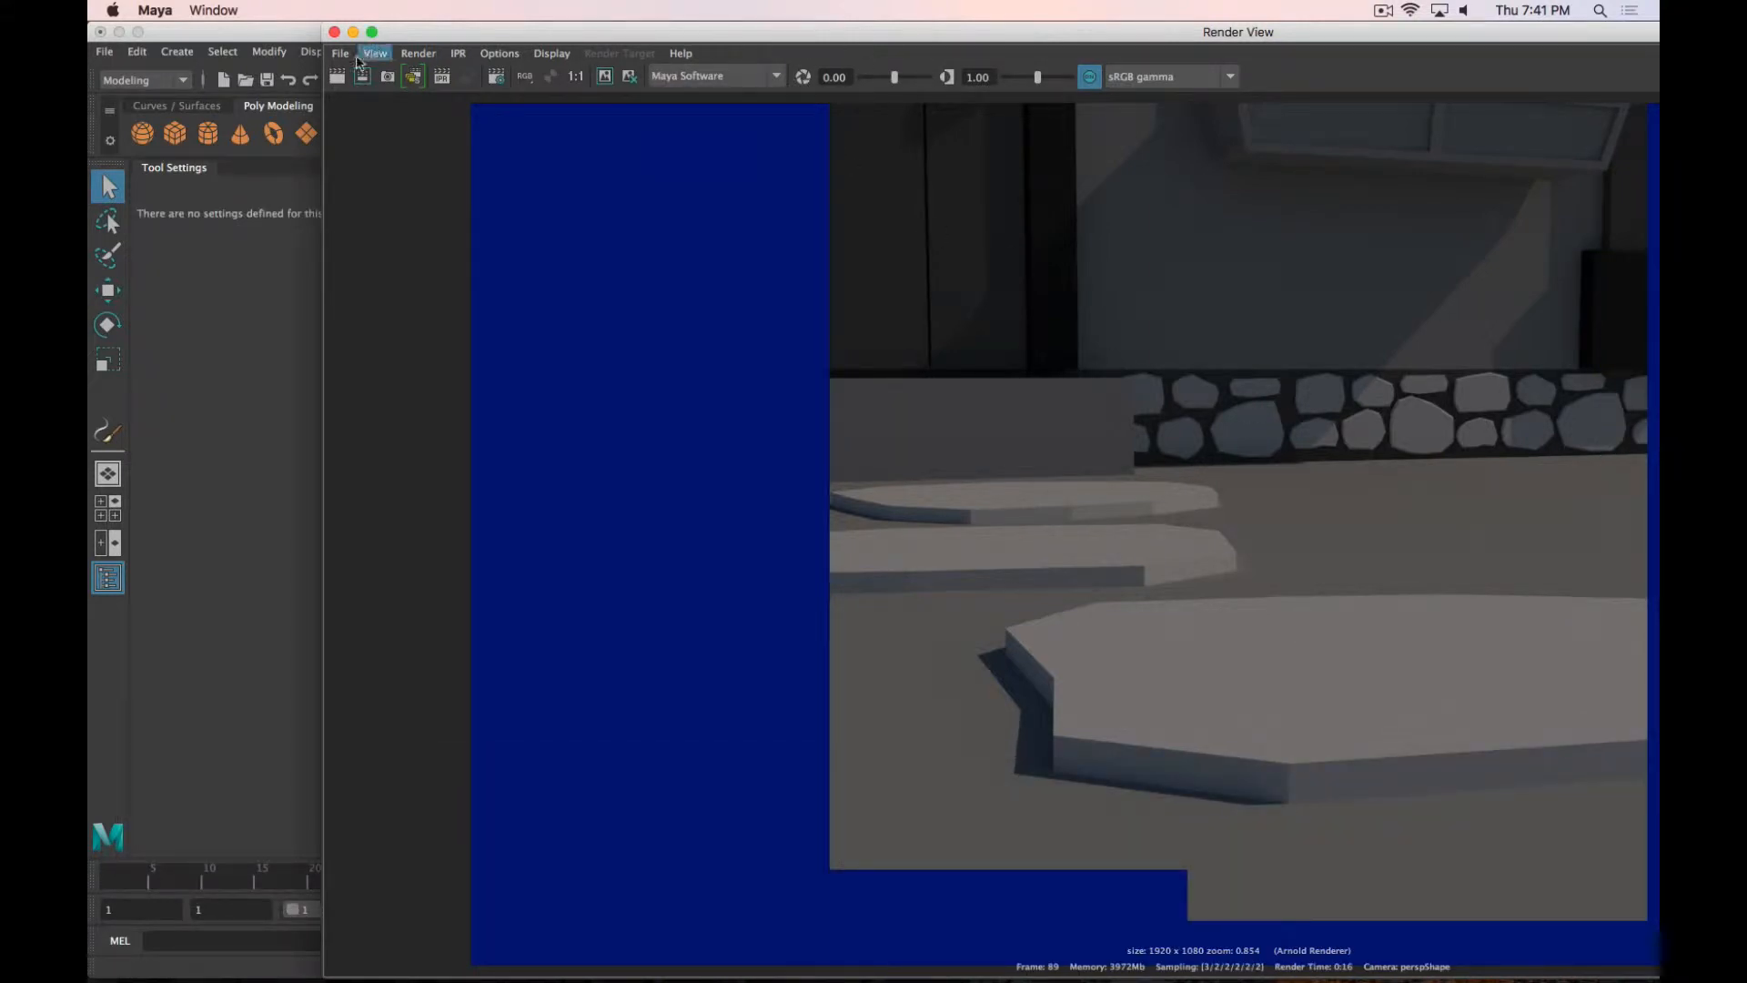
Step: Set Render Using to Maya Software in Render Settings and re-render the doorway
left_click(412, 76)
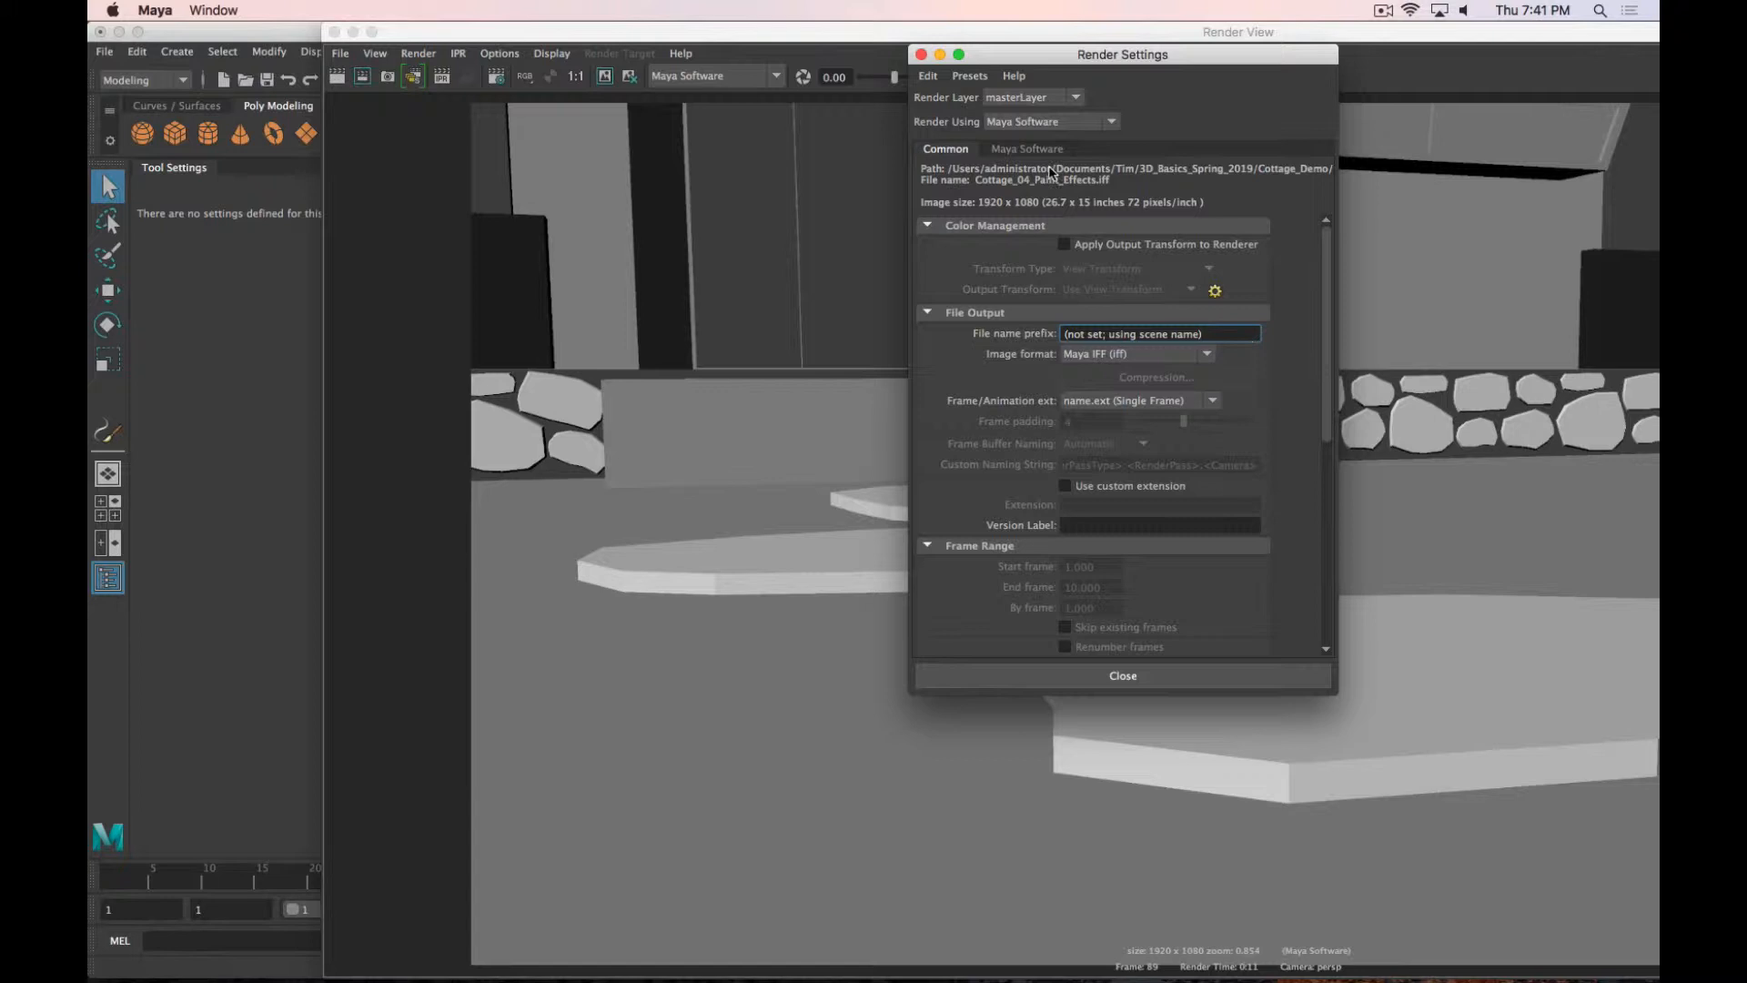
left_click(1216, 525)
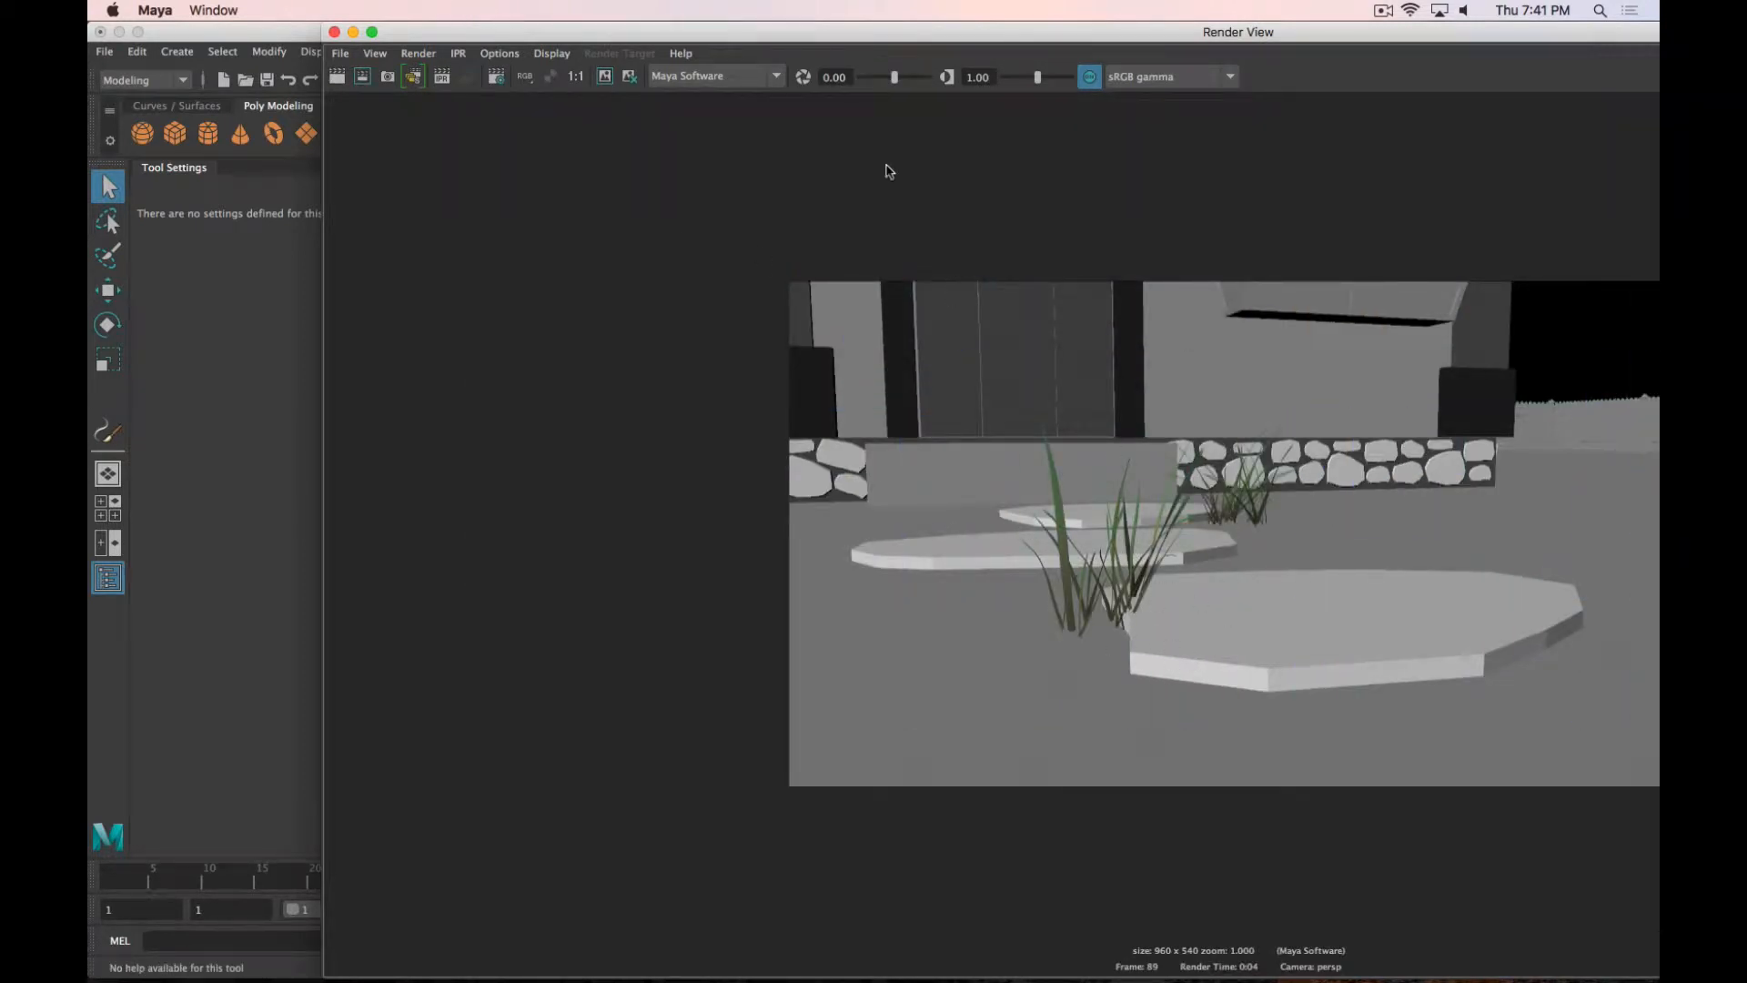
Step: Switch back to Arnold, convert the grass clump strokes to polygons, and re-render
left_click(713, 75)
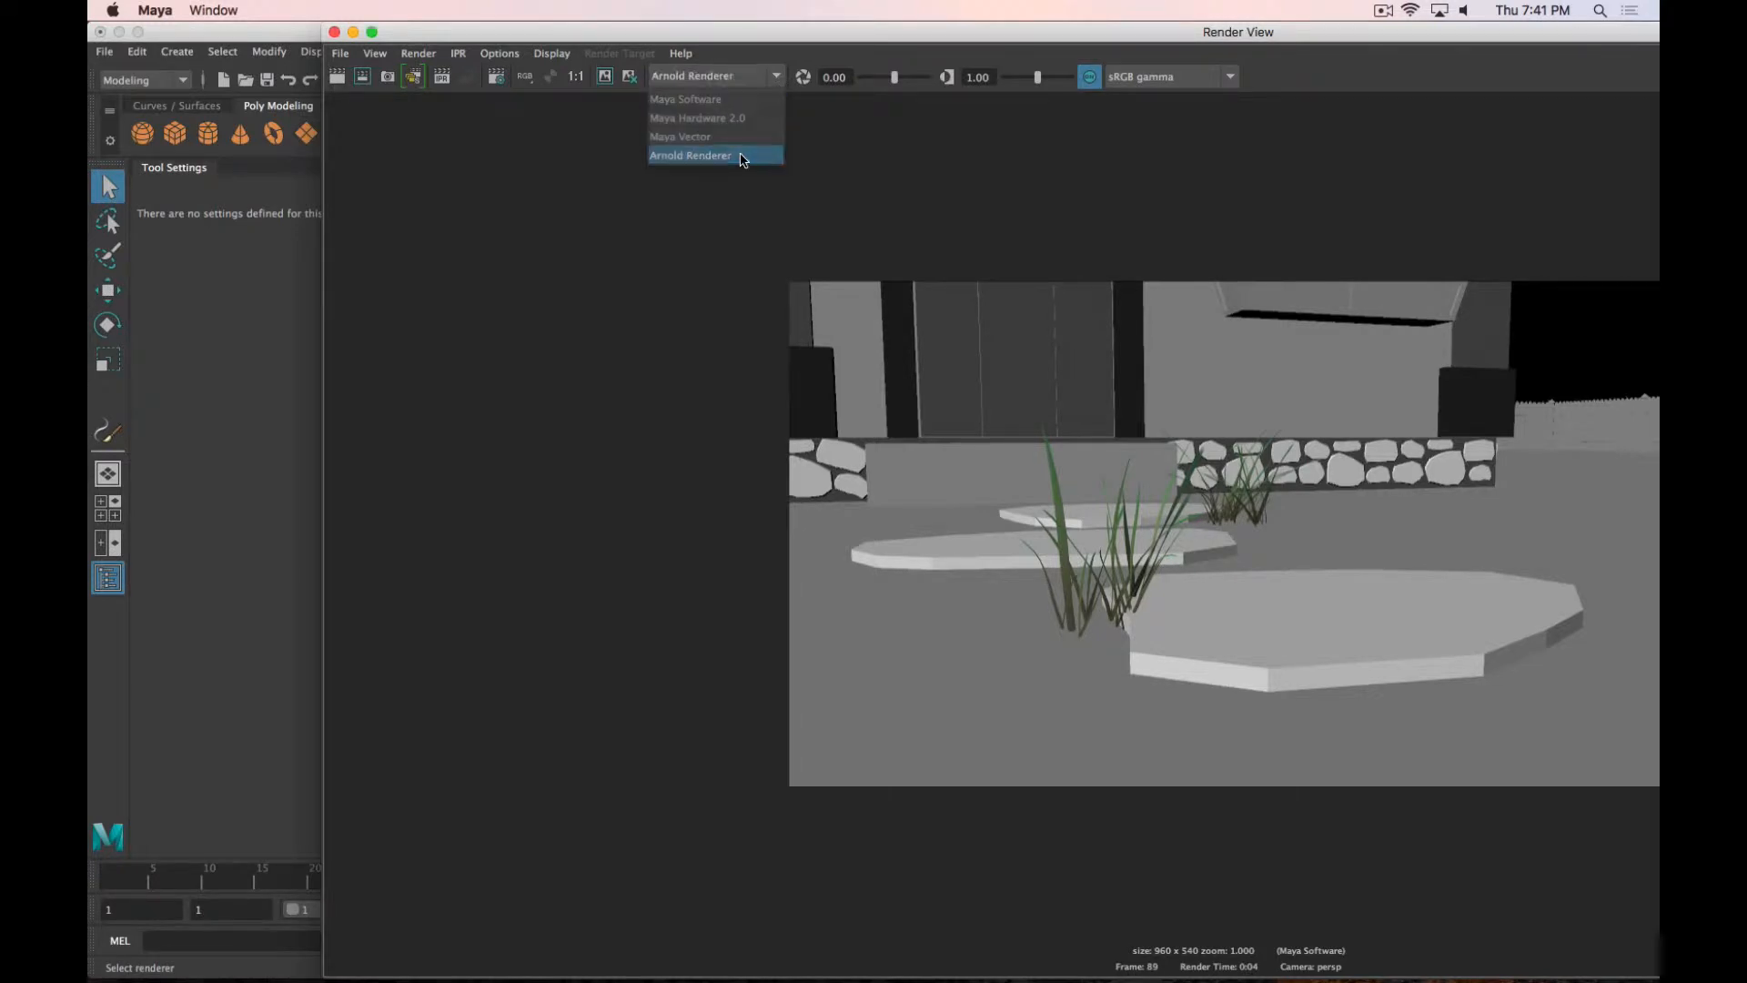
left_click(690, 155)
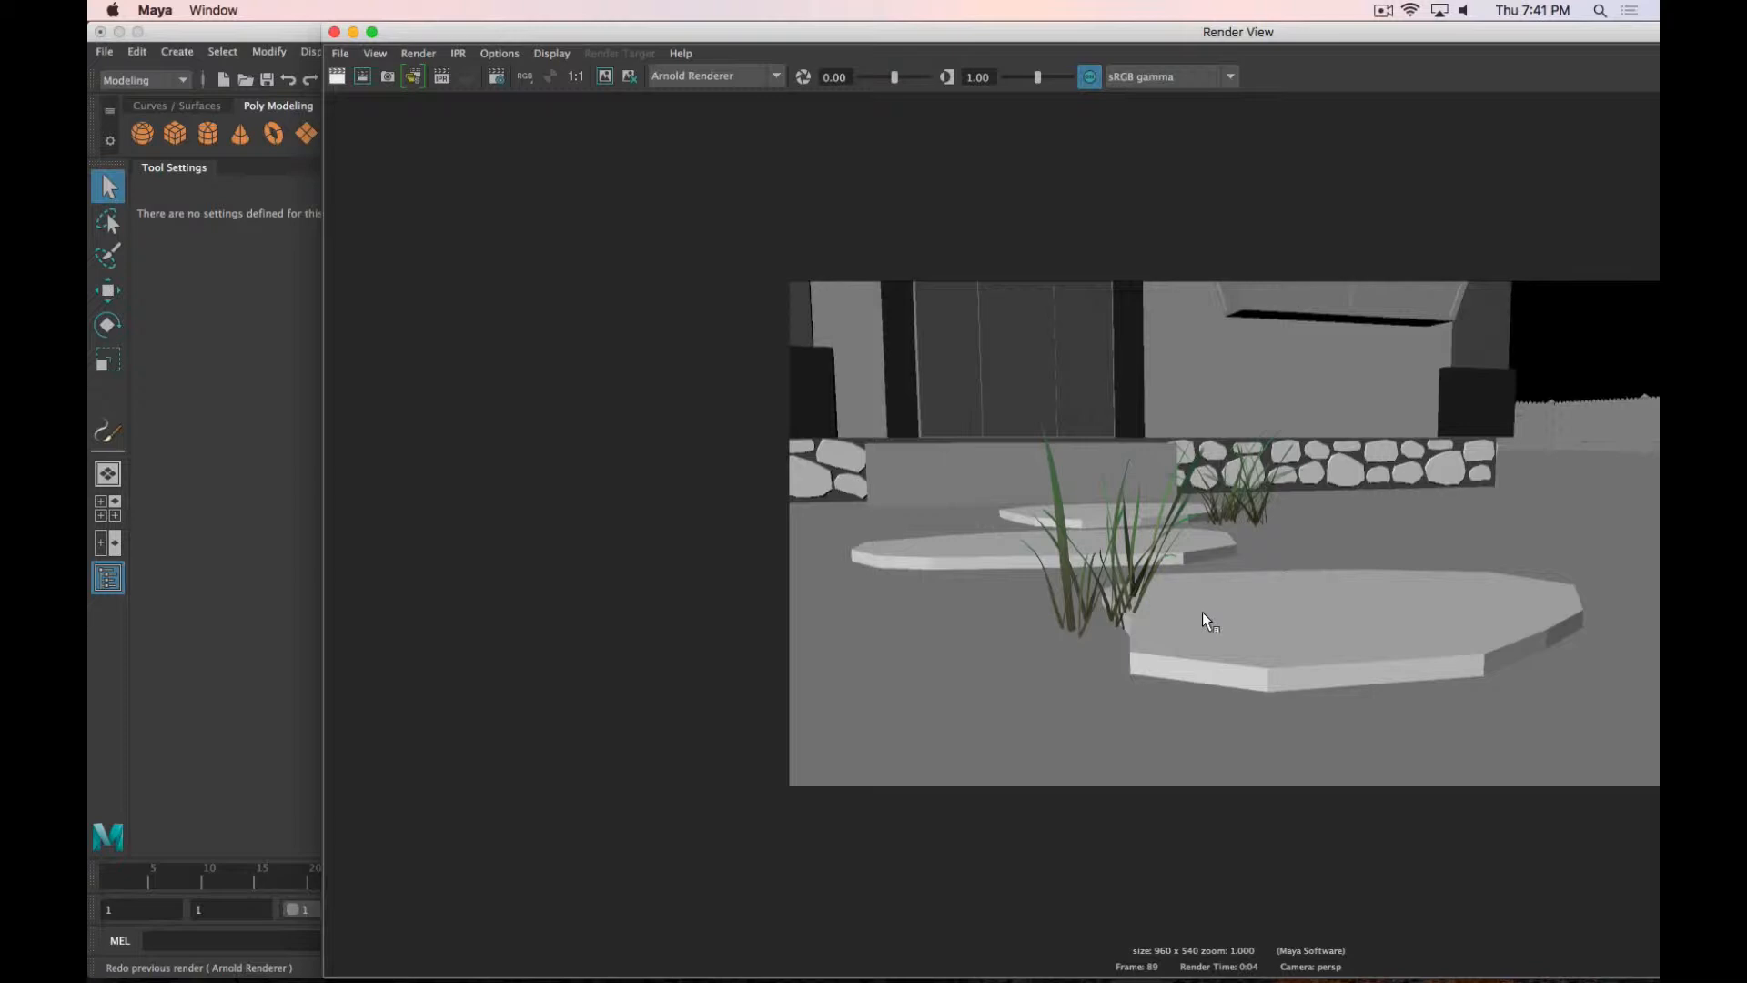
mouse_move(1176, 466)
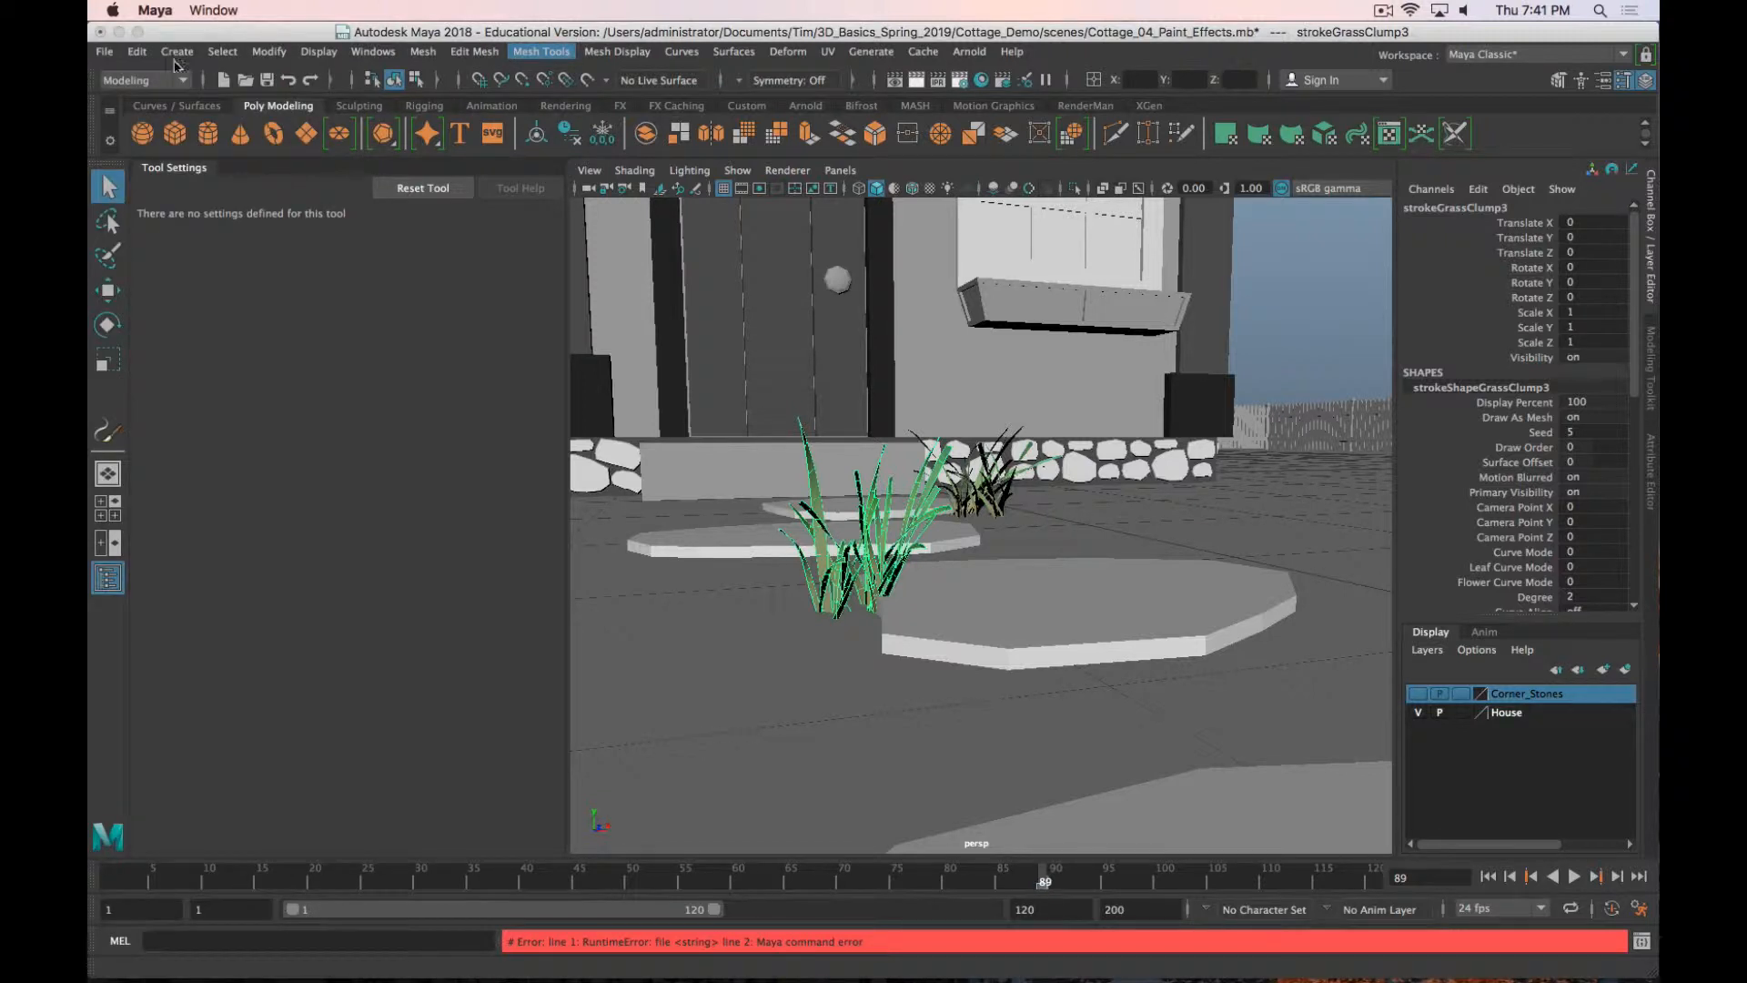
left_click(176, 51)
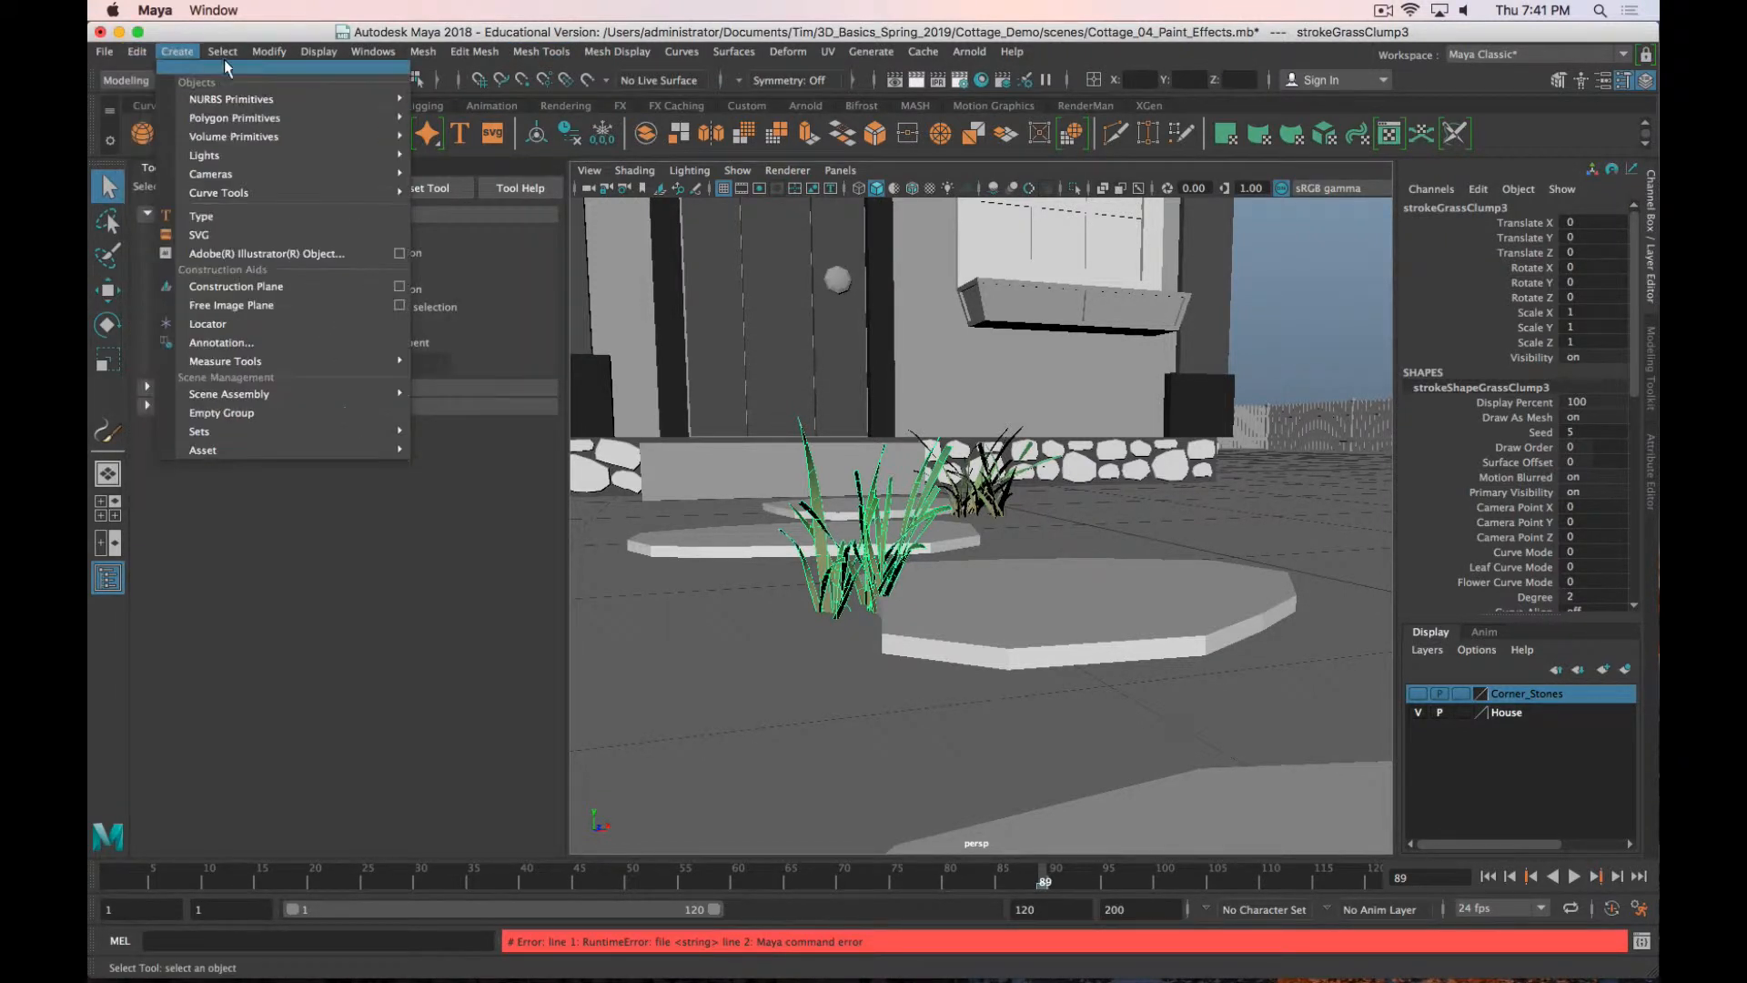
left_click(267, 51)
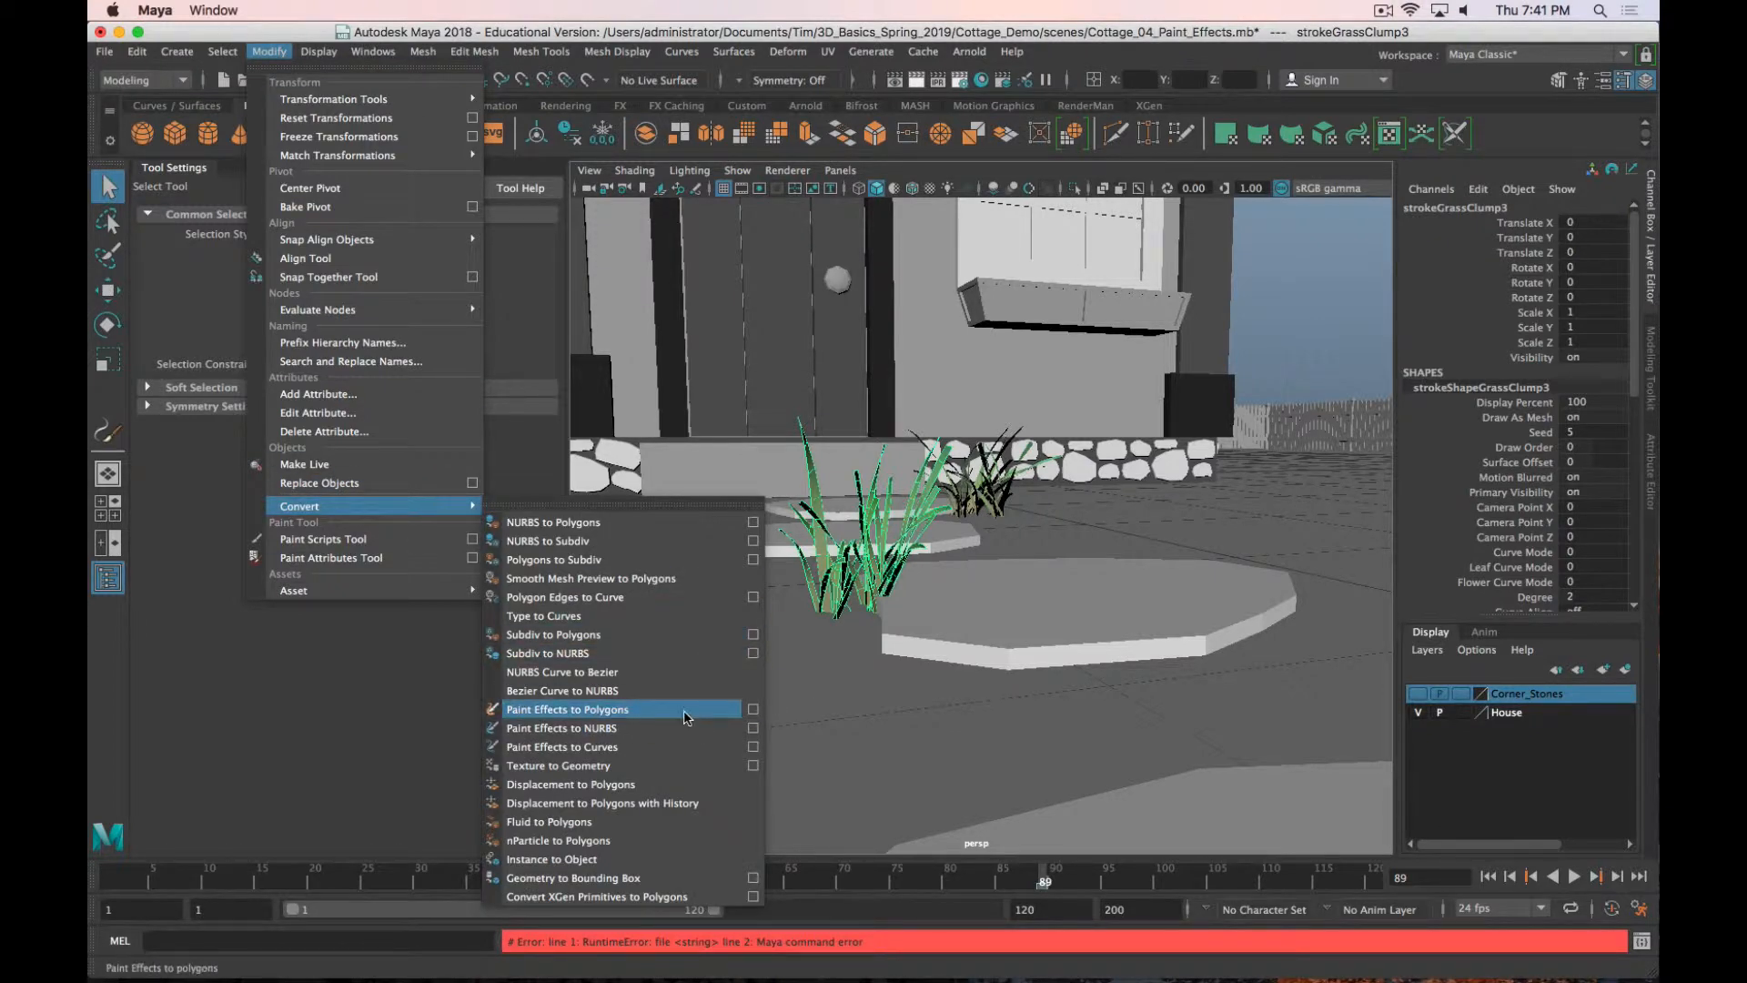
left_click(568, 709)
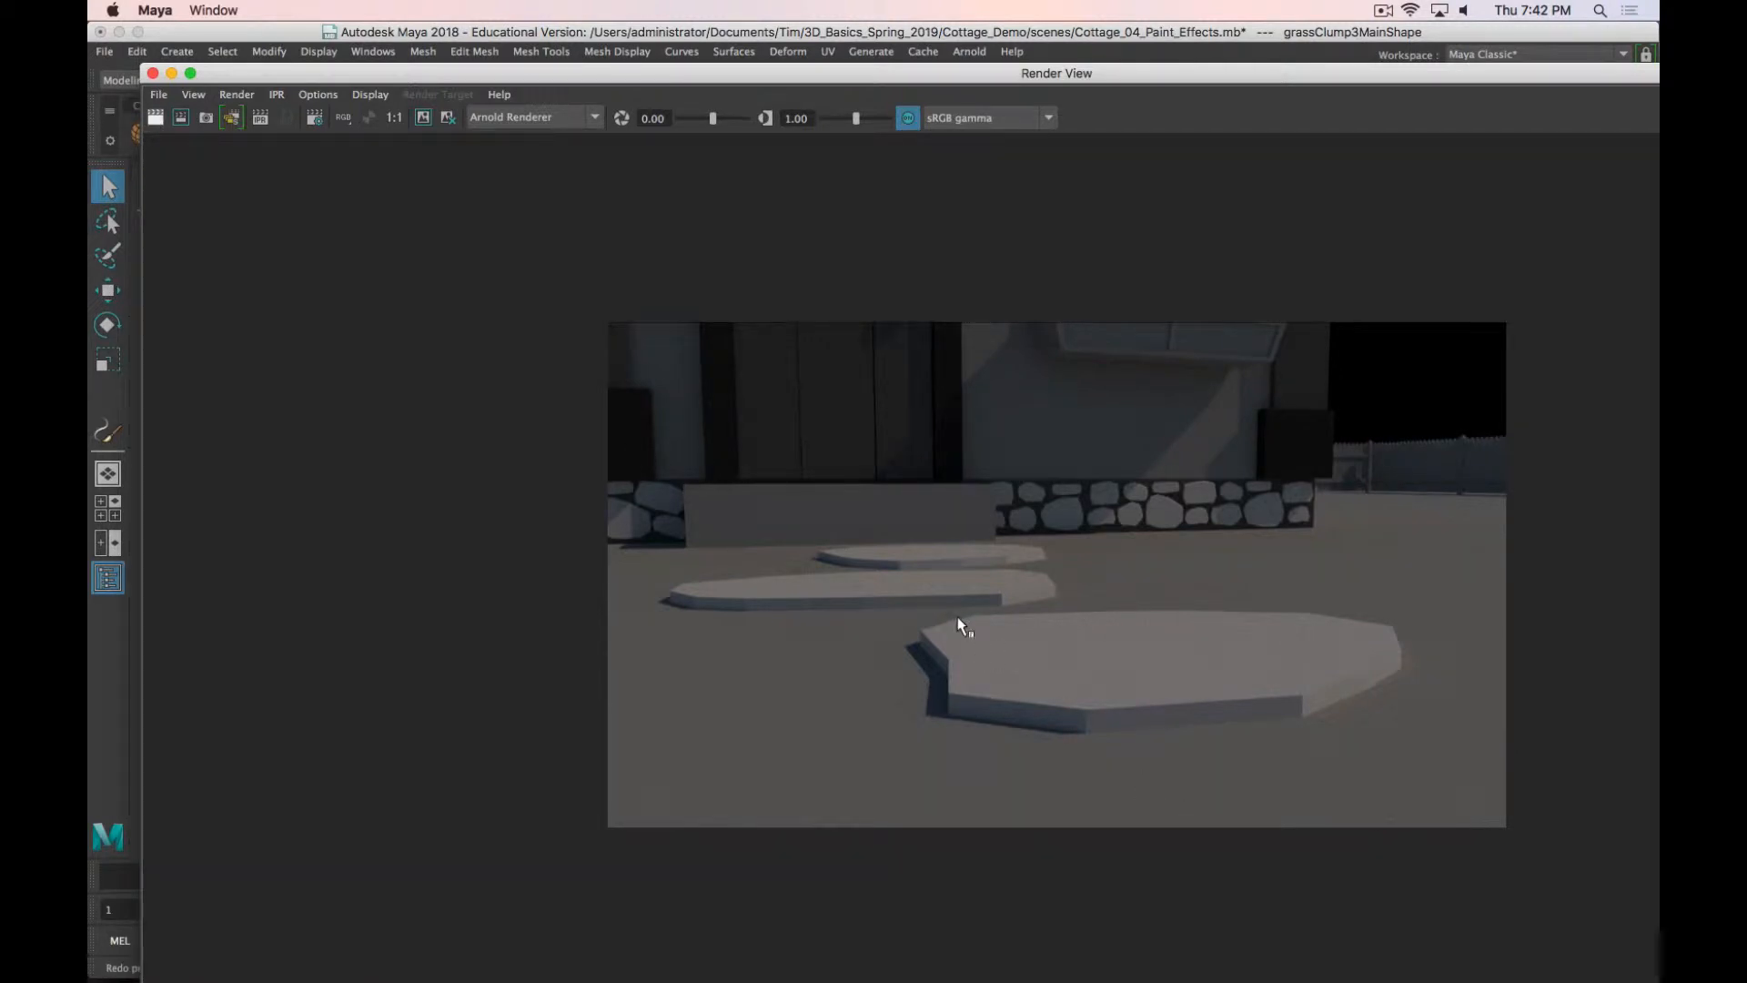
mouse_move(920, 557)
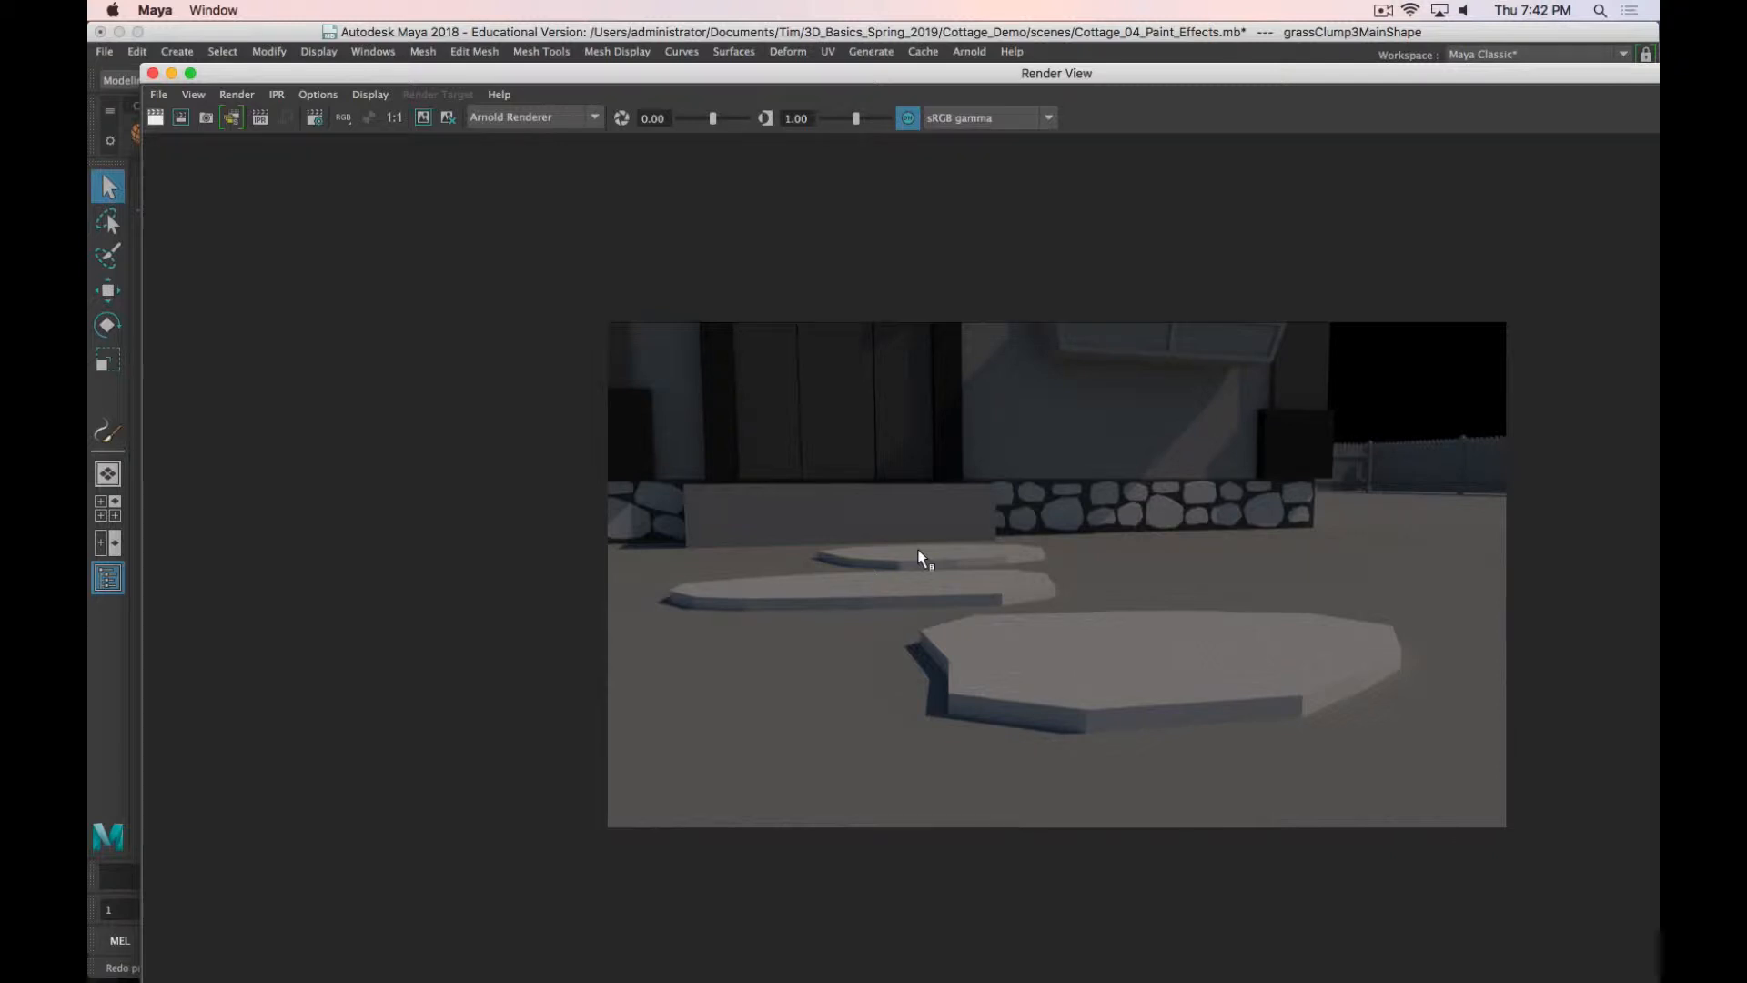
key("cmd+.")
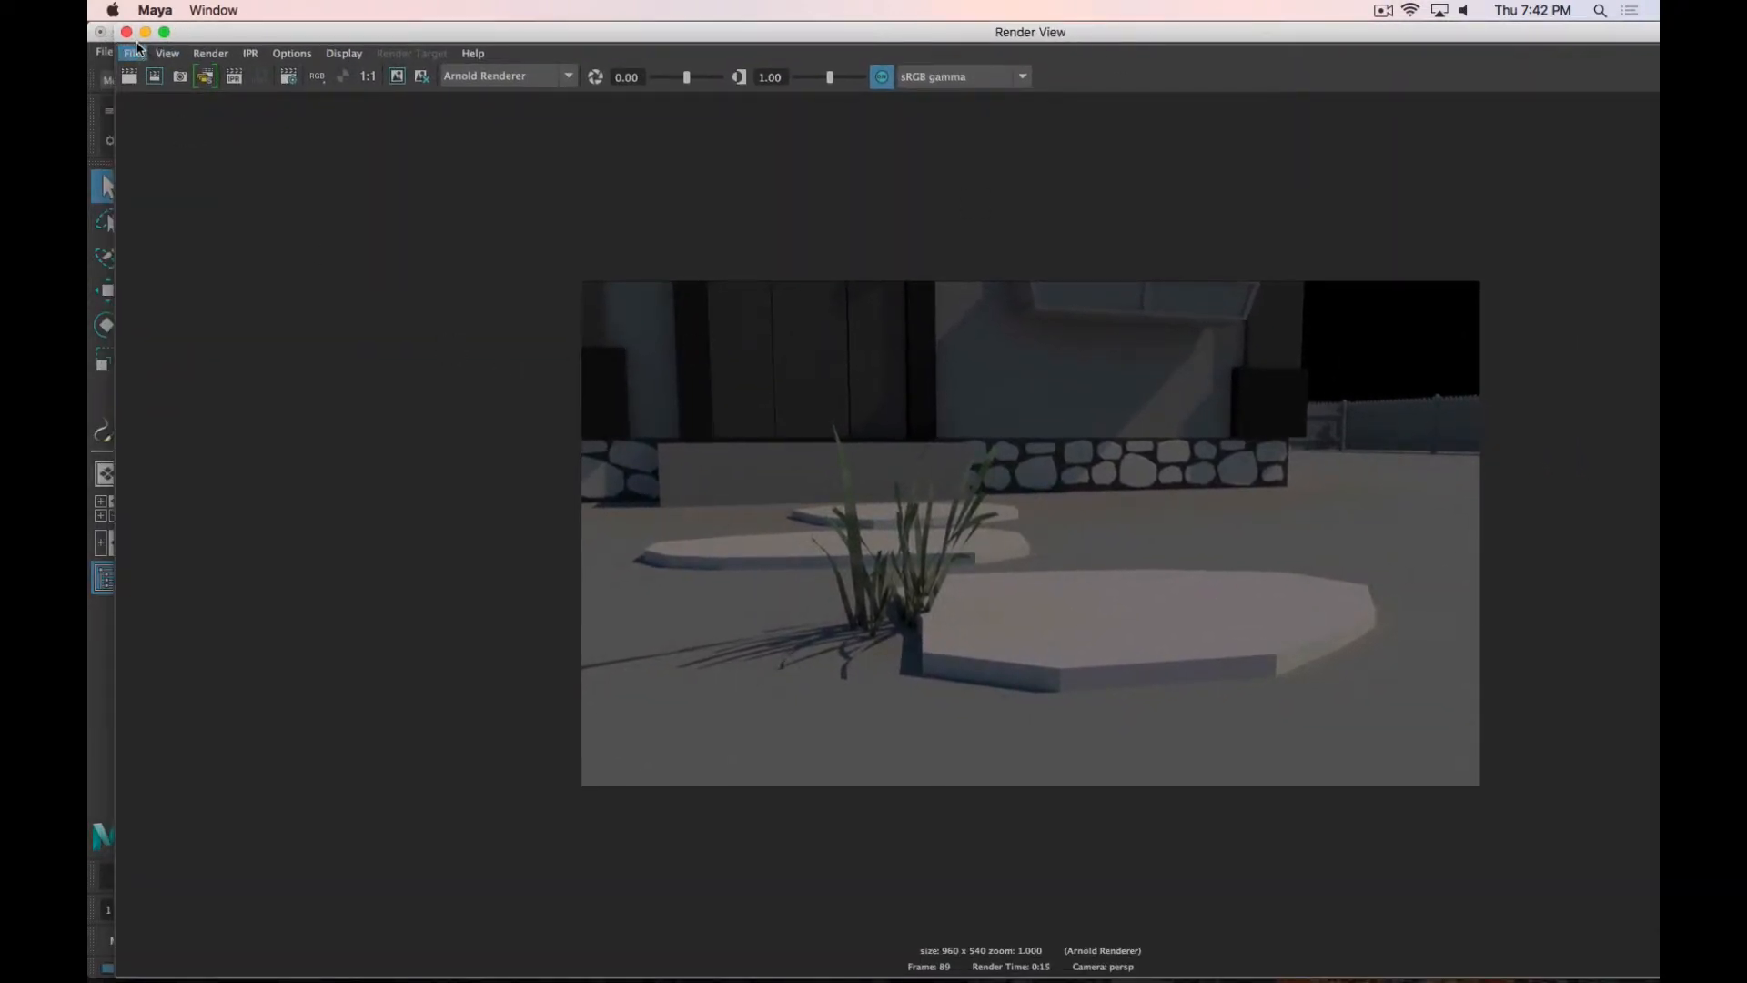
left_click(124, 31)
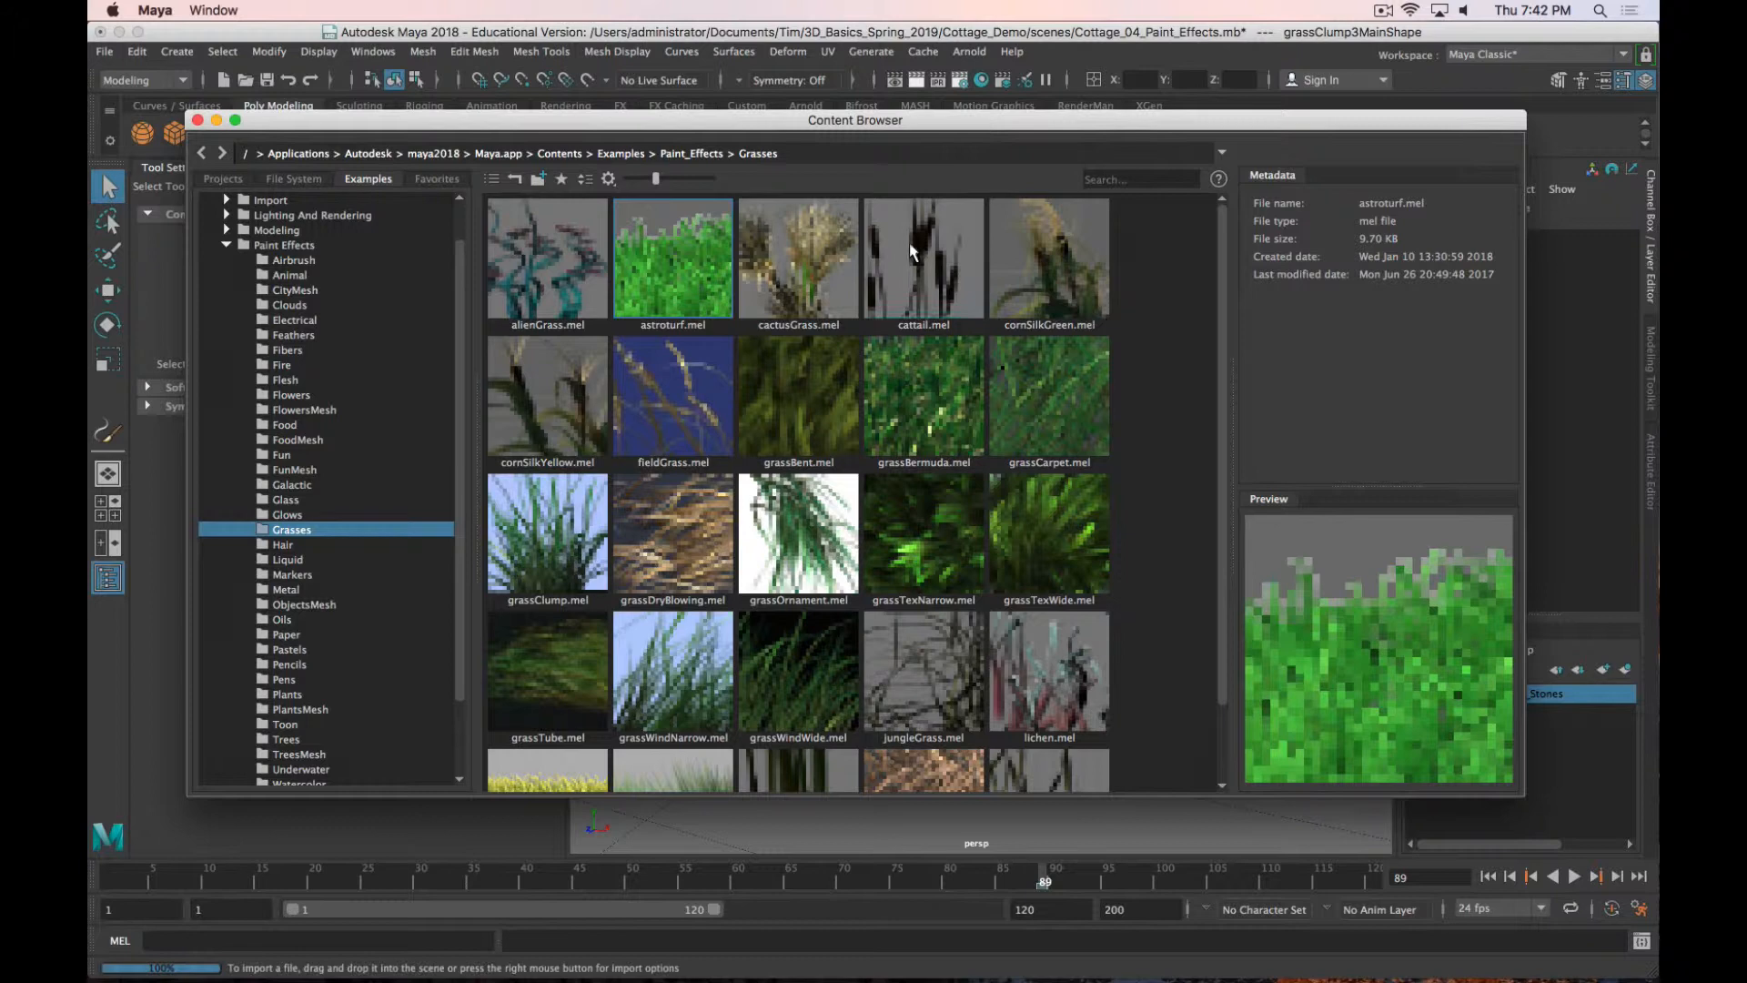
Step: Load tulipTiger.mel from the FlowersMesh Paint Effects examples
scroll("down", 3)
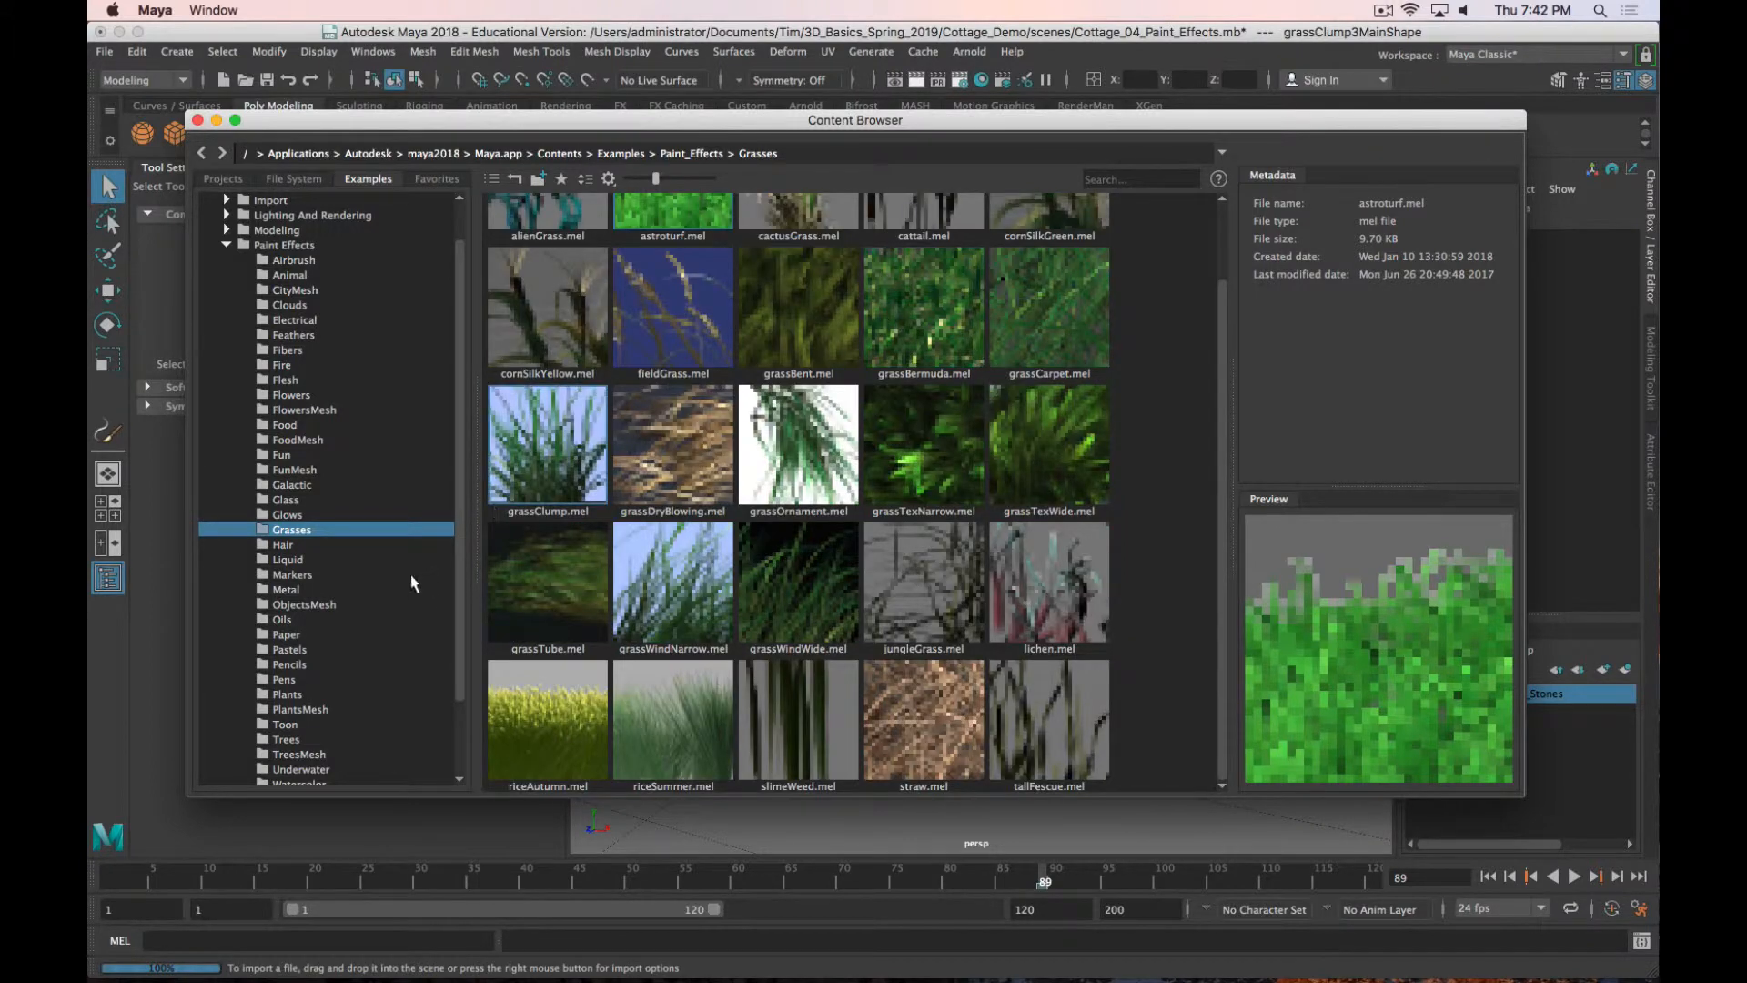
mouse_move(307, 423)
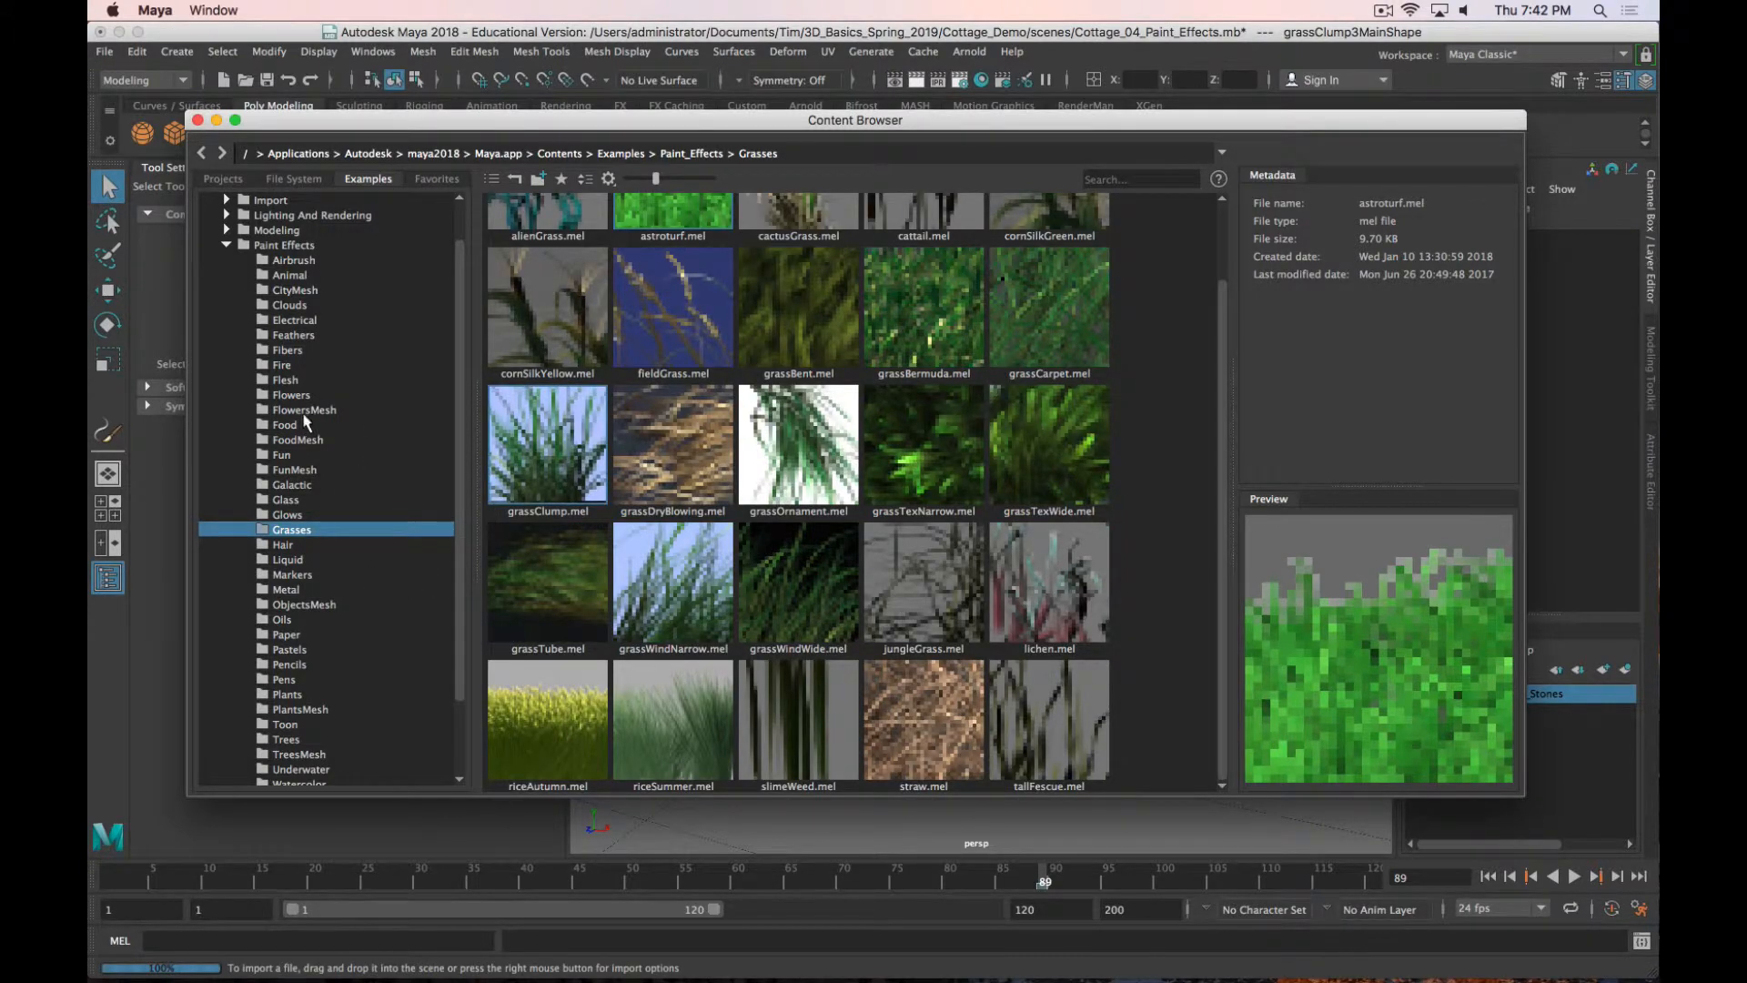
left_click(303, 410)
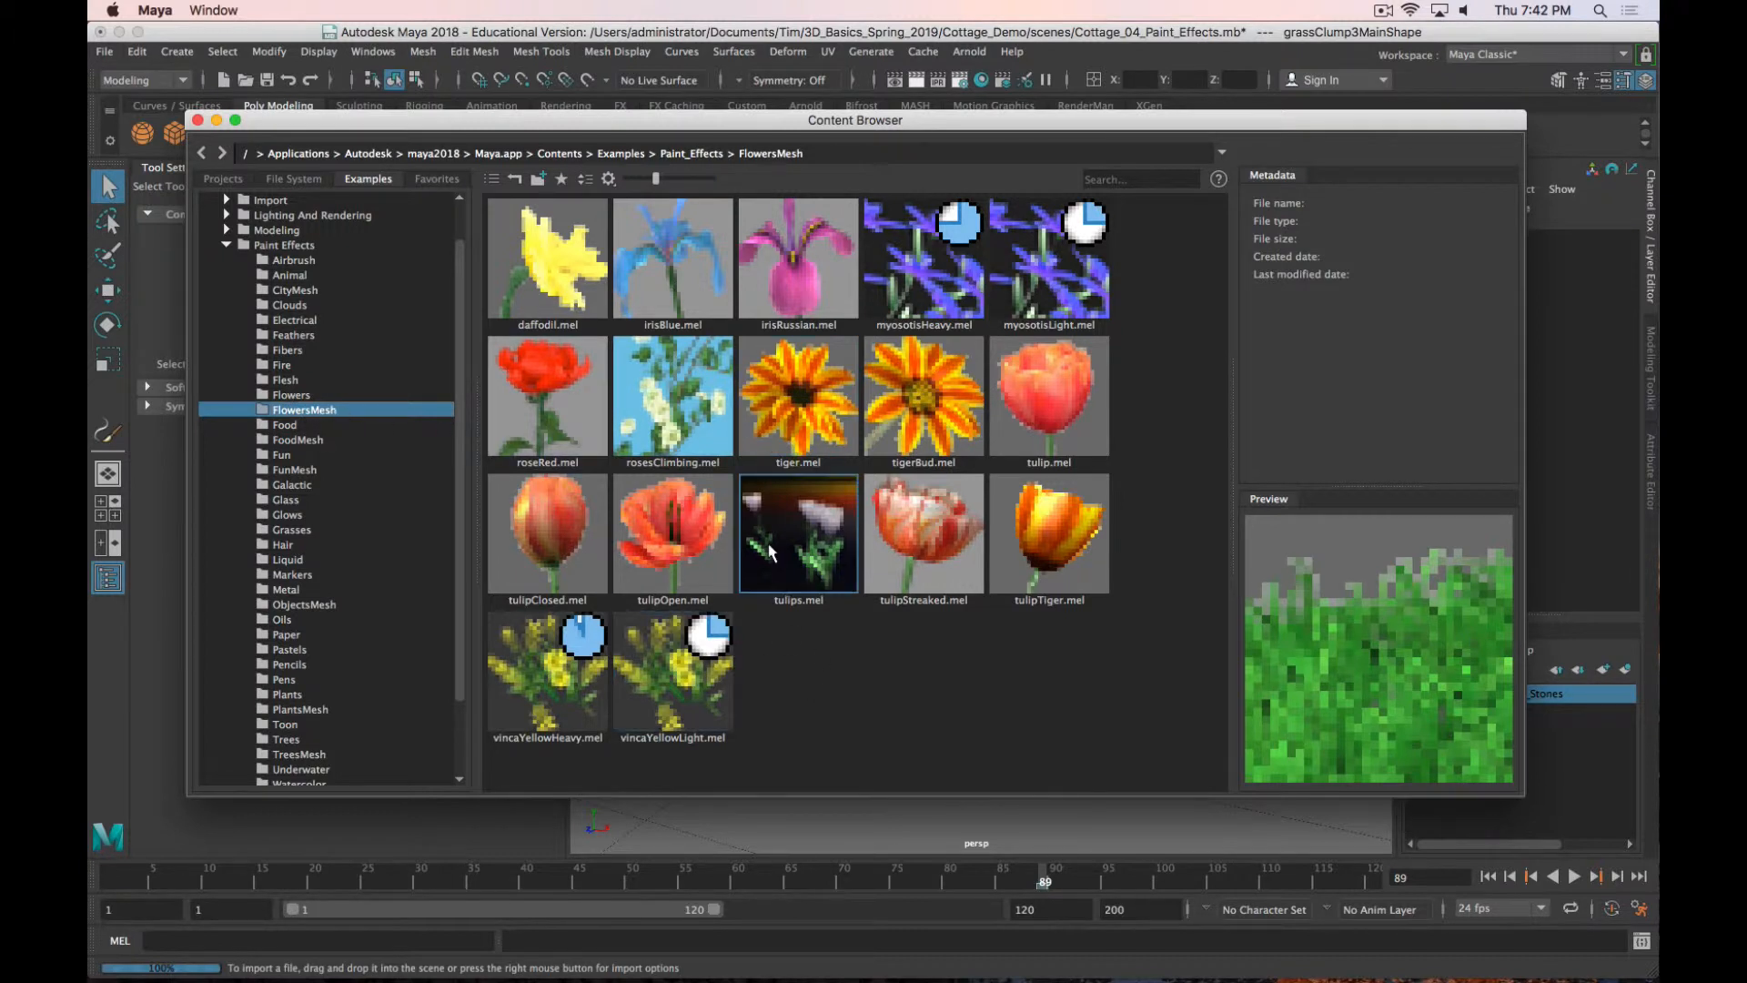
mouse_move(1023, 697)
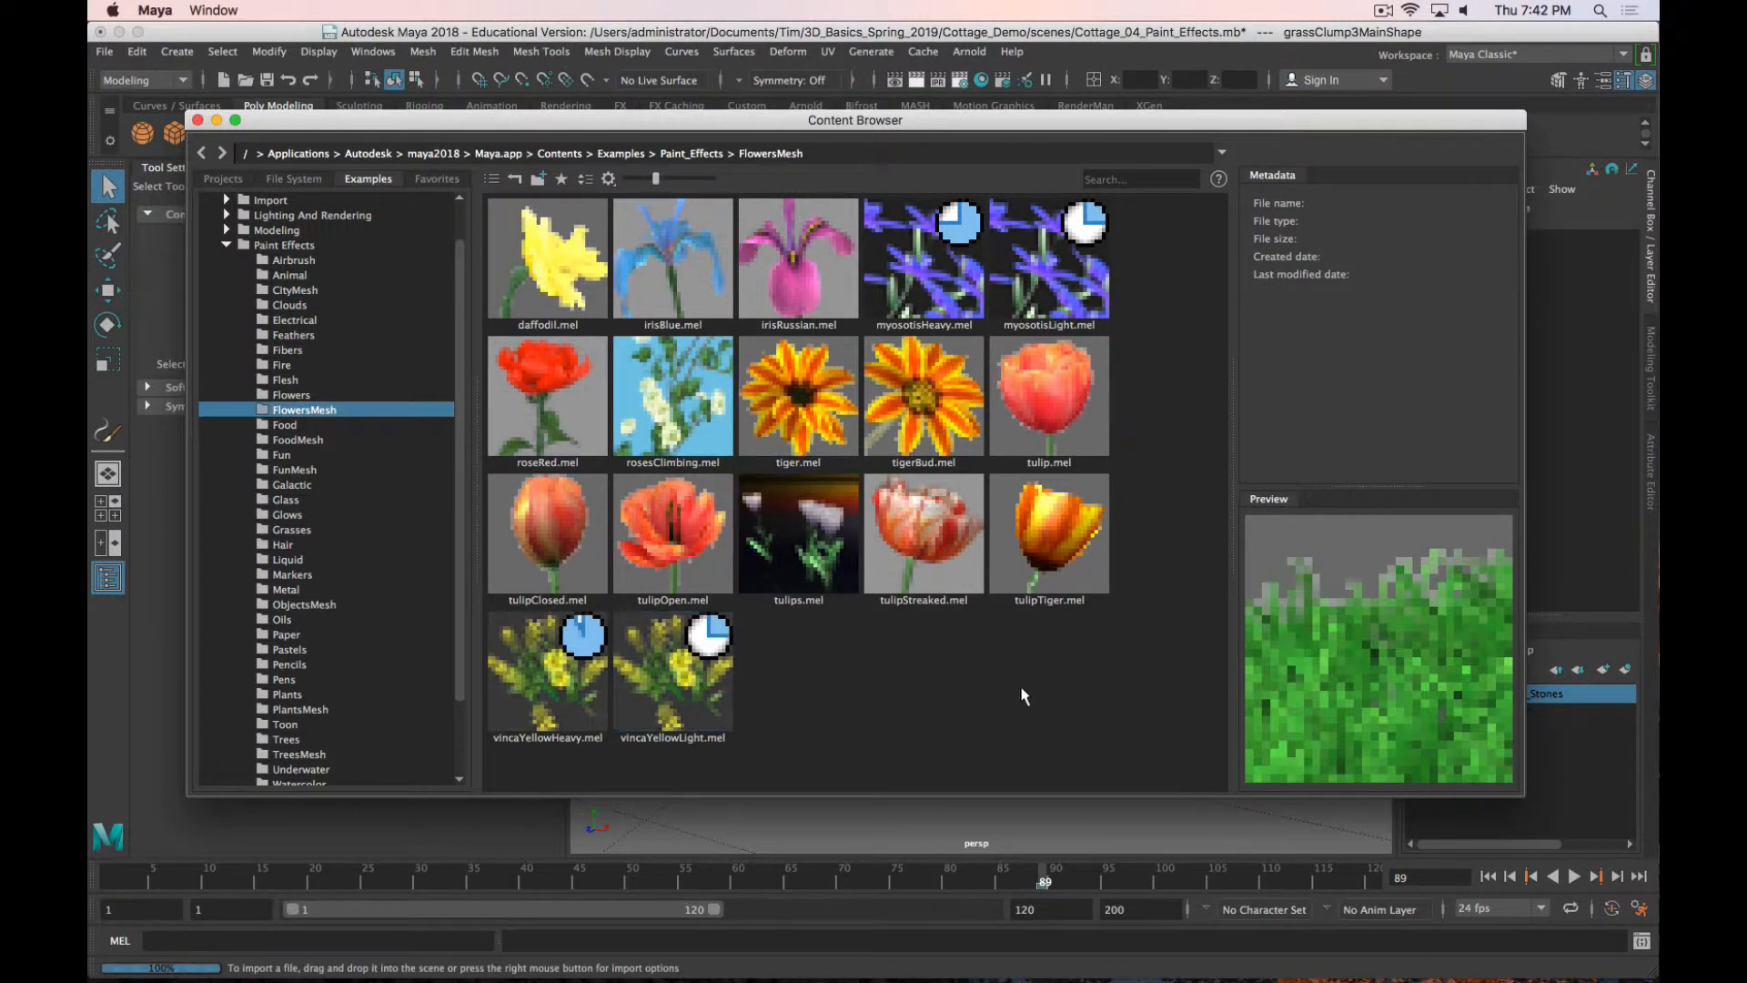
left_click(1048, 533)
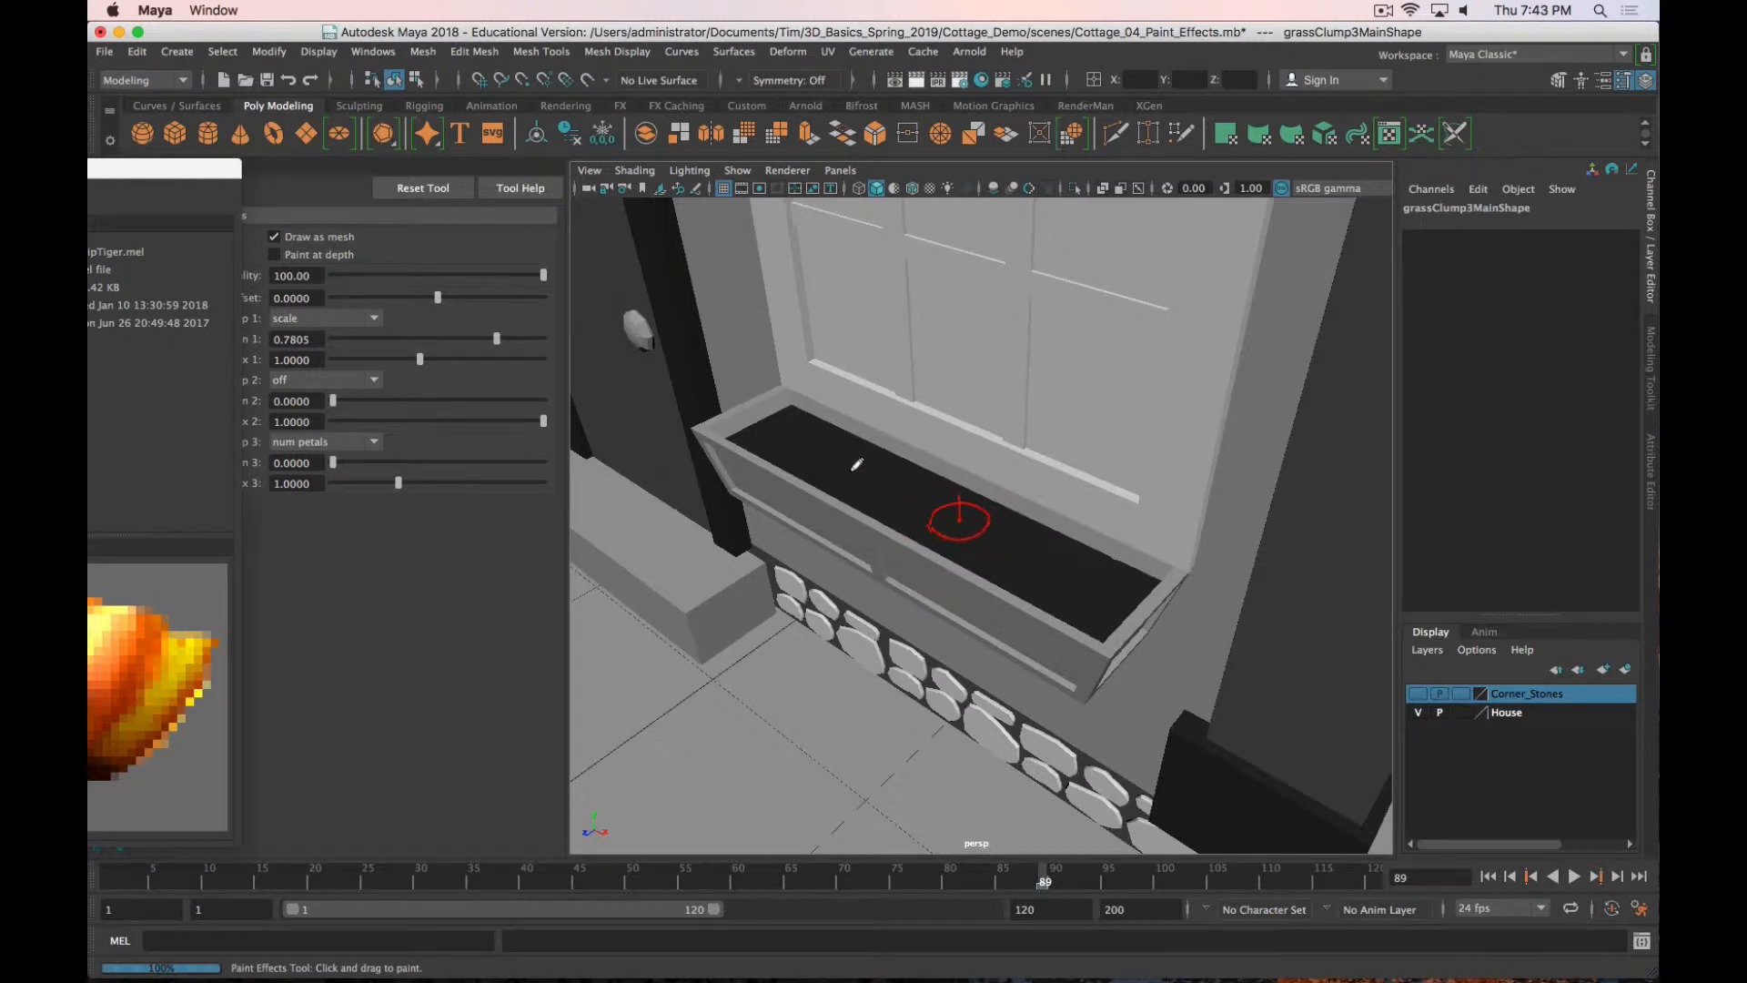
mouse_move(804, 432)
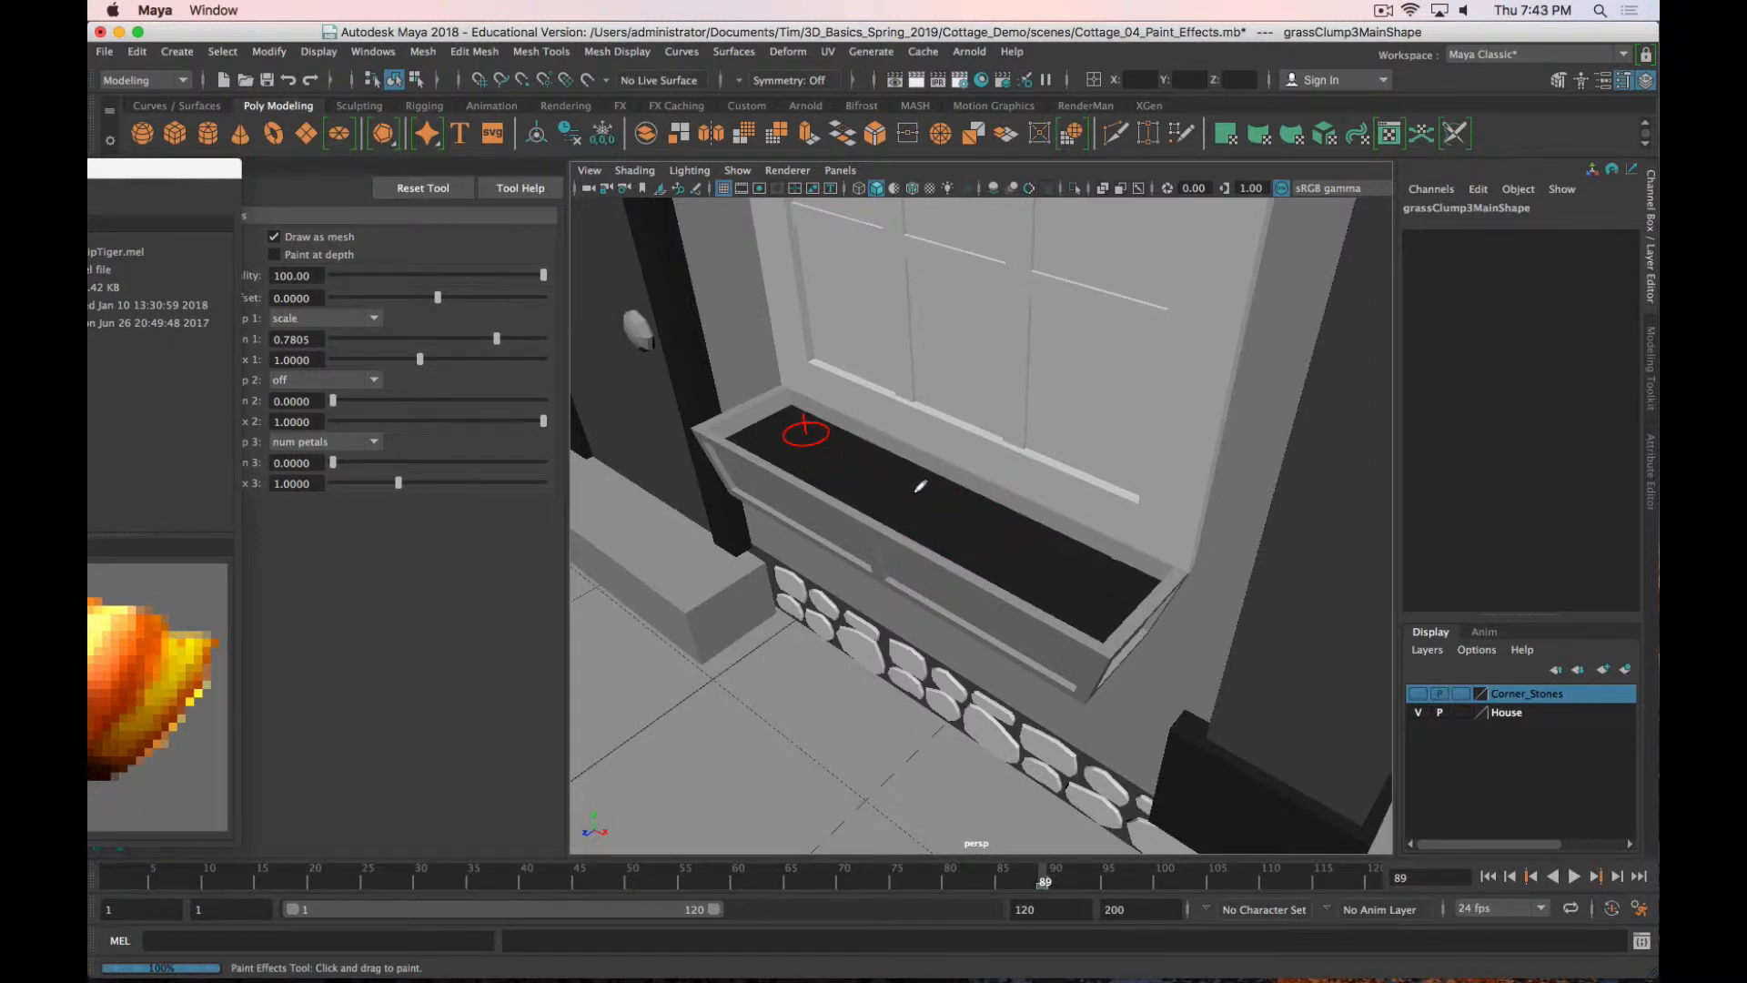
Step: Paint a three-tulip stroke (strokeTulipTiger1), then move and scale it into the window box
left_click(920, 585)
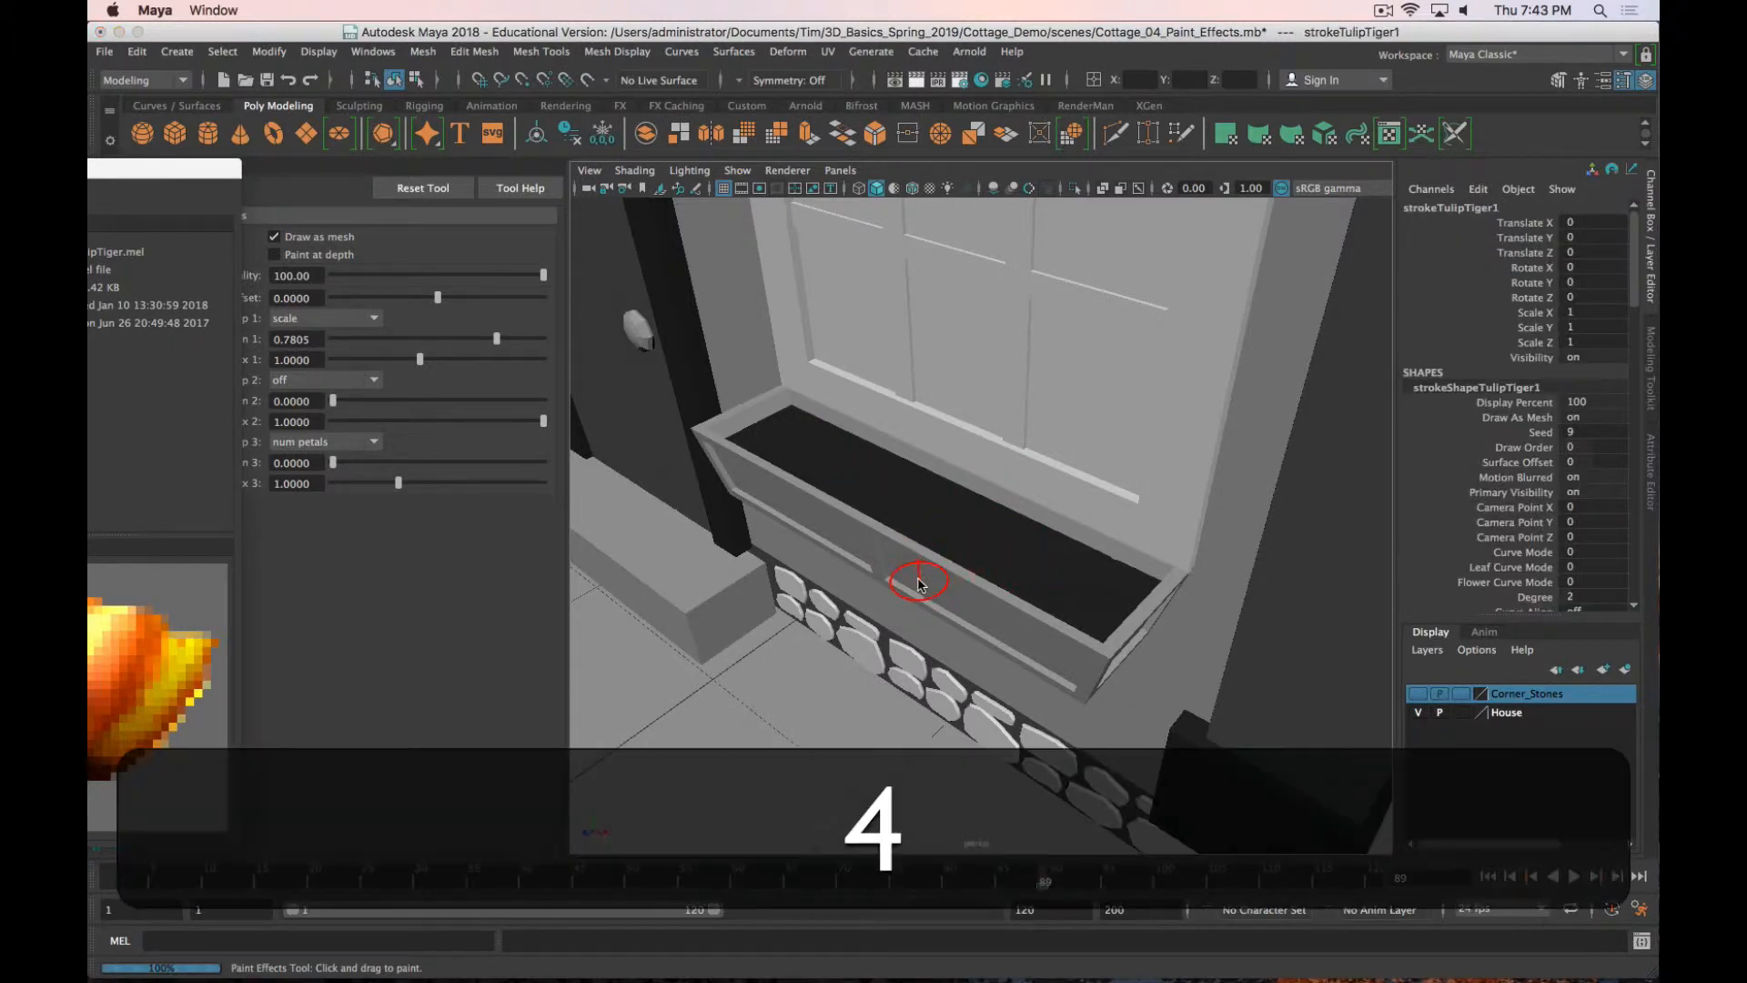
key("4")
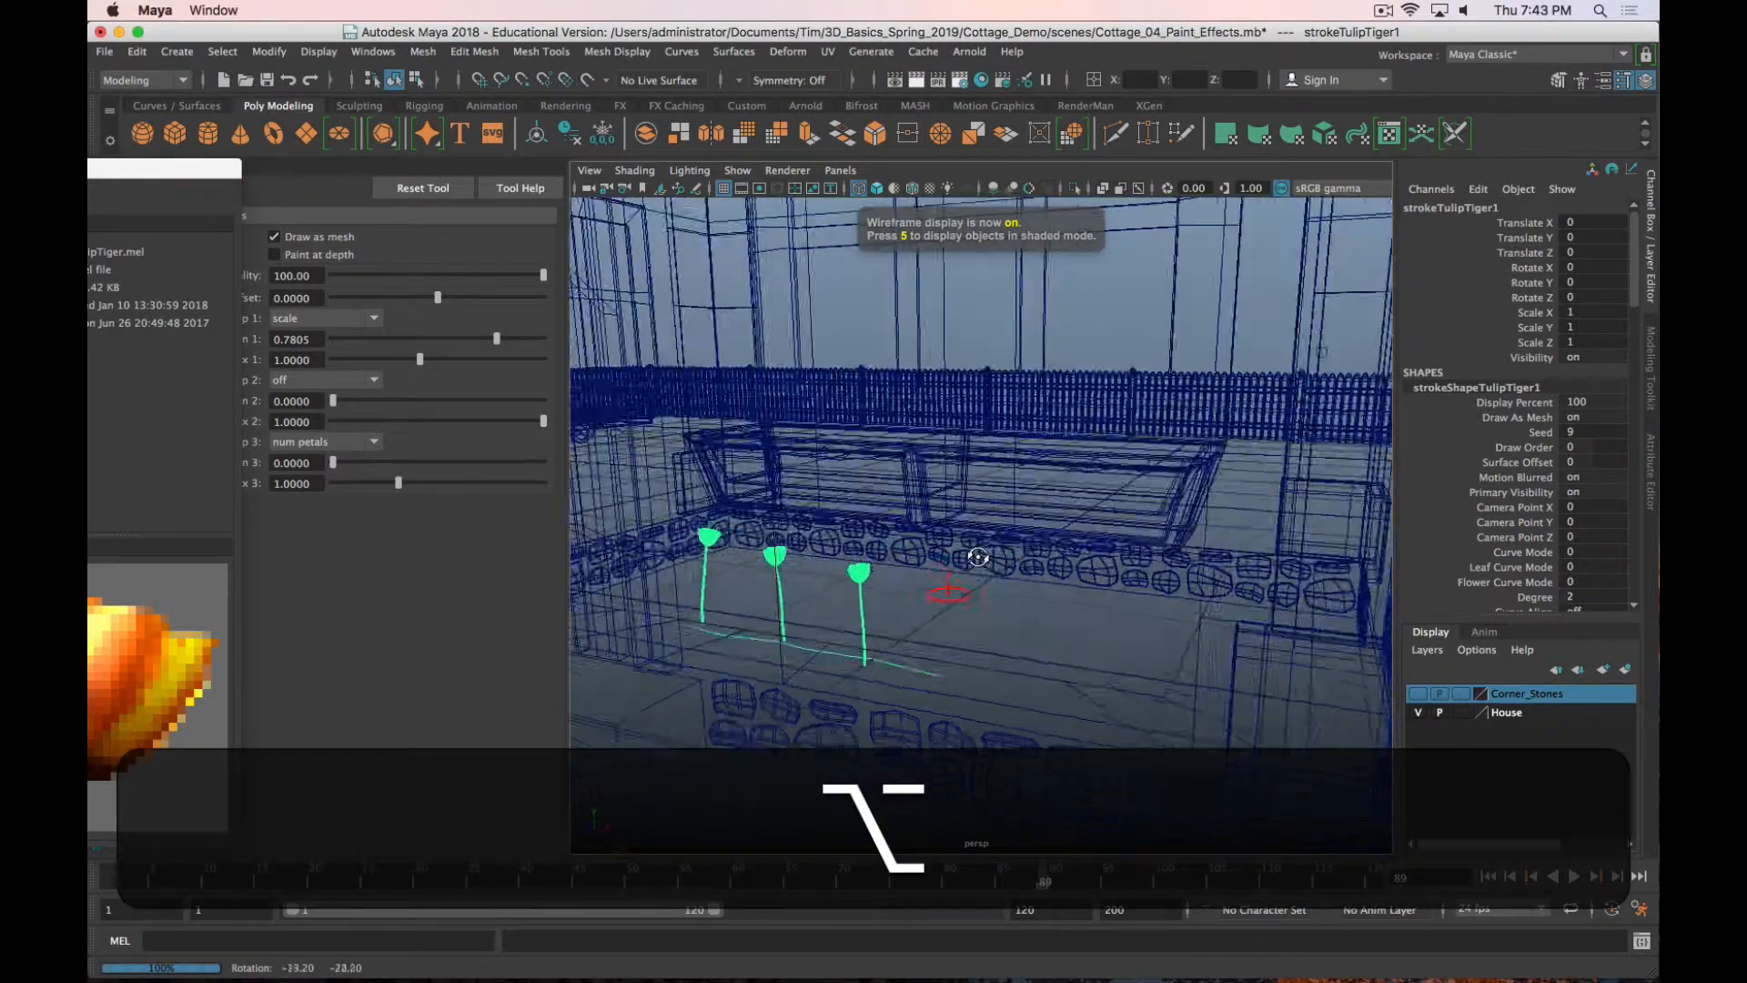
key("w")
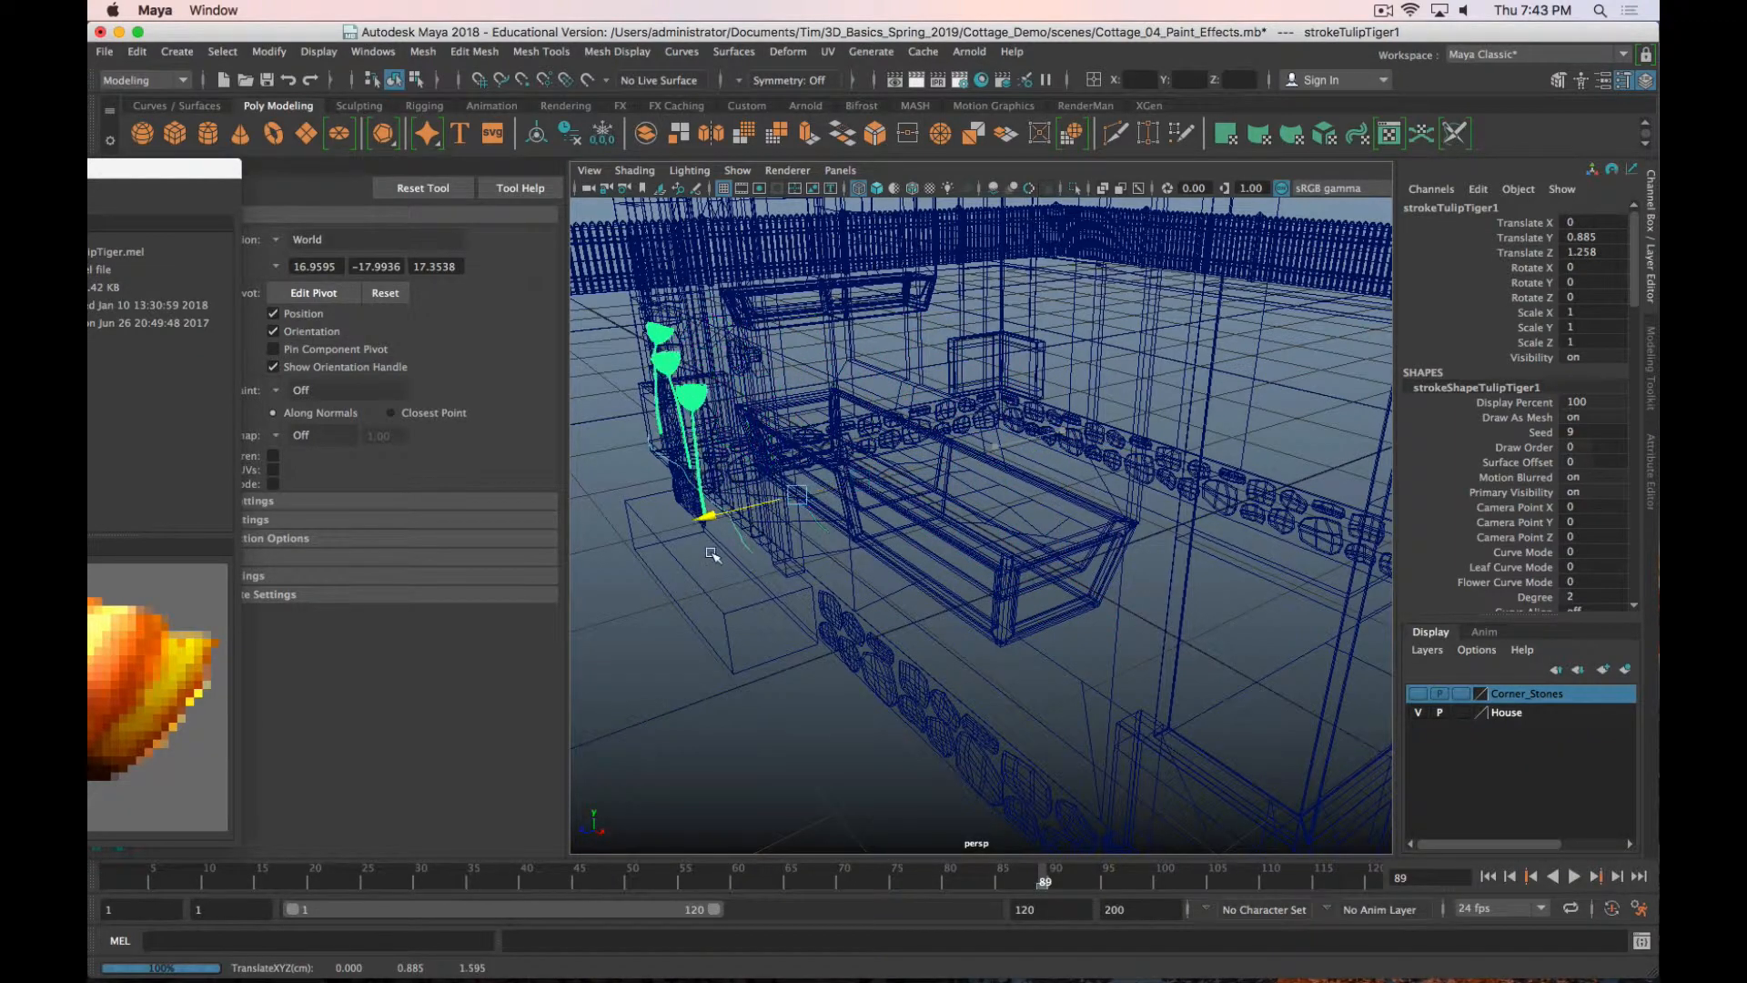
key("5")
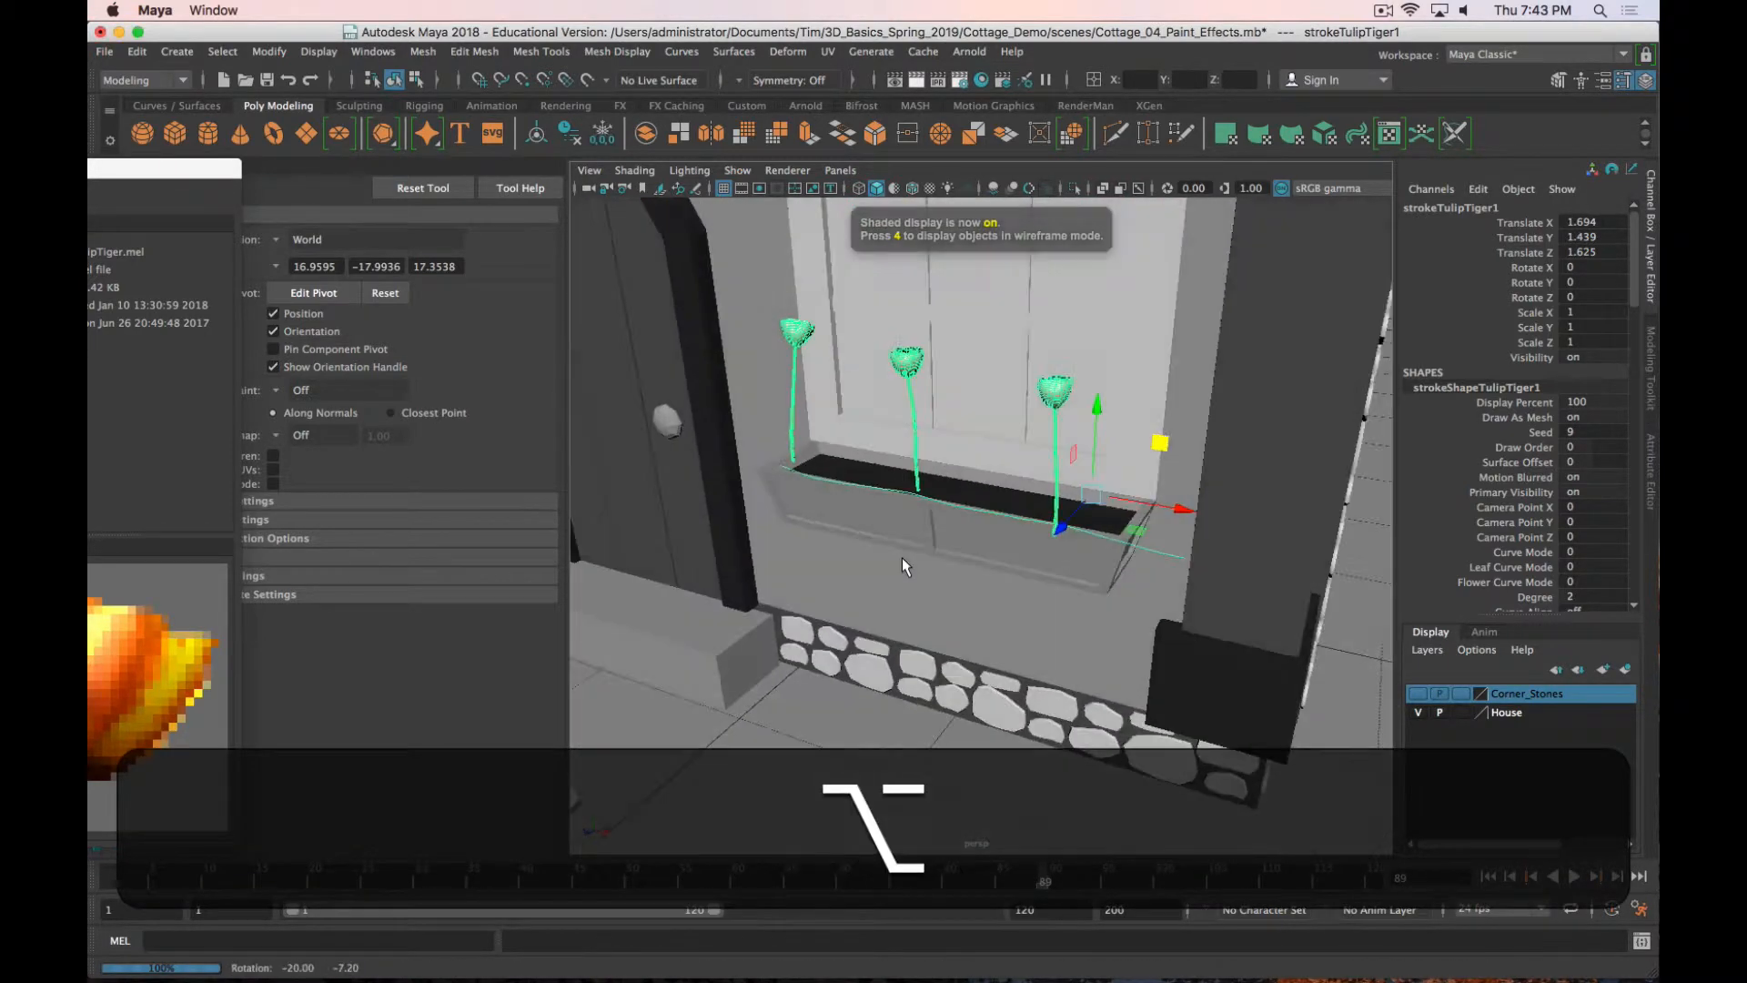
key("r")
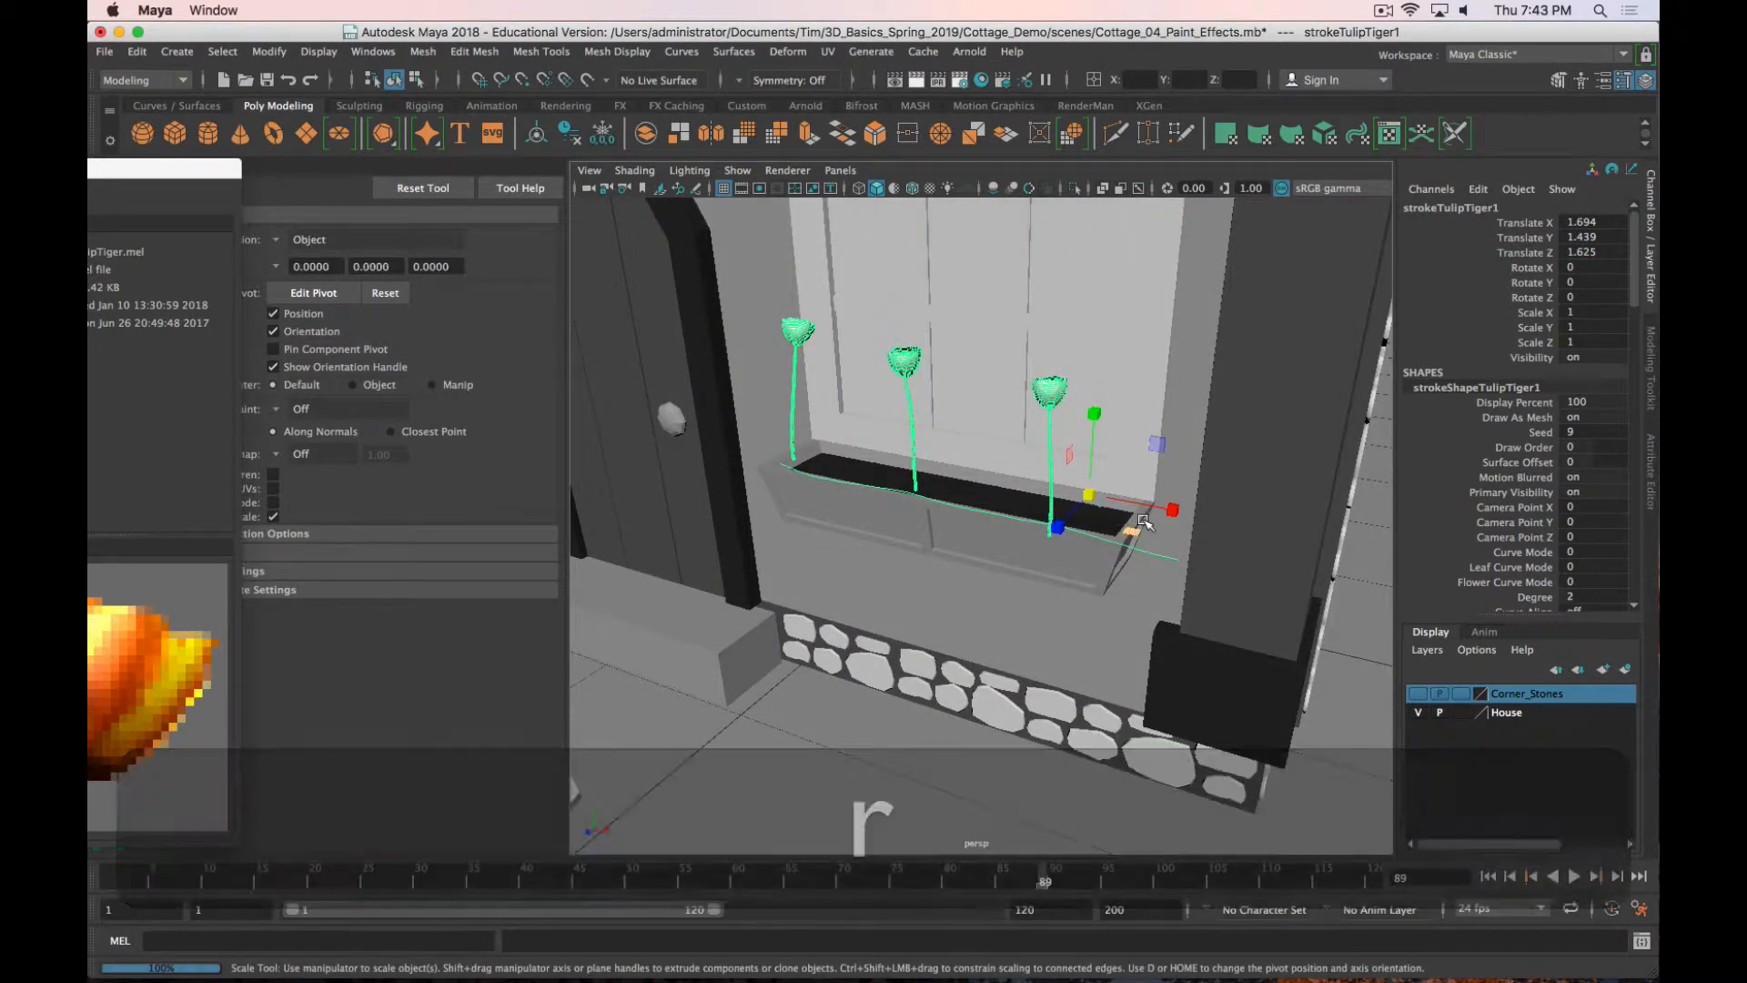
key("w")
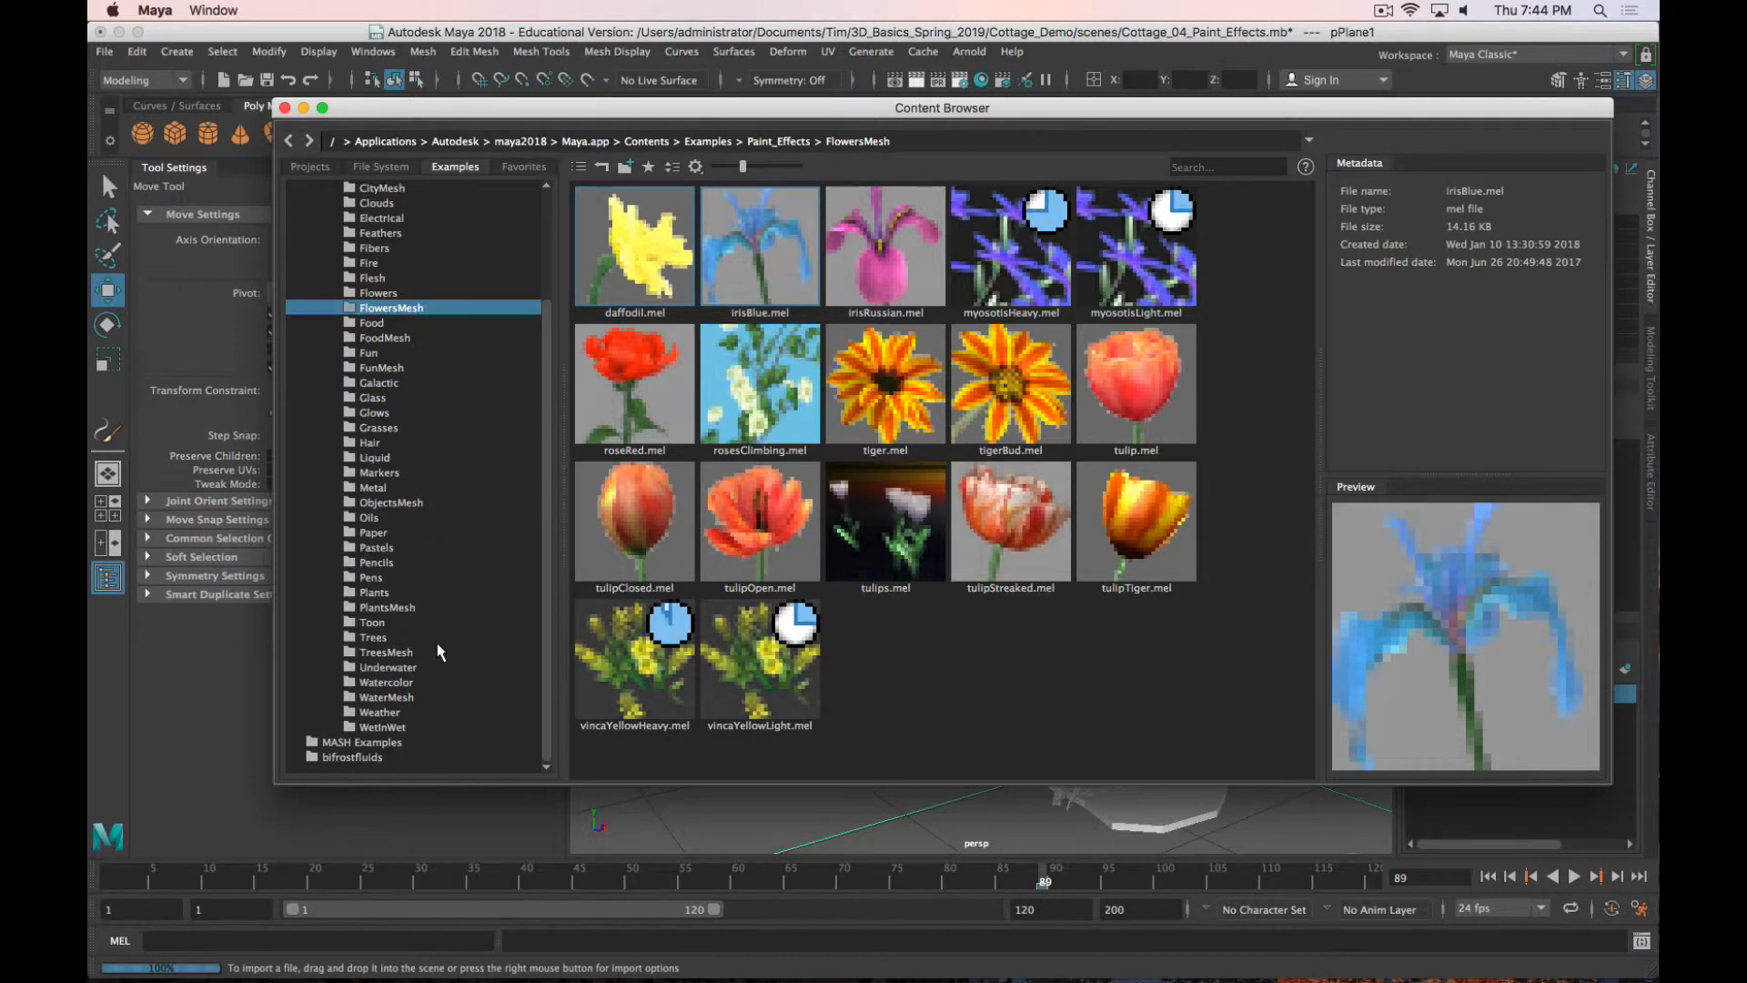
Step: Load the maple.mel brush from the Paint Effects TreesMesh examples
left_click(386, 652)
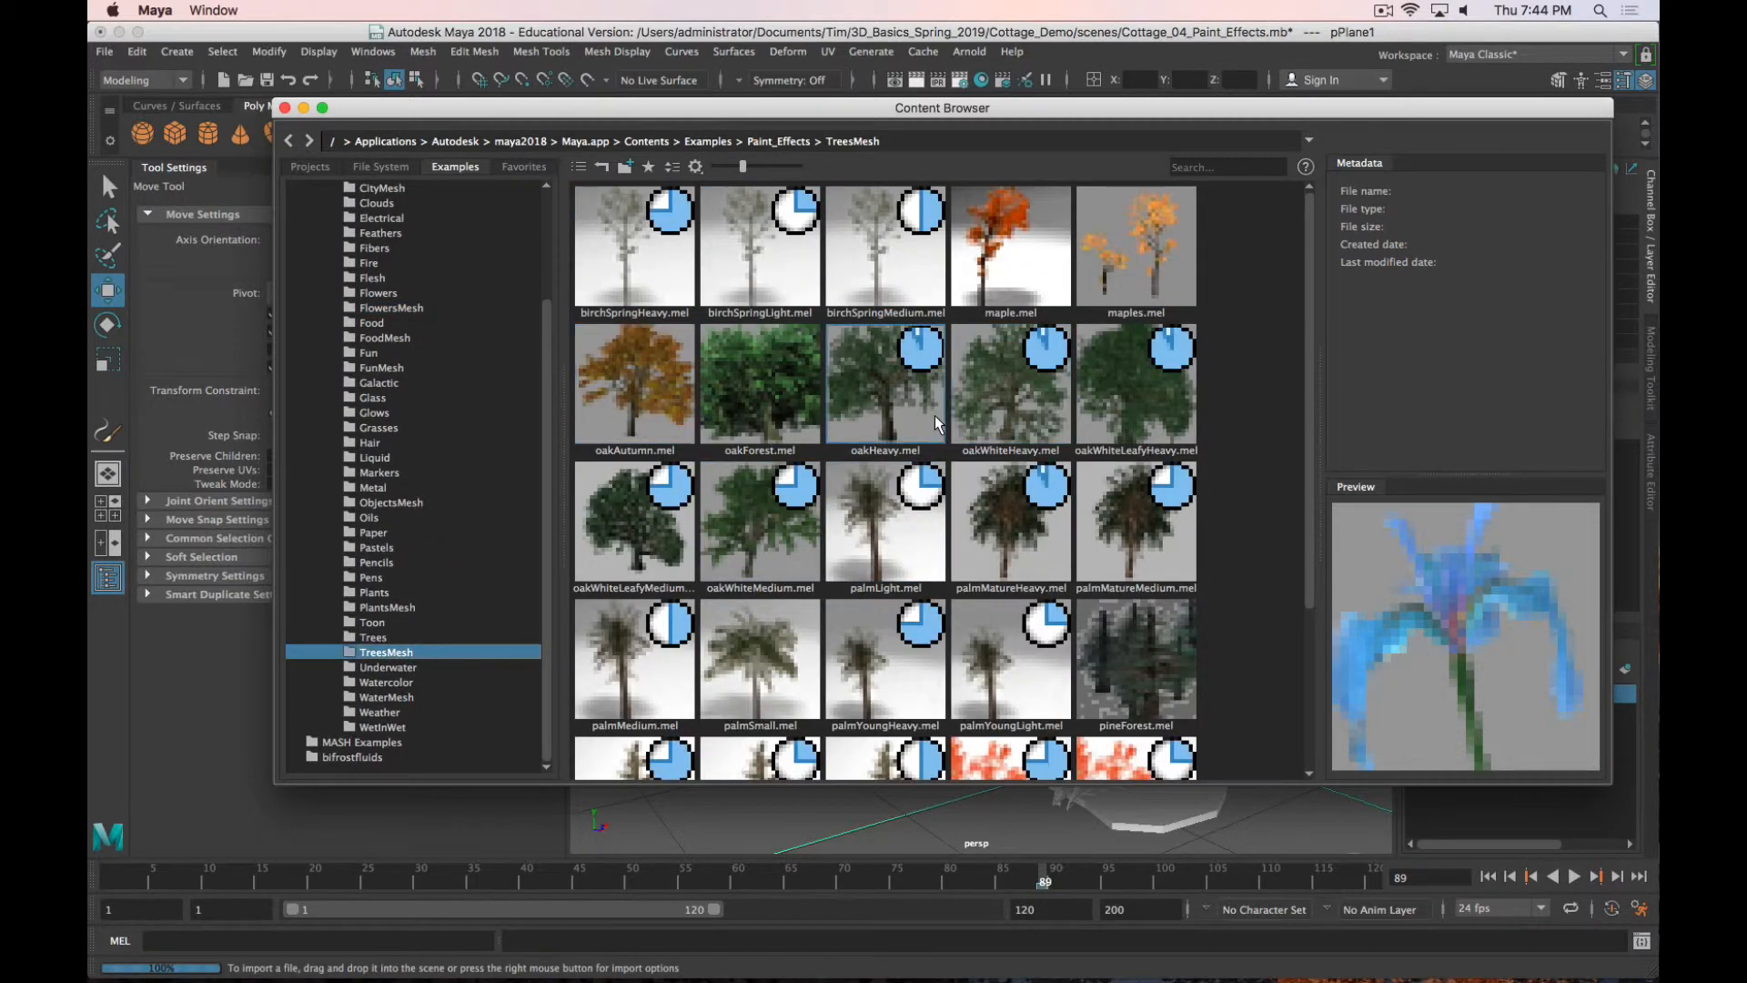
scroll("down", 3)
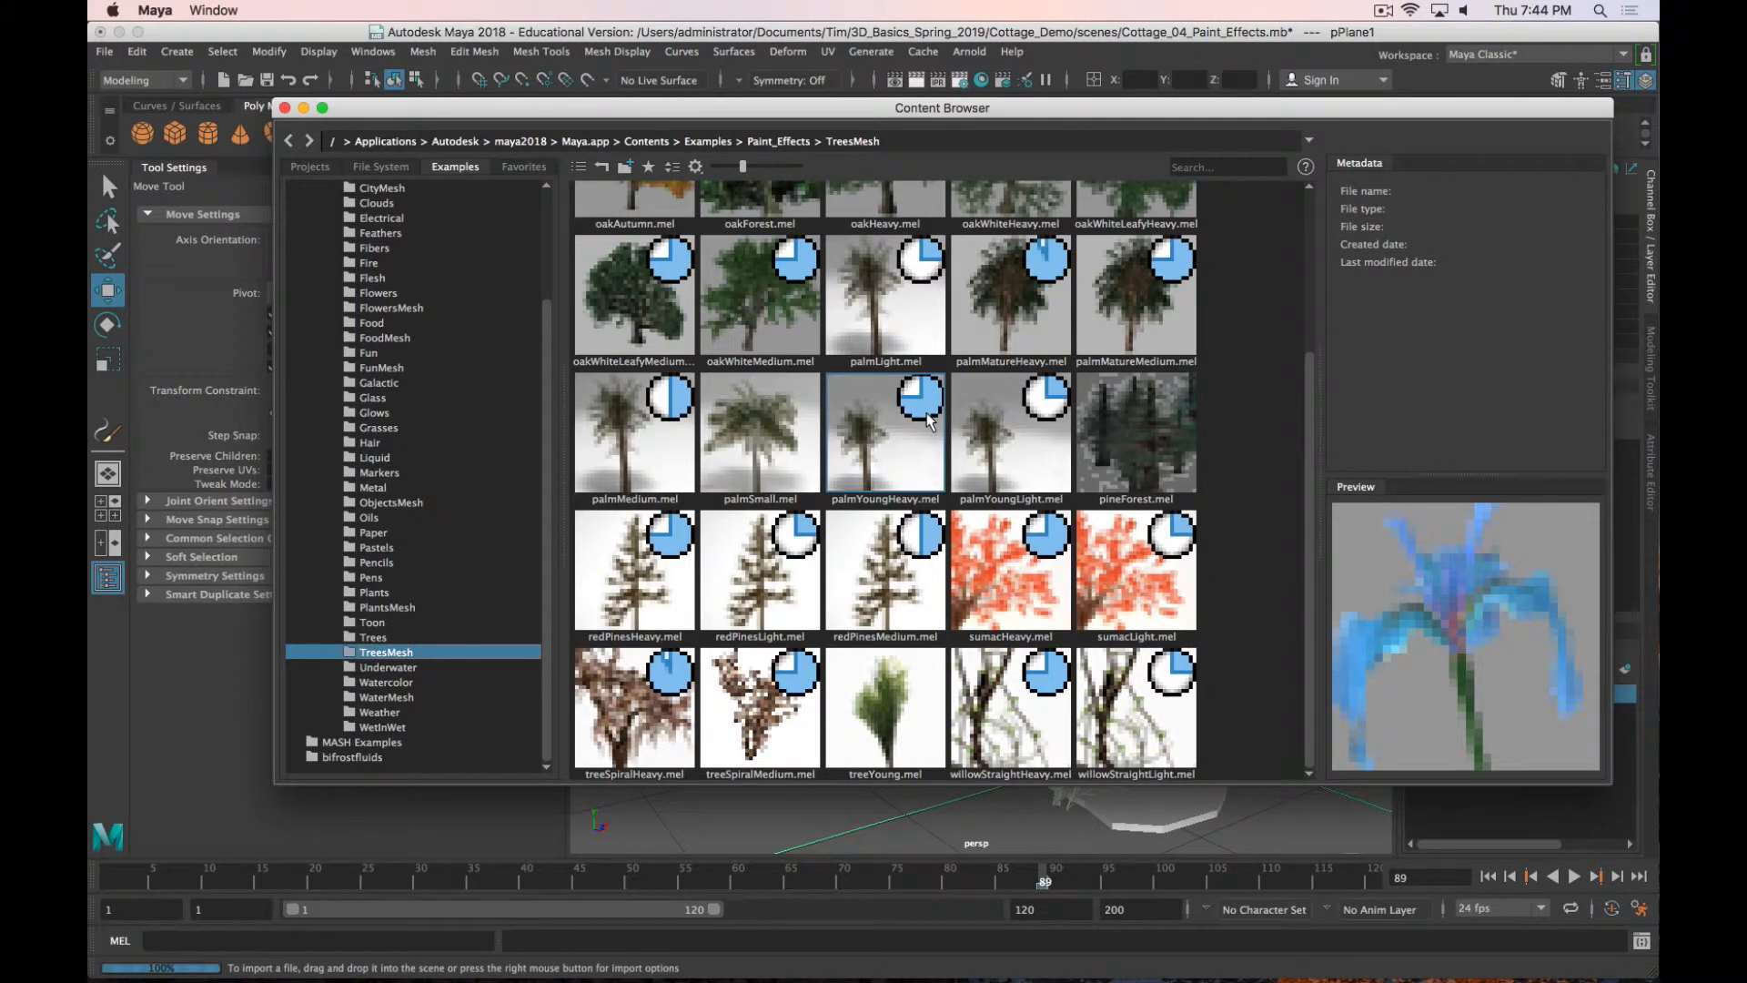
scroll("up", 3)
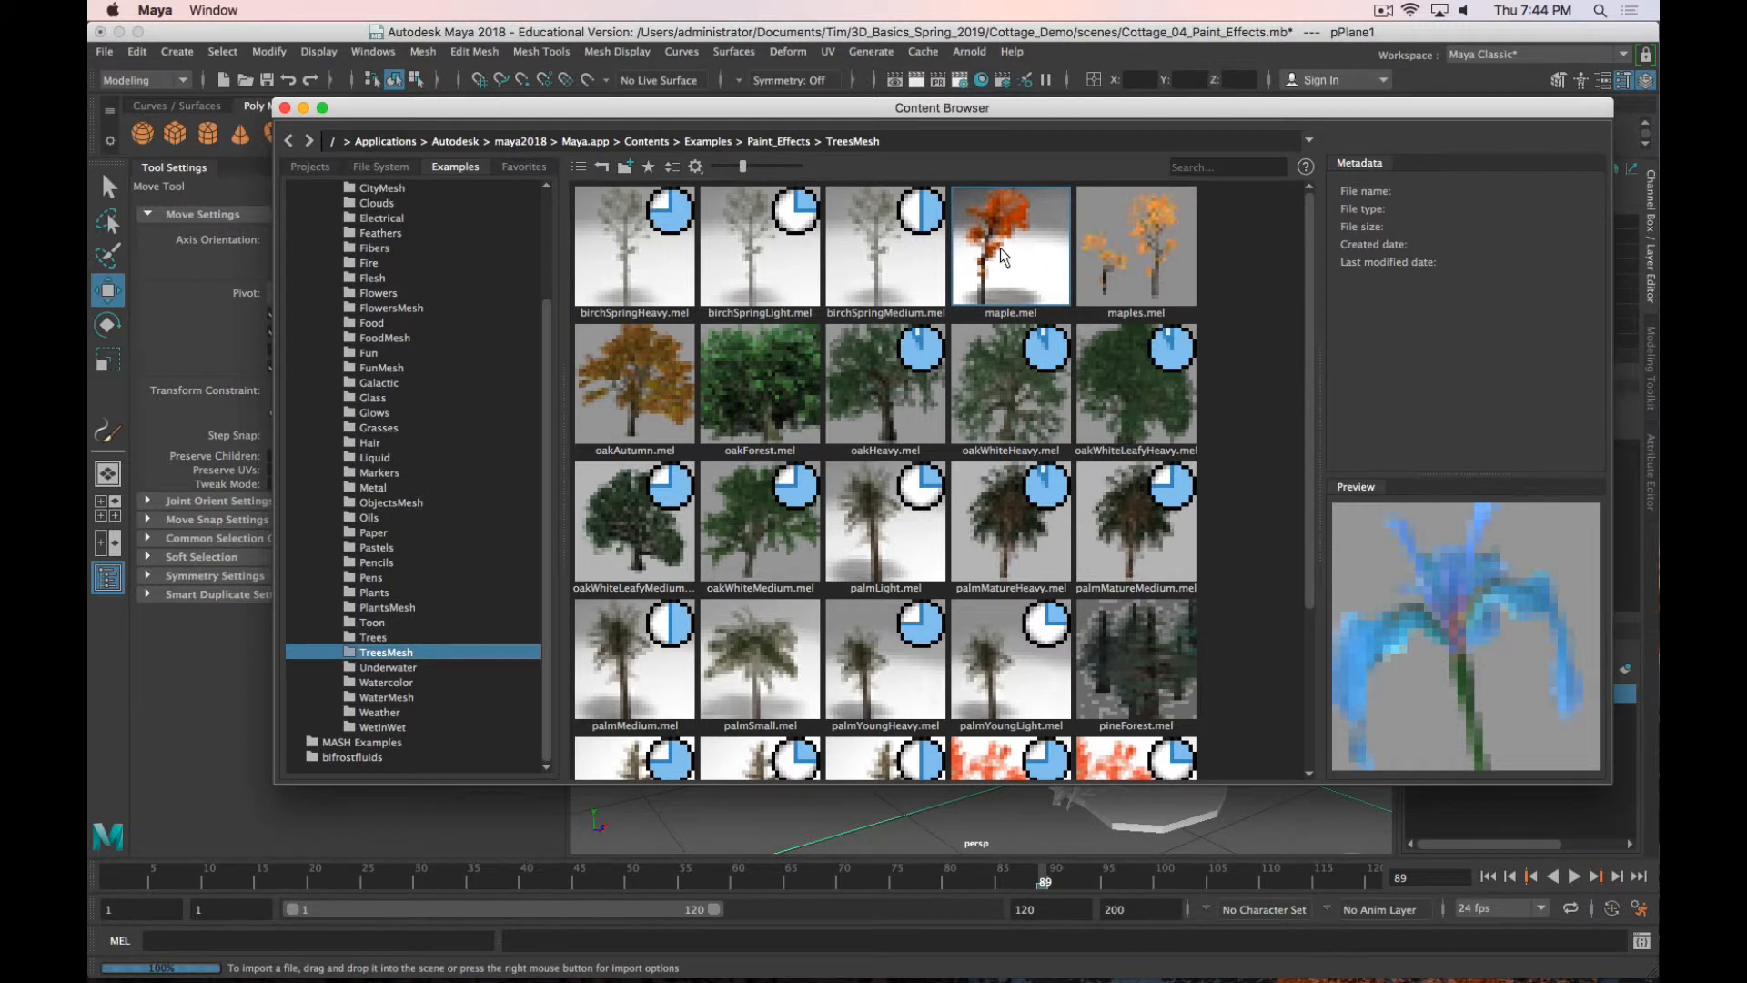
double_click(1009, 245)
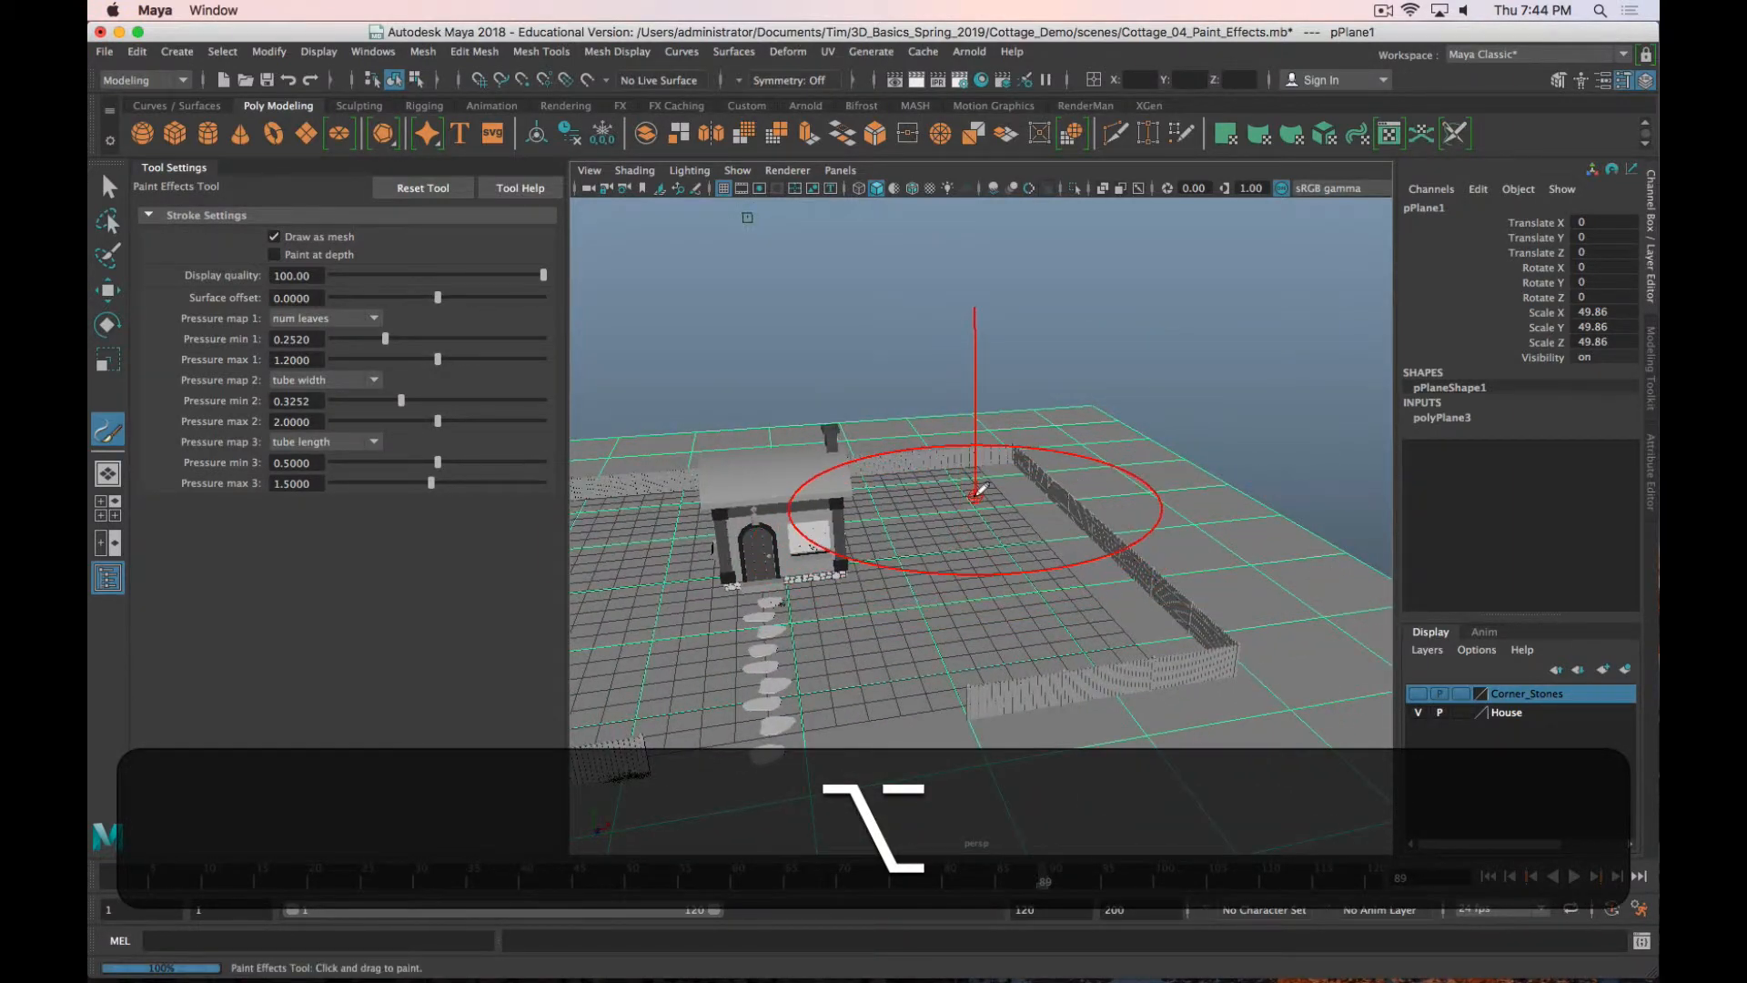
Step: Paint a maple tree (strokeMaple1) on the ground beside the cottage fence and scale it
left_click(974, 496)
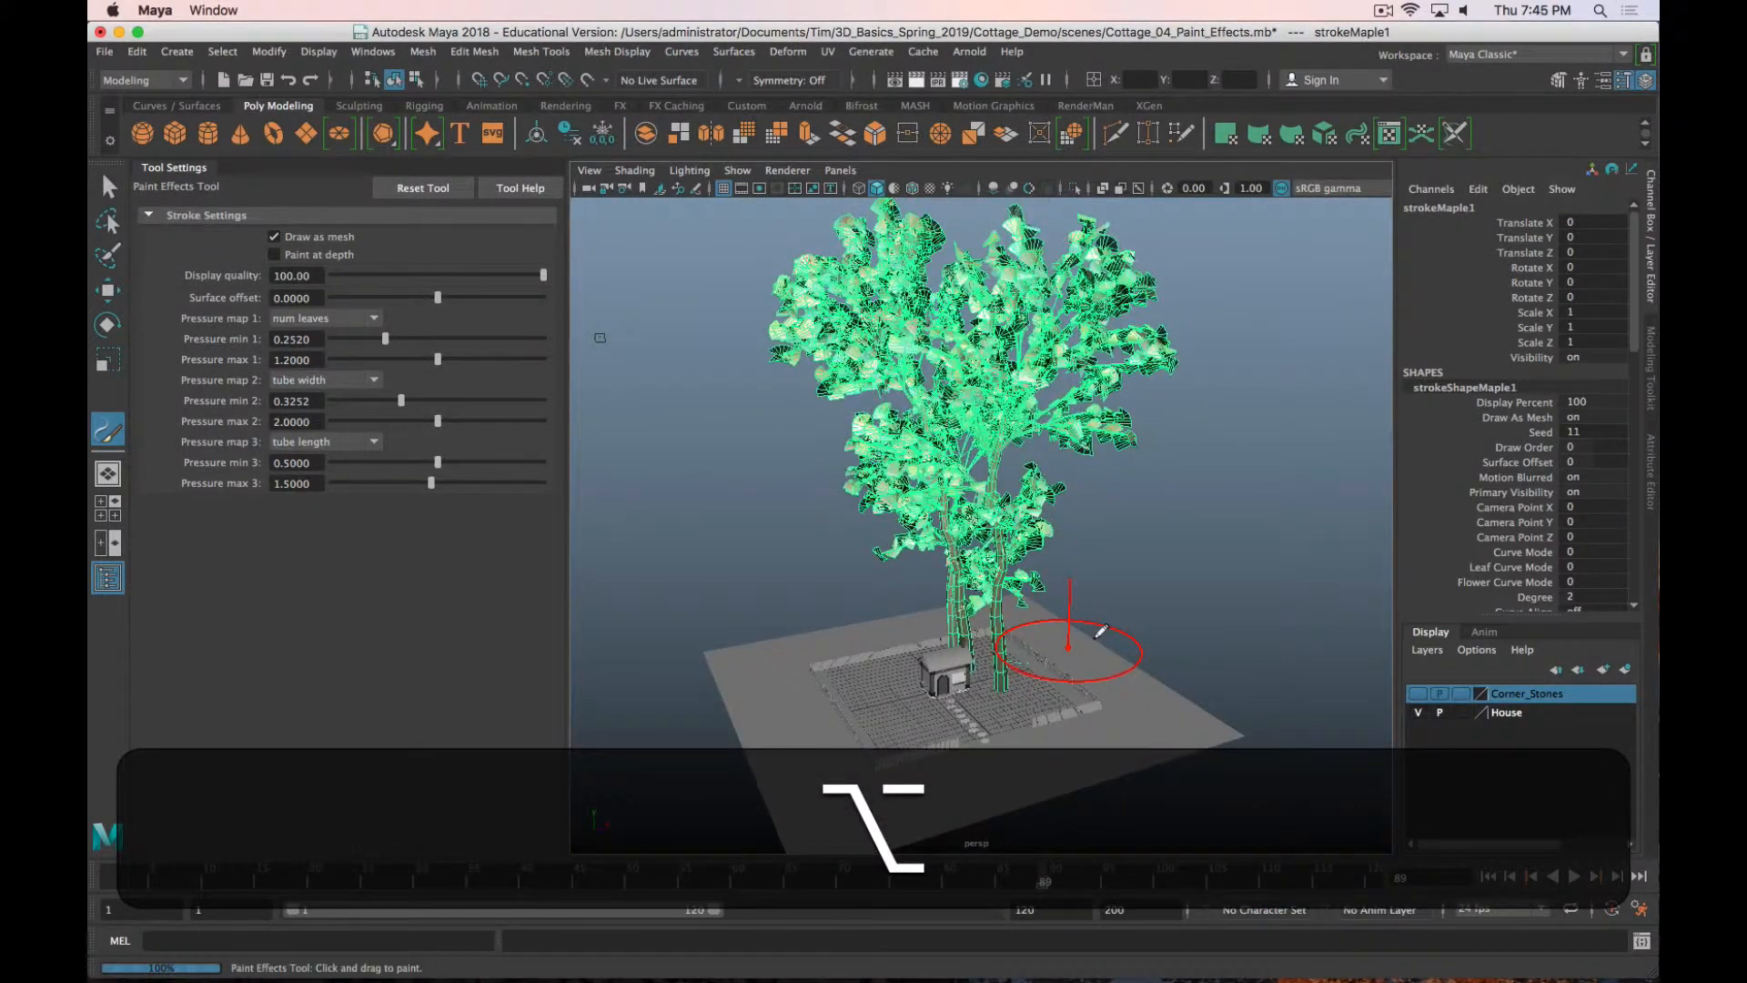
key("r")
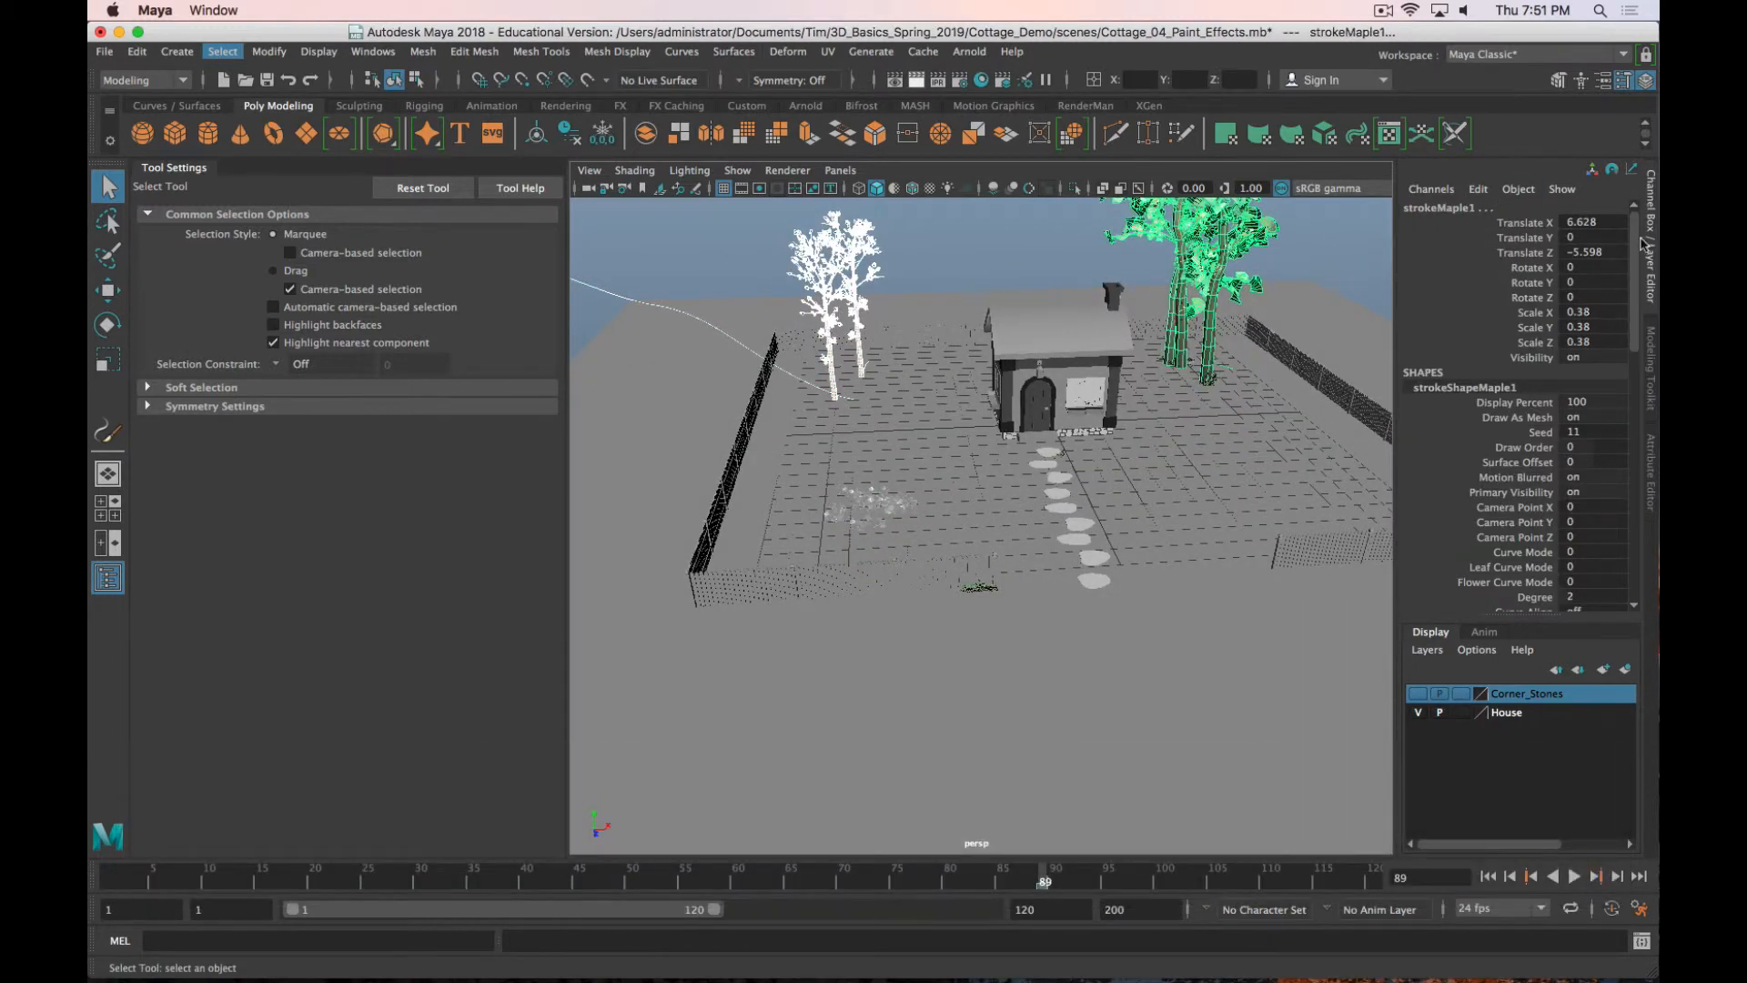
Step: Create a display layer from the selected maple trees and rename it Trees
left_click(1426, 650)
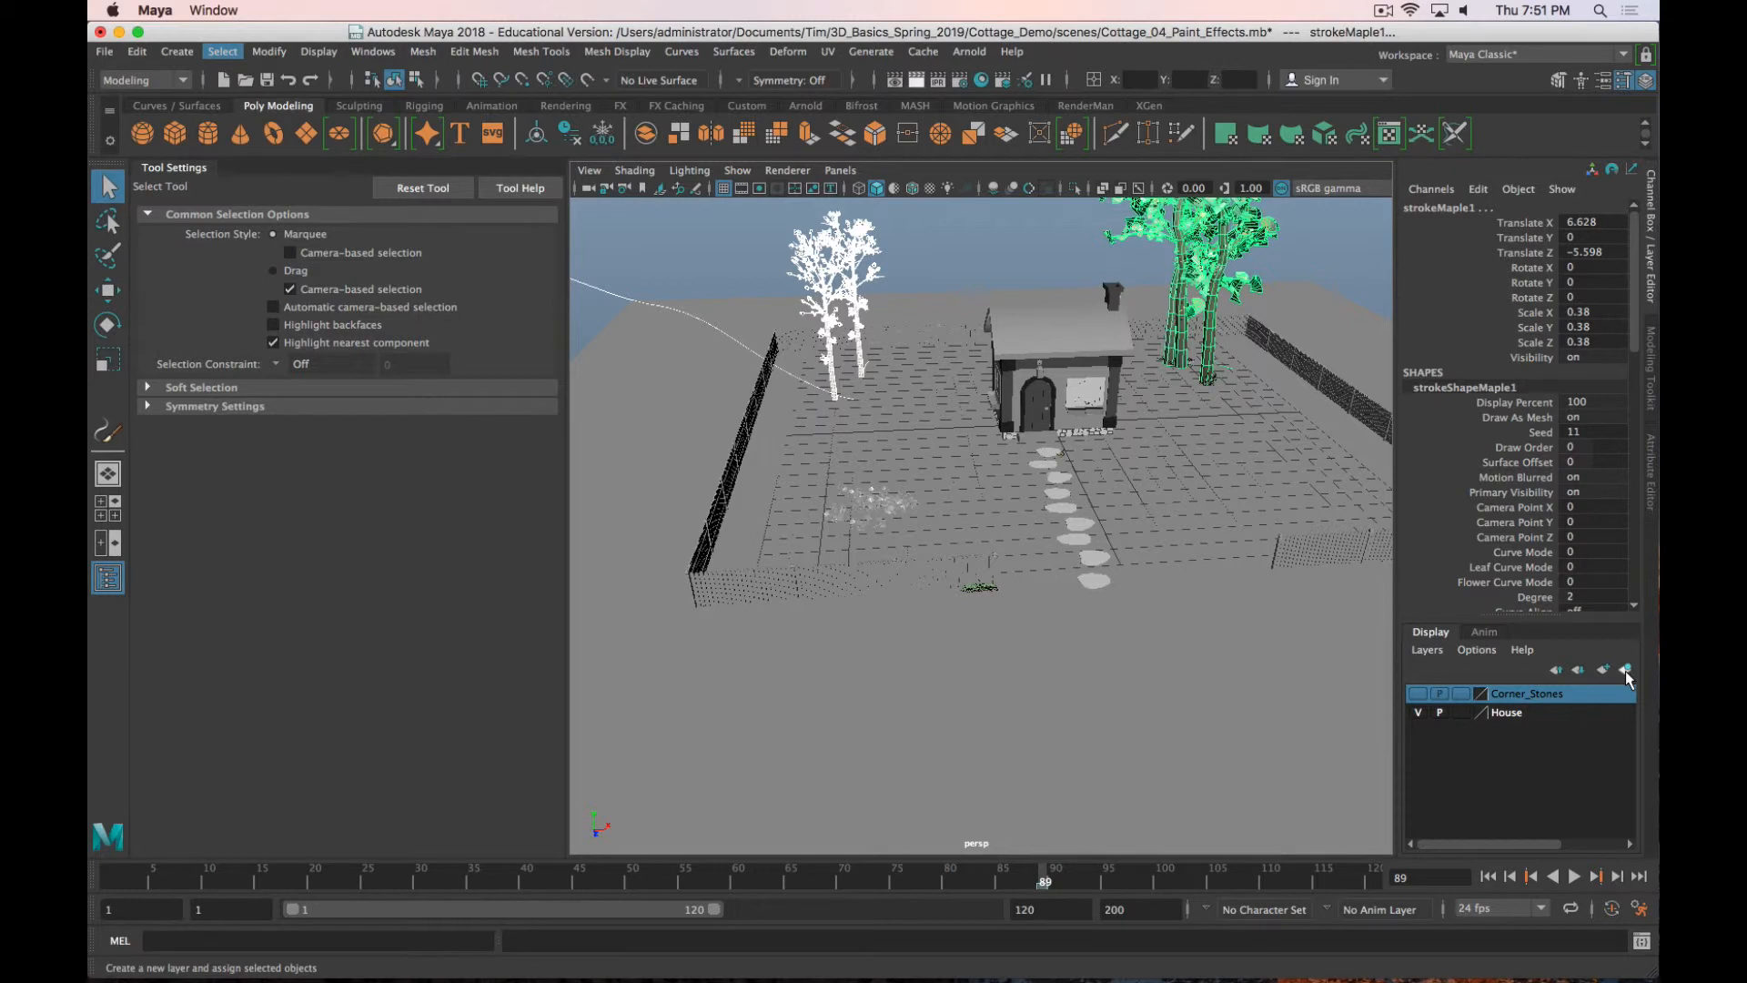
left_click(1626, 669)
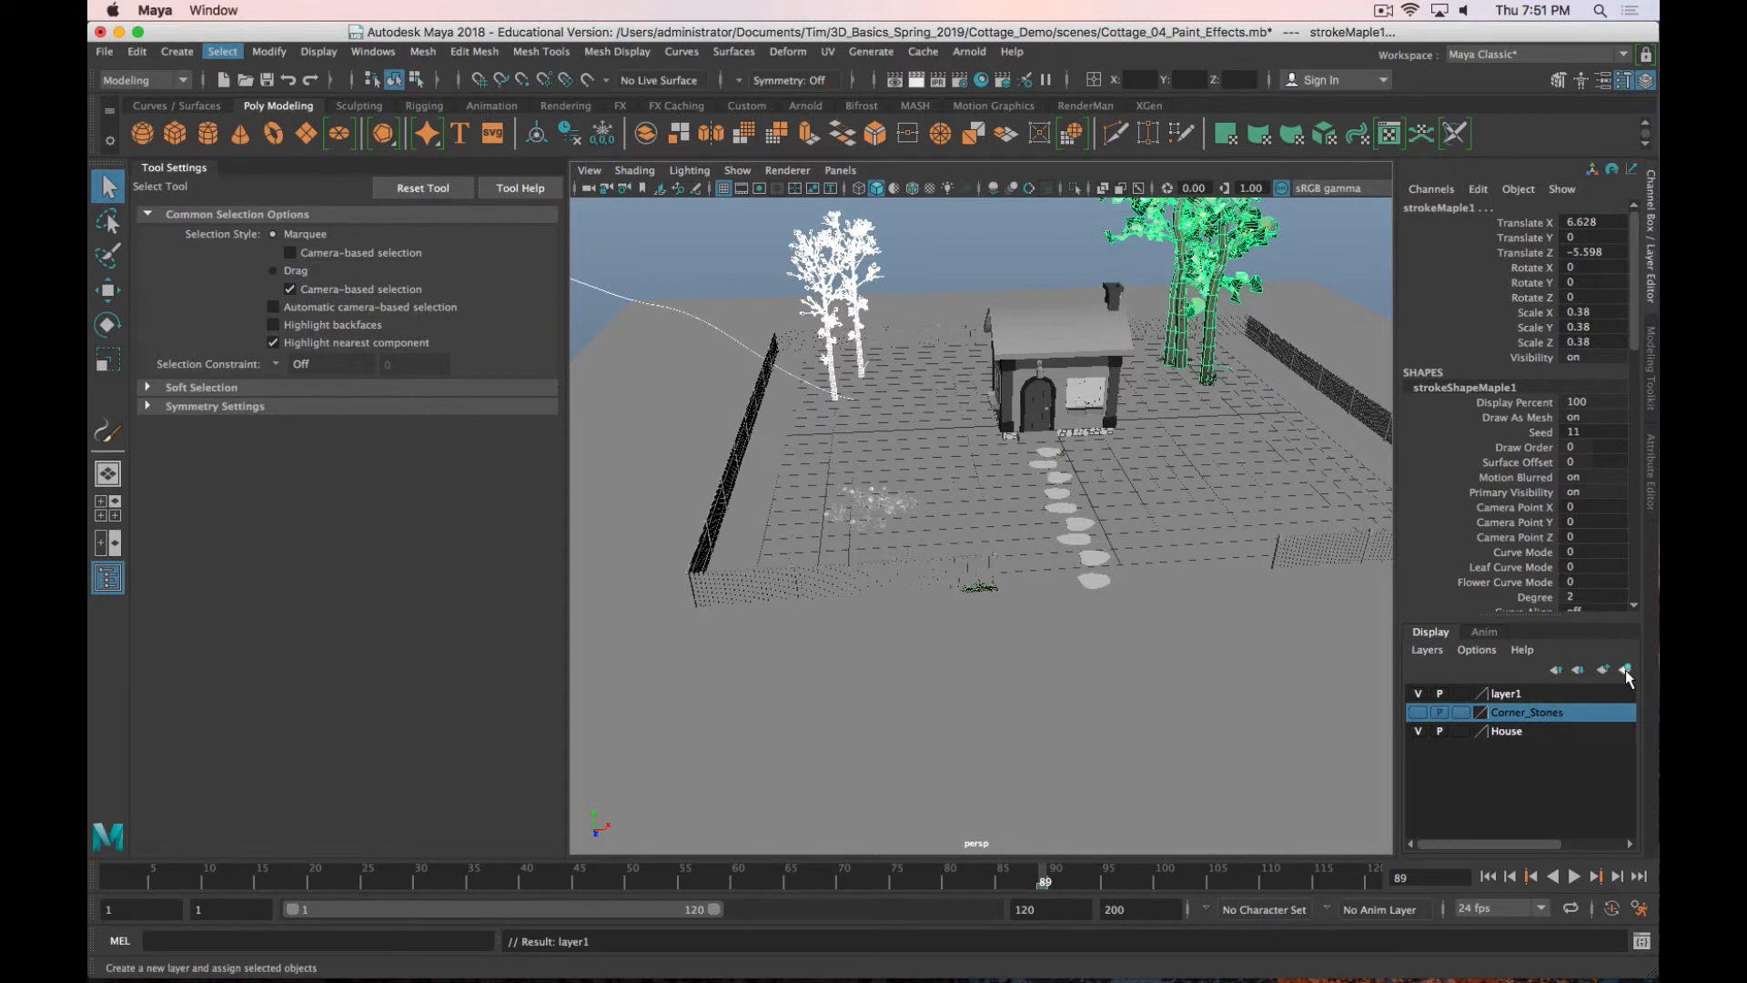
double_click(1508, 694)
type("Trees")
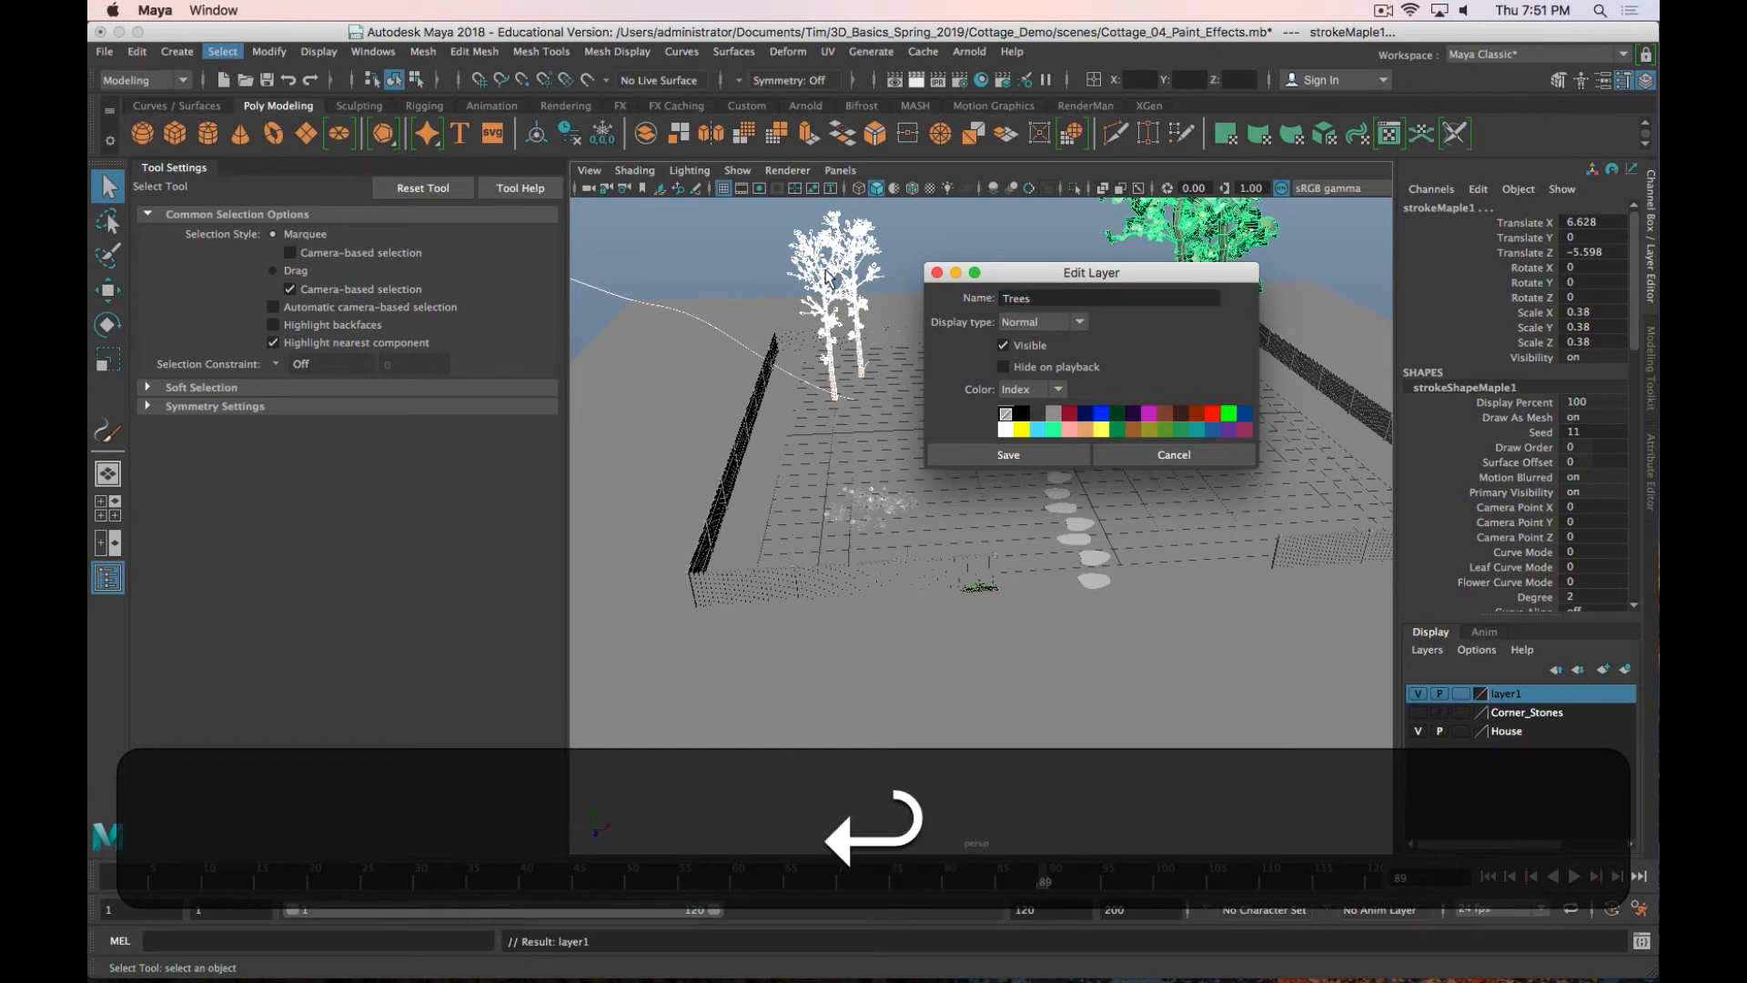
left_click(1006, 455)
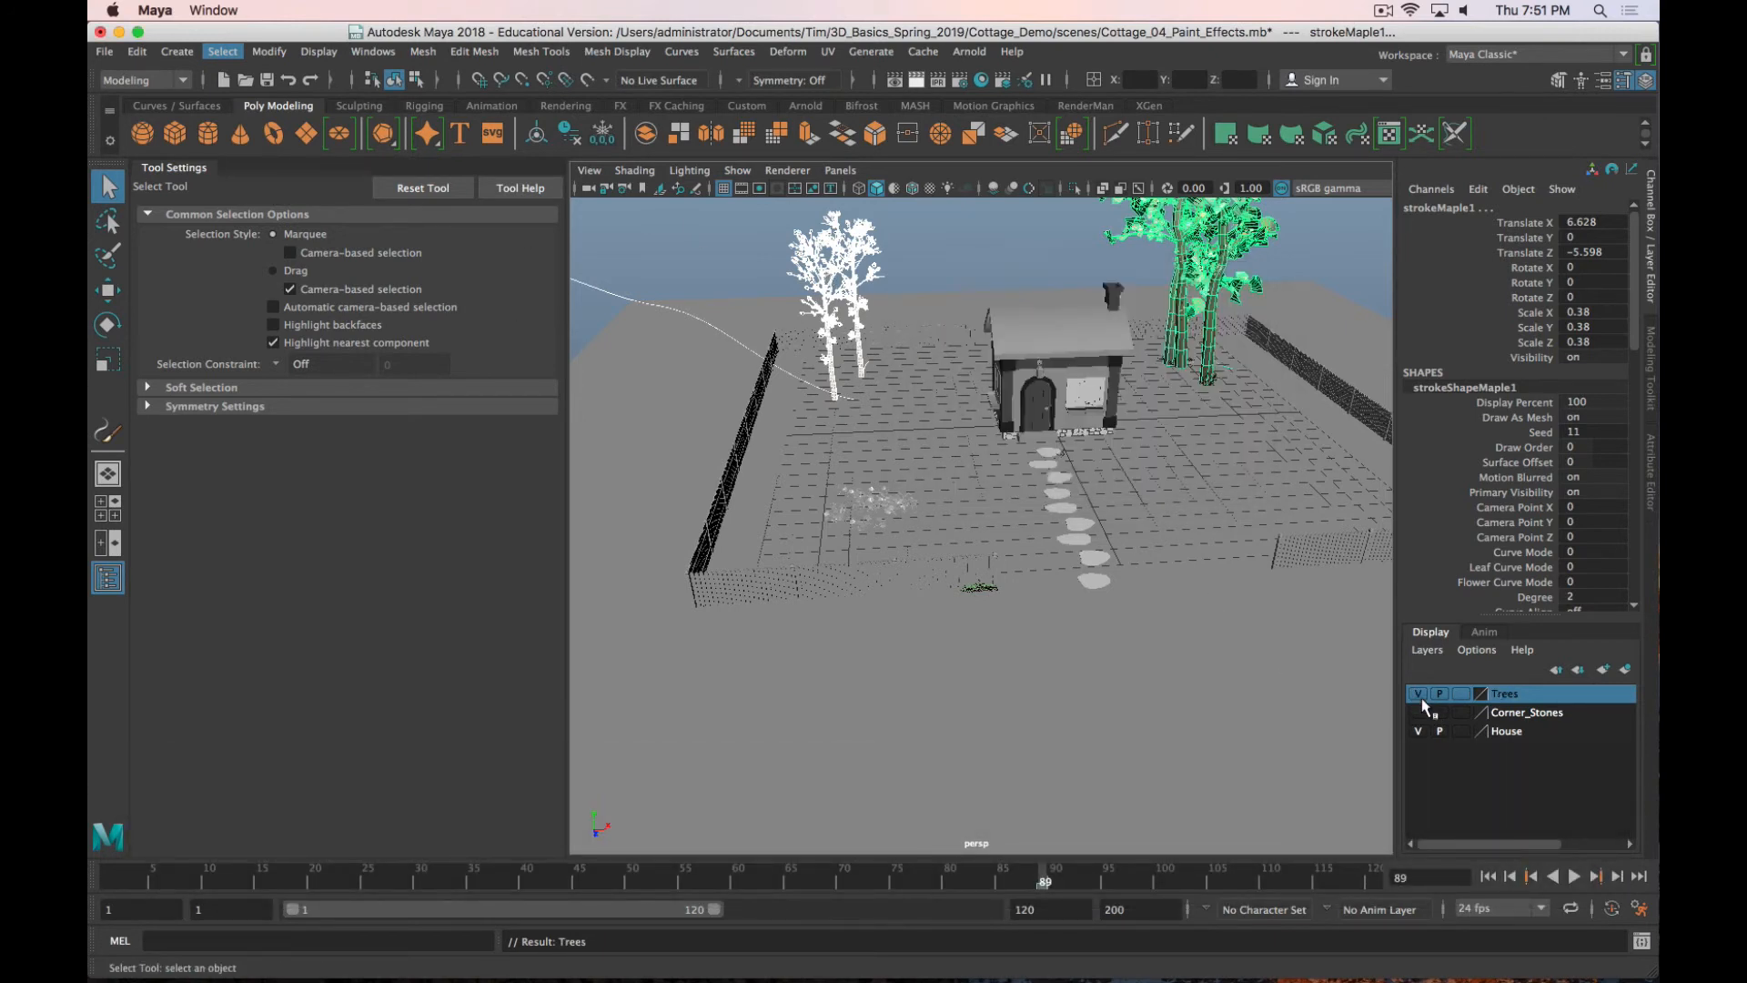